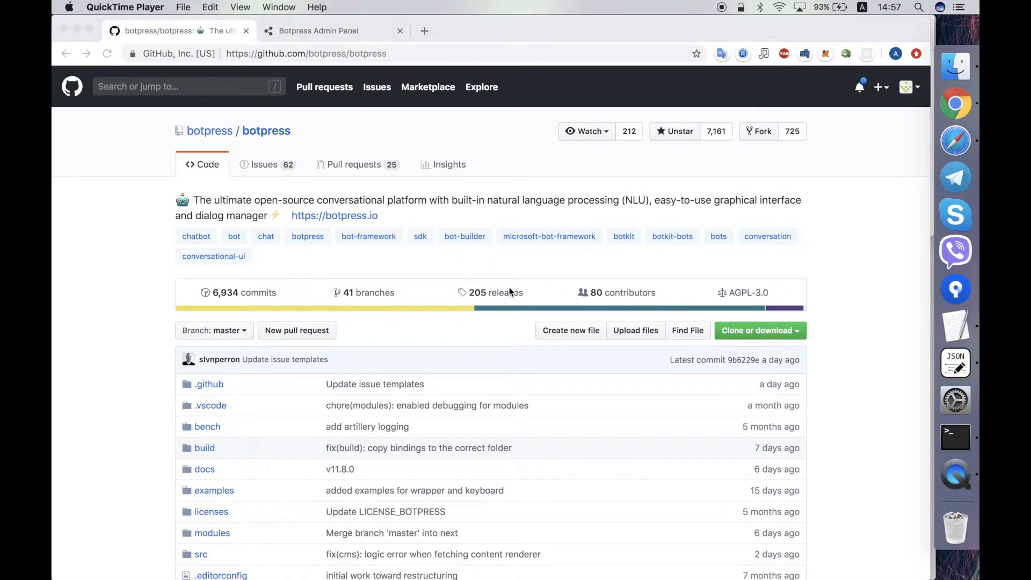
mouse_move(535, 283)
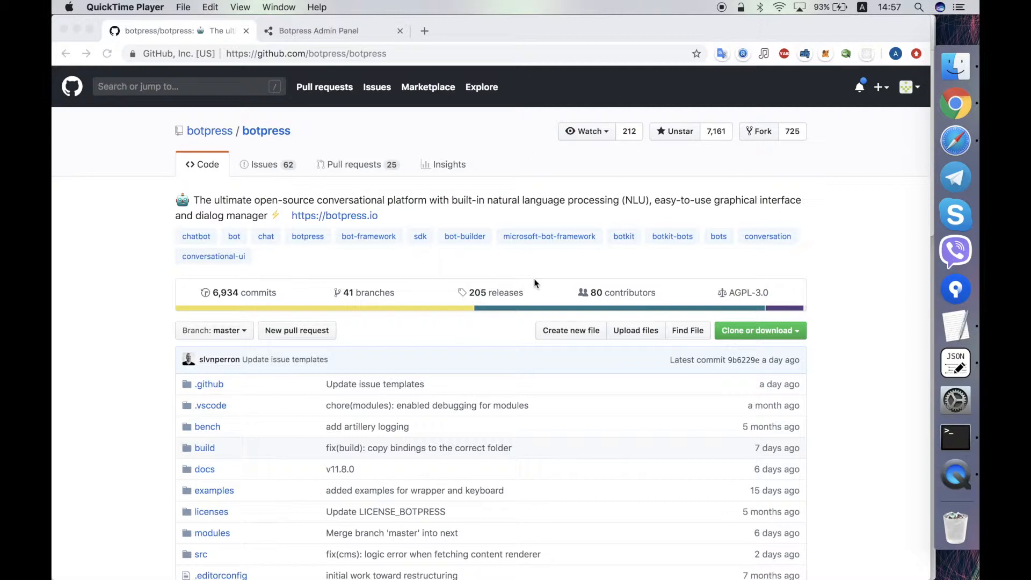
Bring Finder to the front and open the botpress_built folder
click(305, 53)
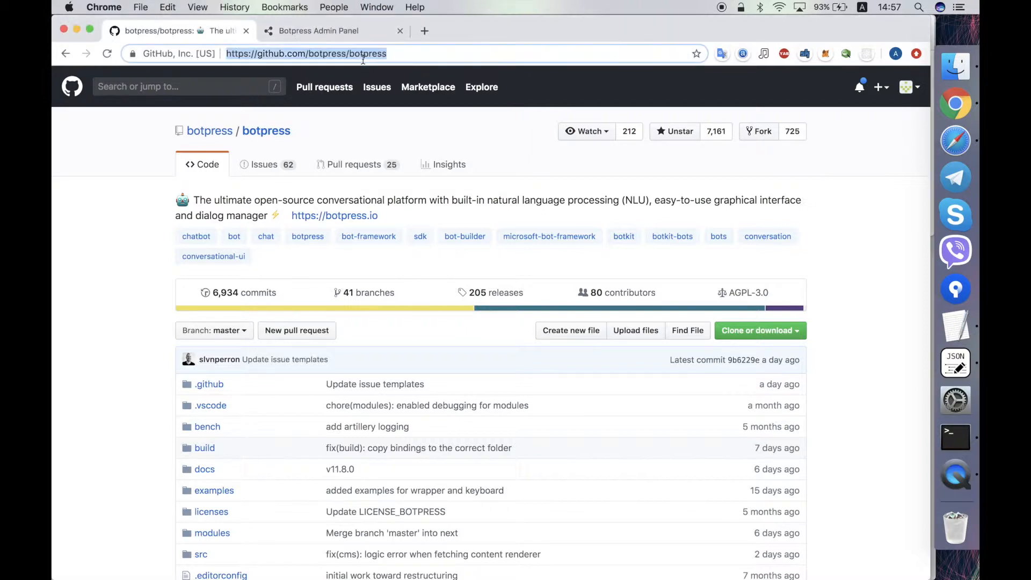
click(306, 53)
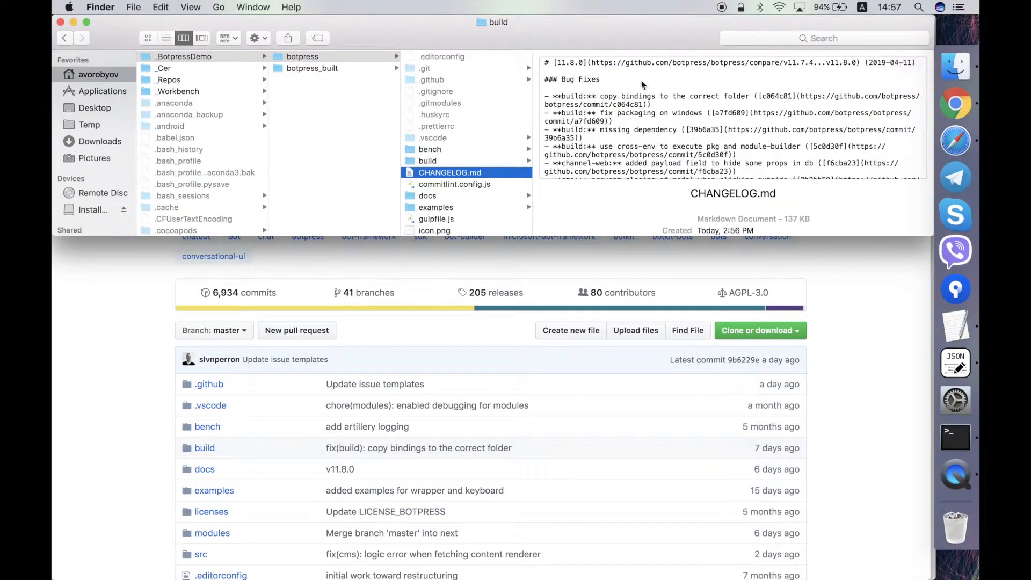
scroll(down, 3)
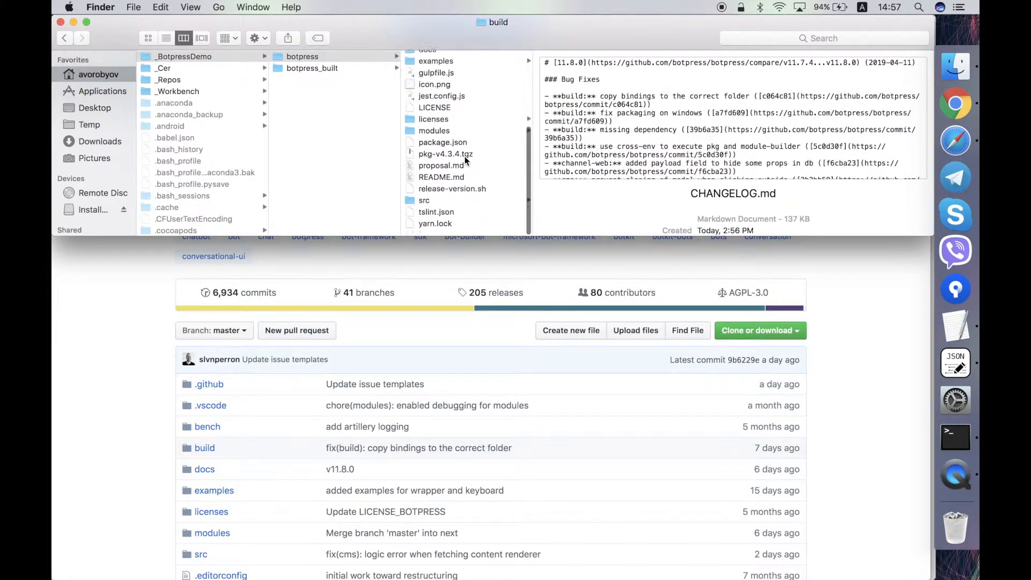
click(312, 68)
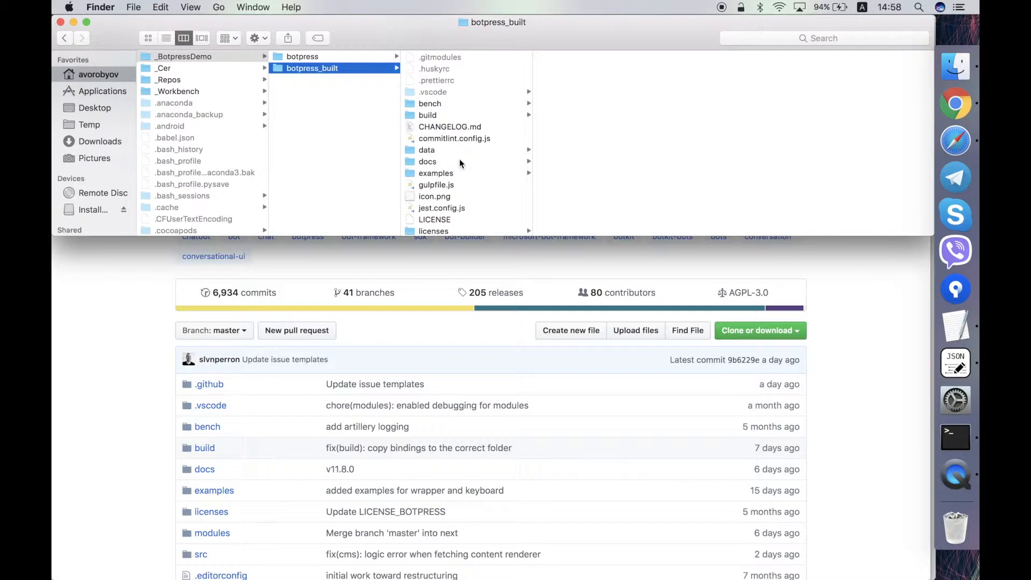
mouse_move(332, 59)
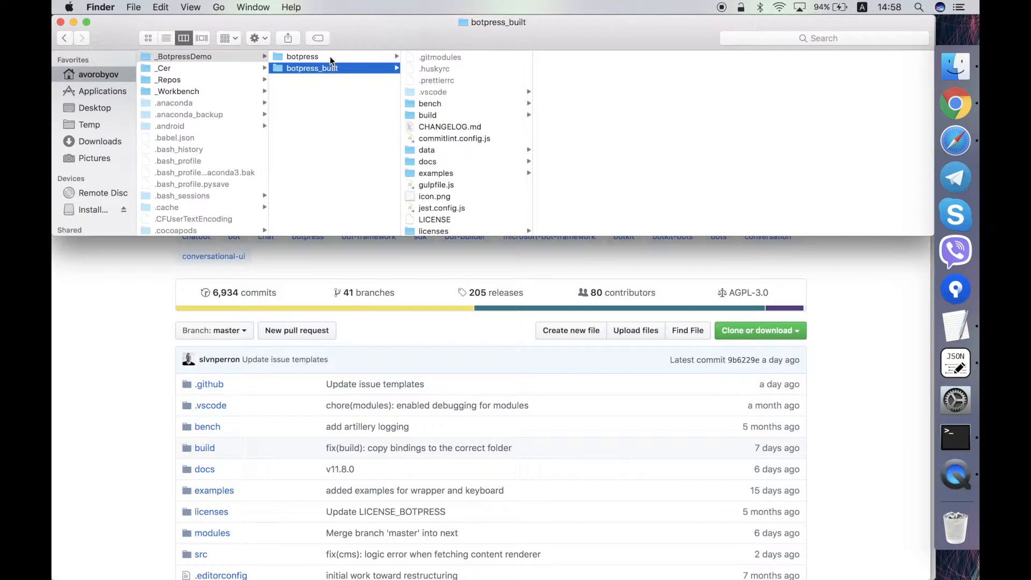
Show the botpress folder's contents and scroll through its file list
click(302, 56)
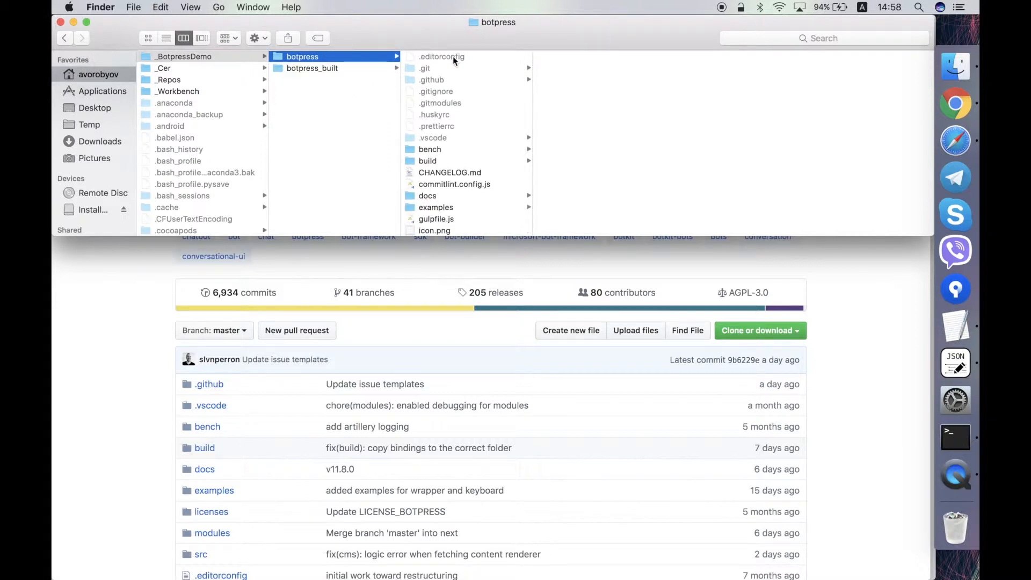
scroll(down, 3)
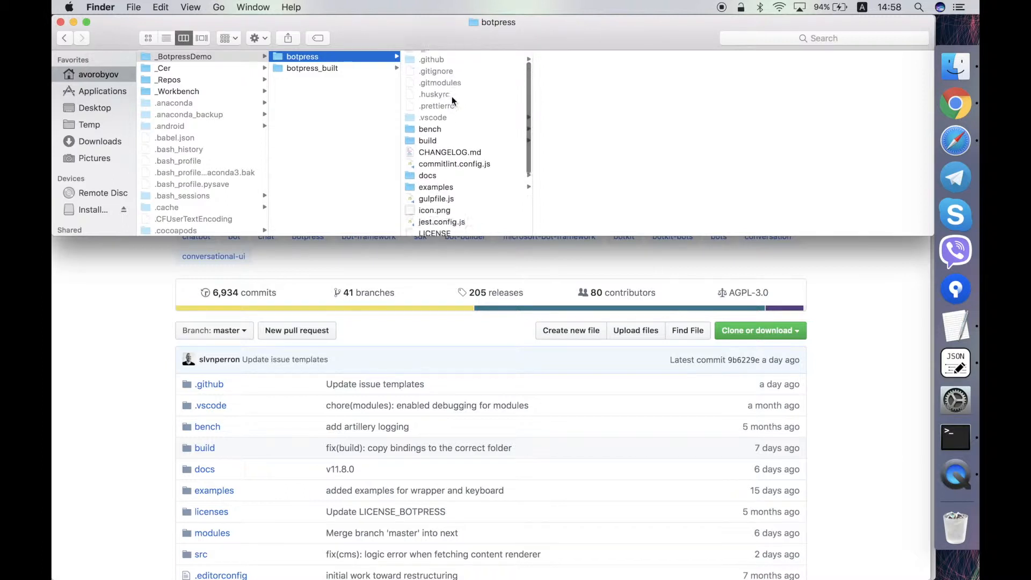
scroll(down, 3)
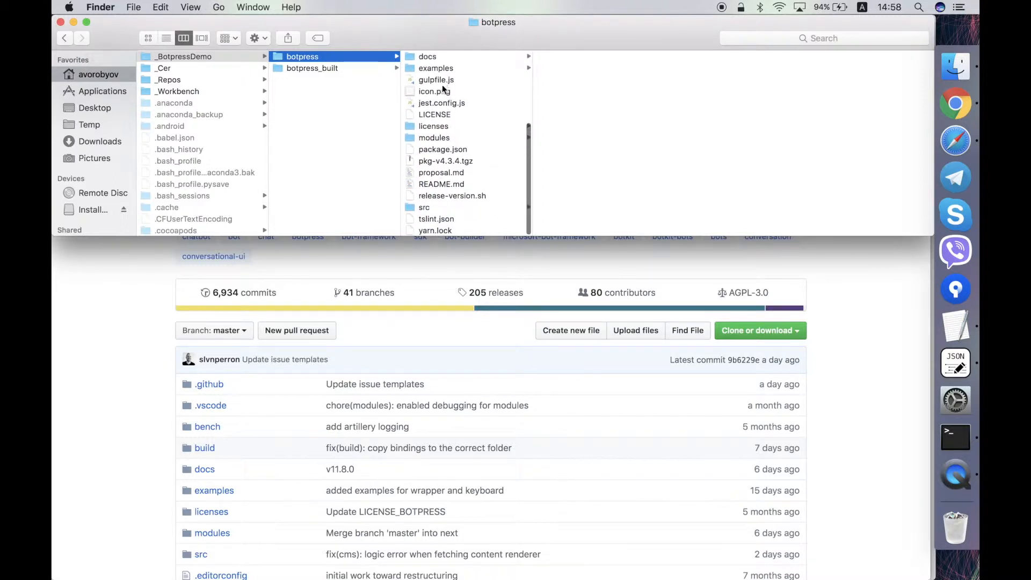
scroll(up, 3)
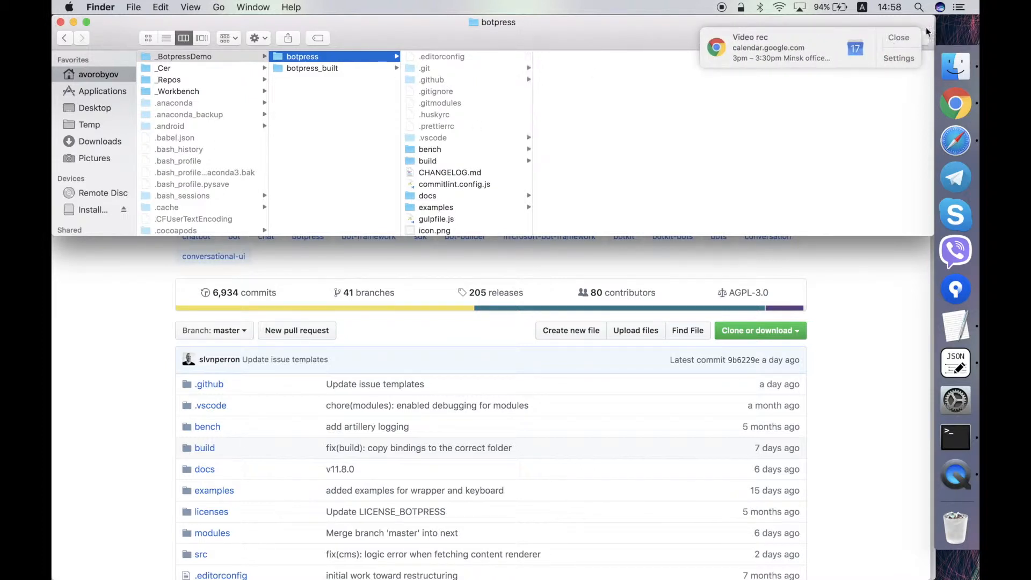
click(898, 37)
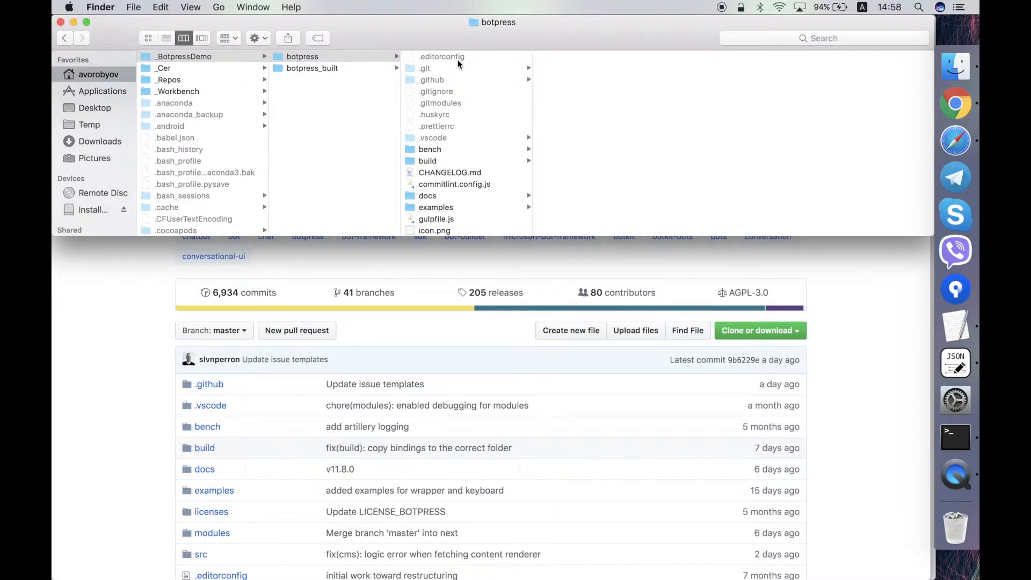
click(440, 57)
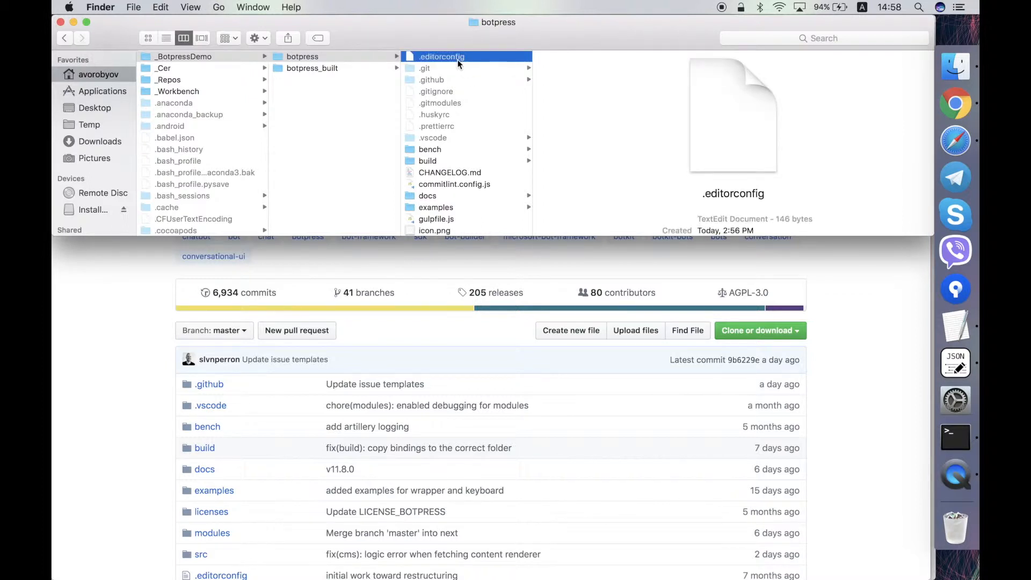
click(425, 67)
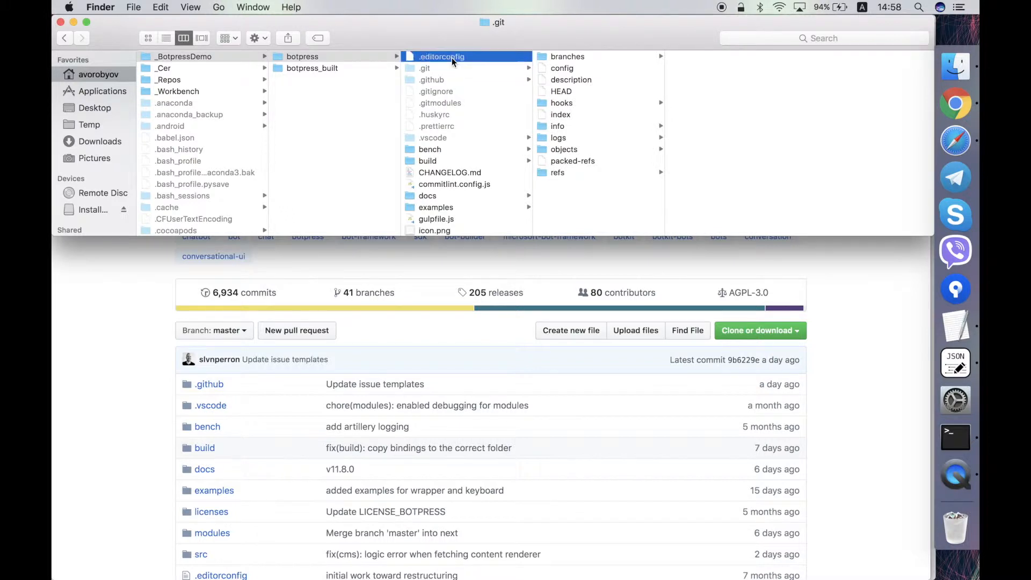
click(424, 68)
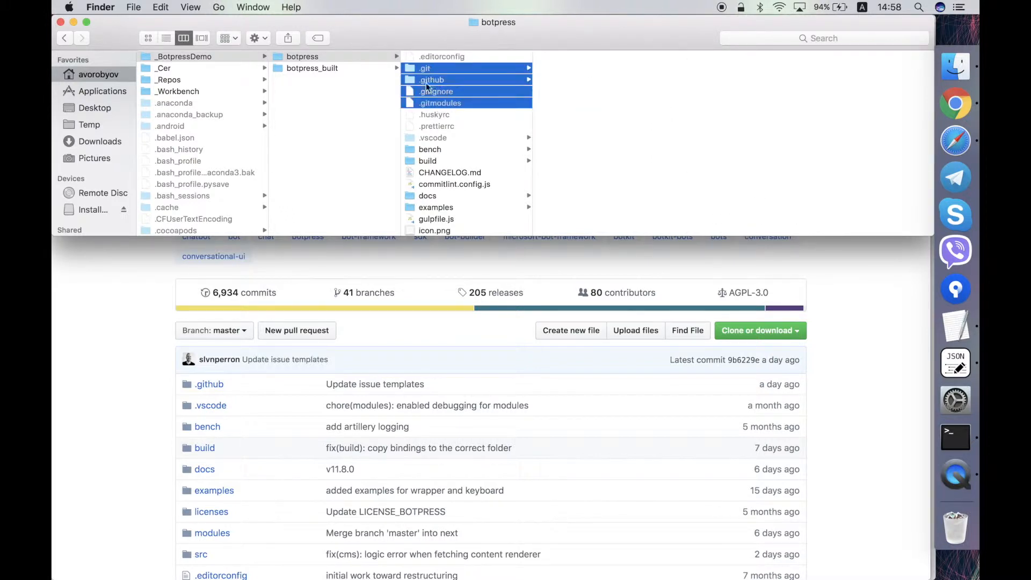
mouse_move(445, 74)
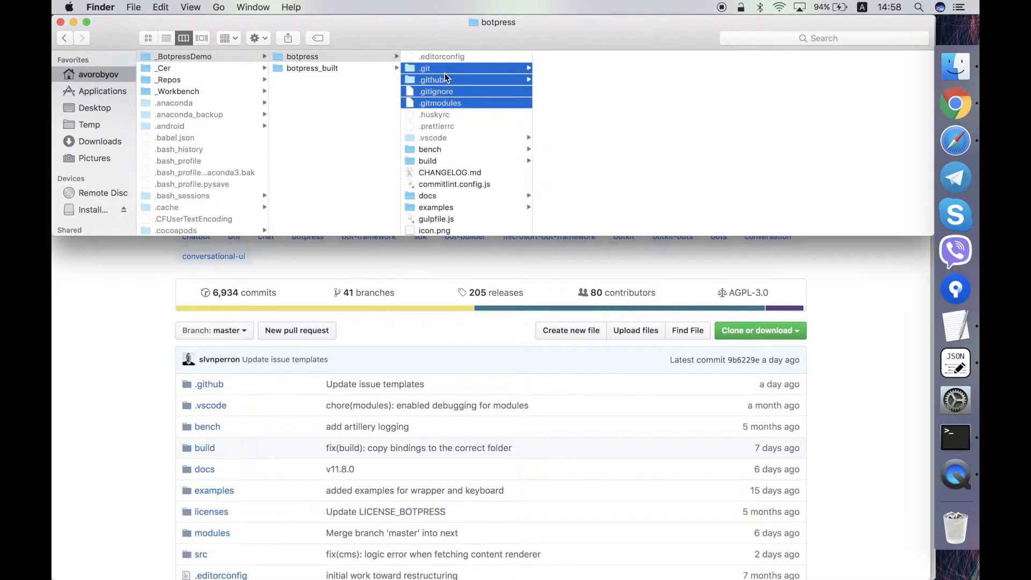
click(436, 92)
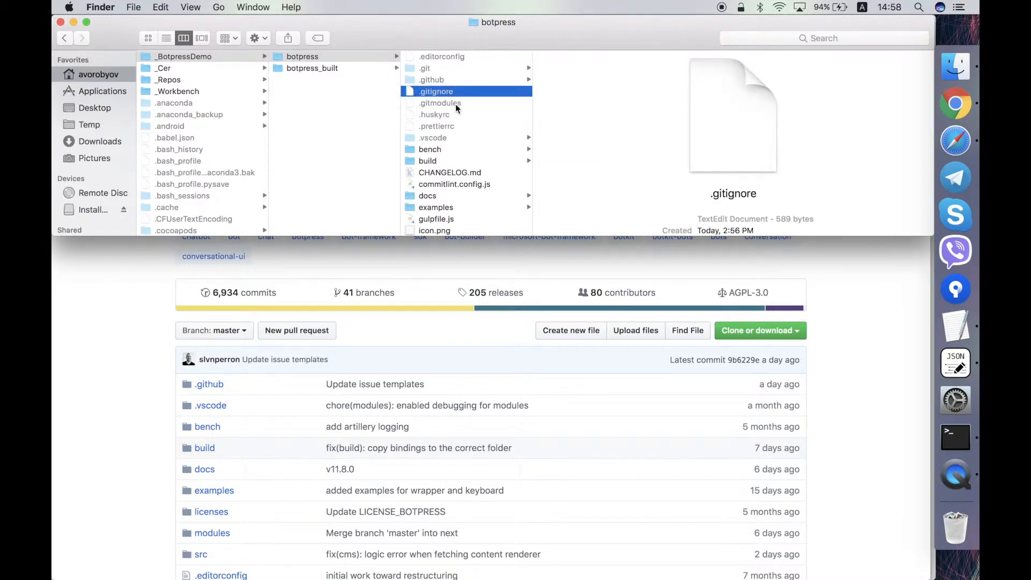
click(439, 102)
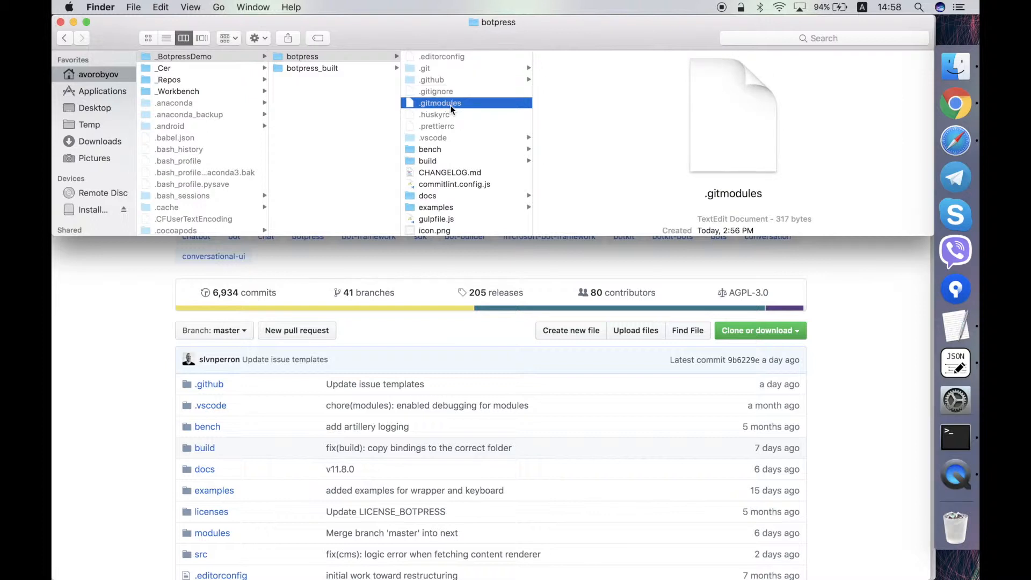
click(435, 126)
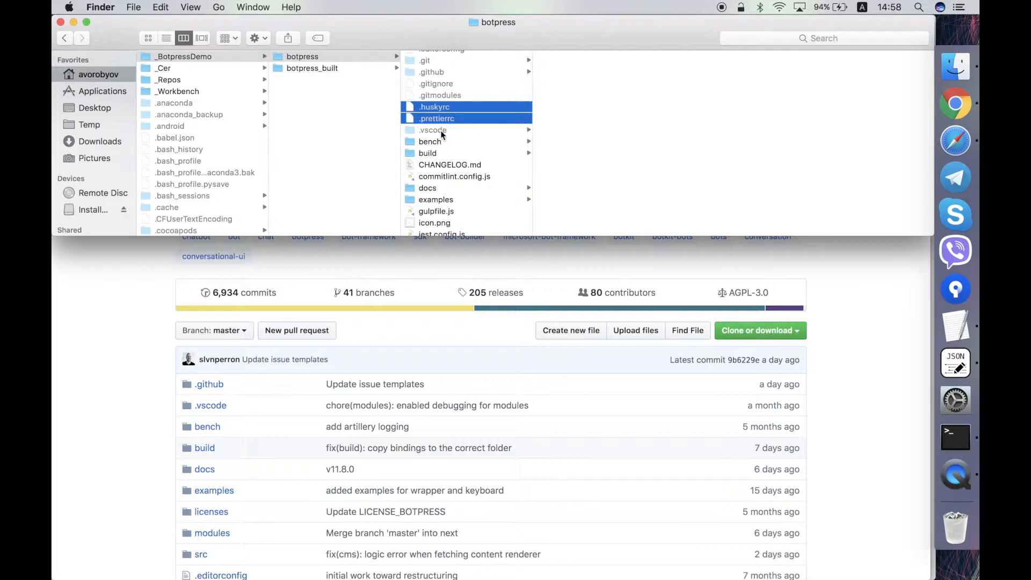
Look inside .vscode and bench, ending on the build folder's gulp, docker and tests contents
click(432, 129)
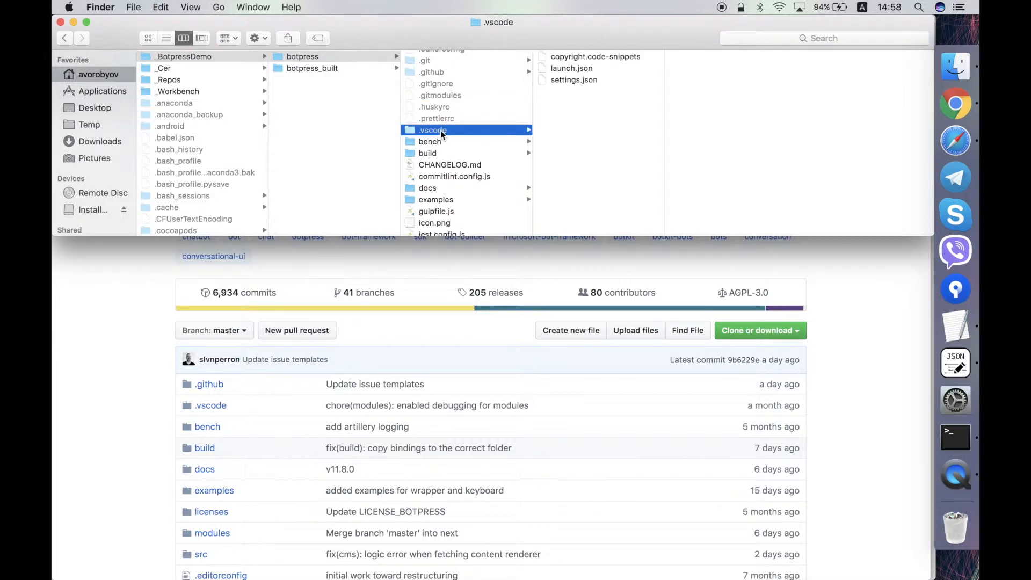
mouse_move(438, 143)
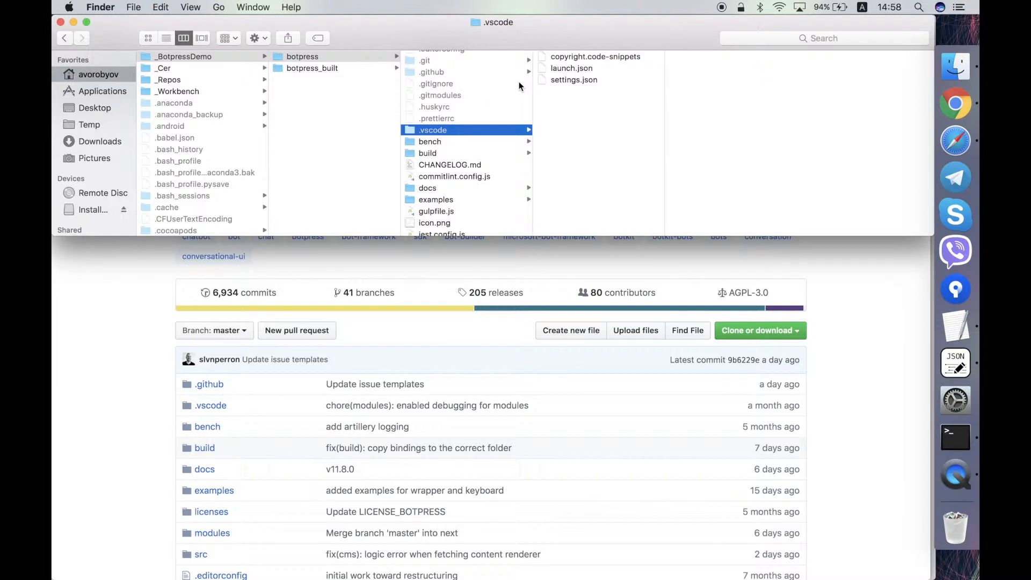
mouse_move(542, 112)
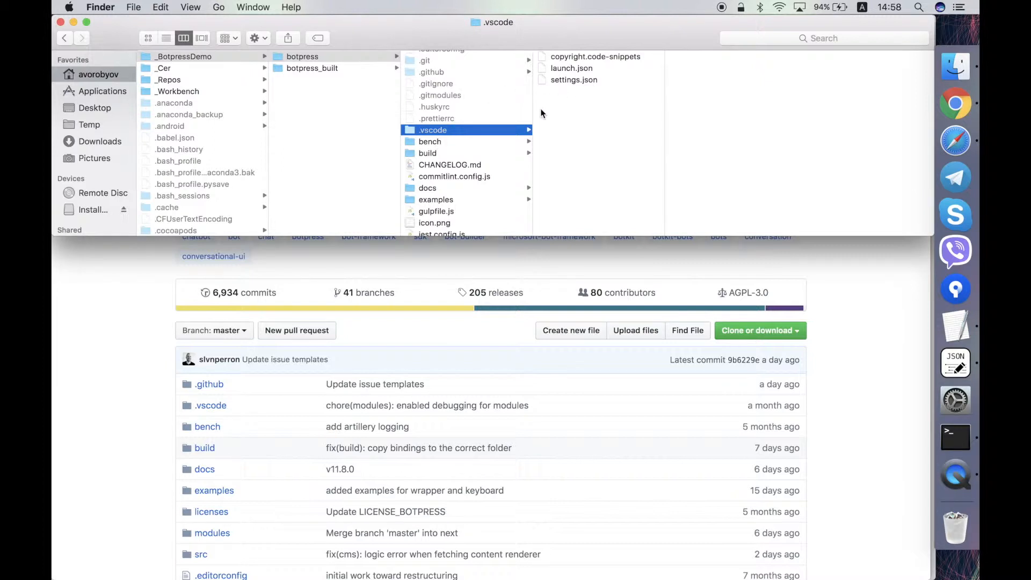
mouse_move(489, 164)
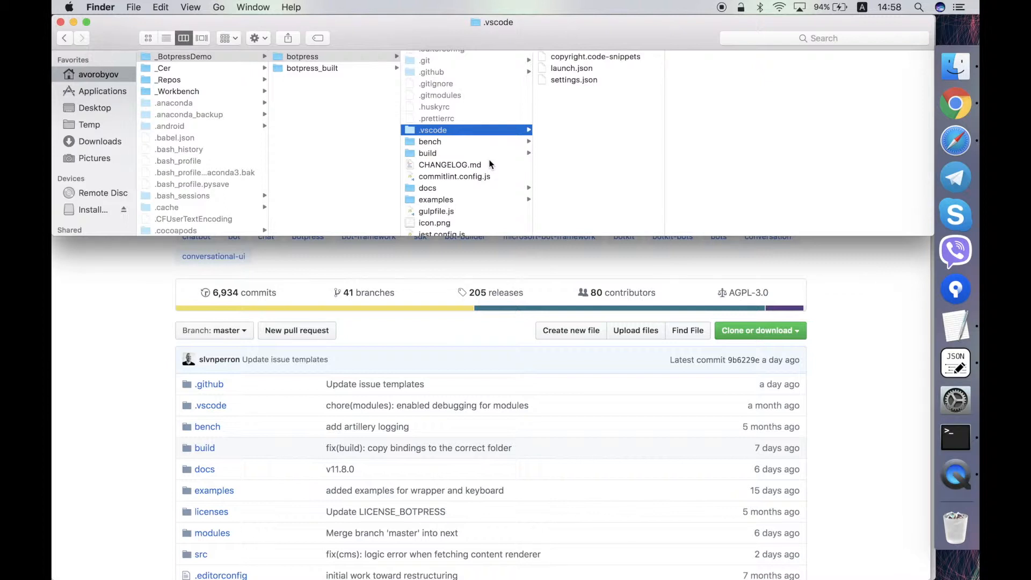
mouse_move(474, 146)
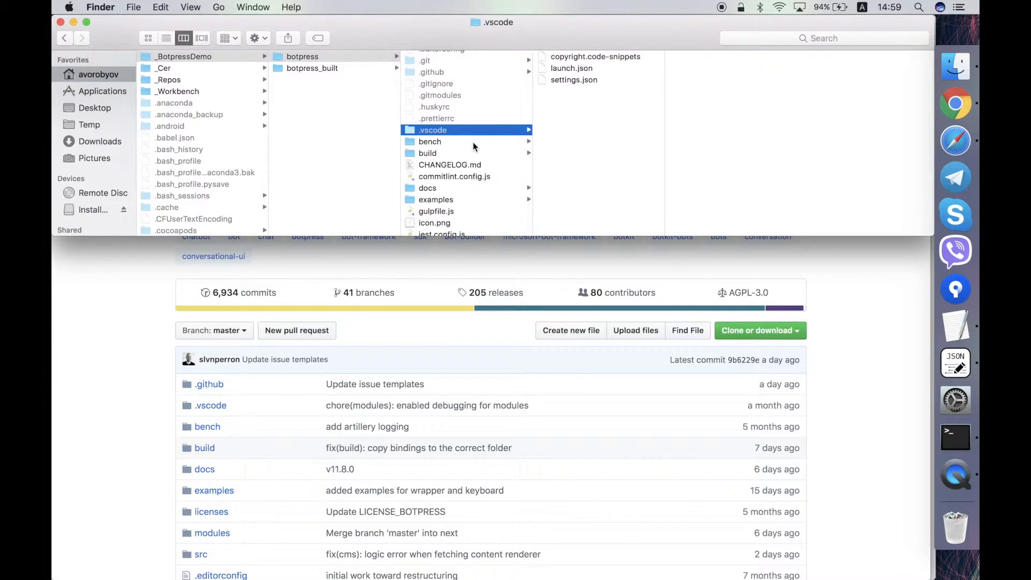
click(429, 141)
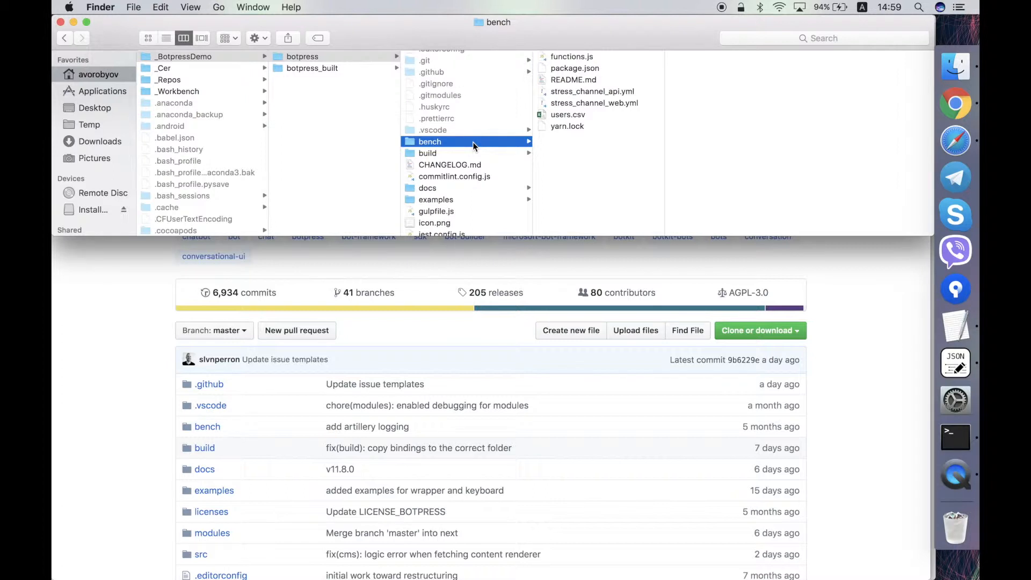
click(428, 153)
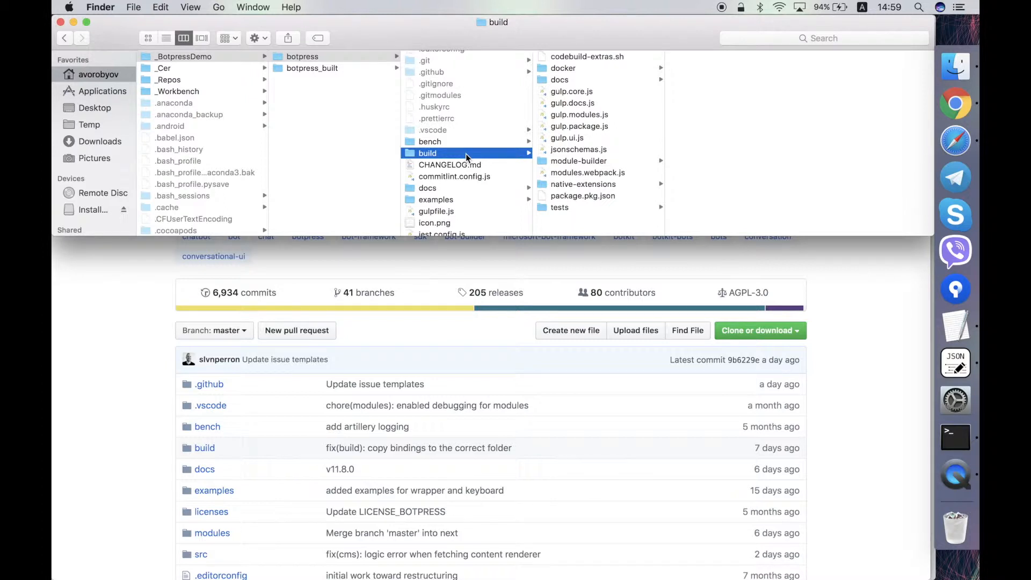
mouse_move(560, 145)
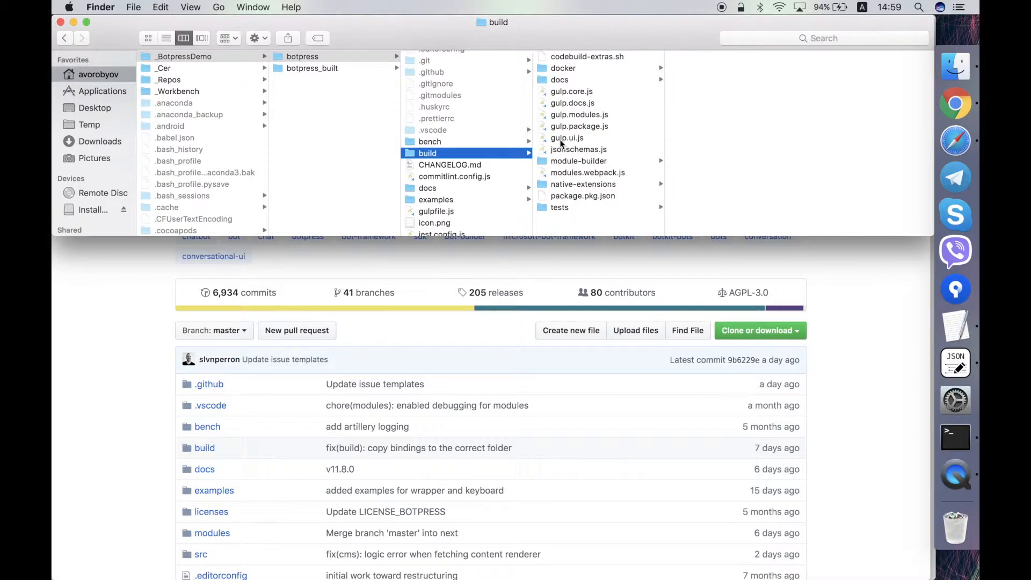
mouse_move(557, 129)
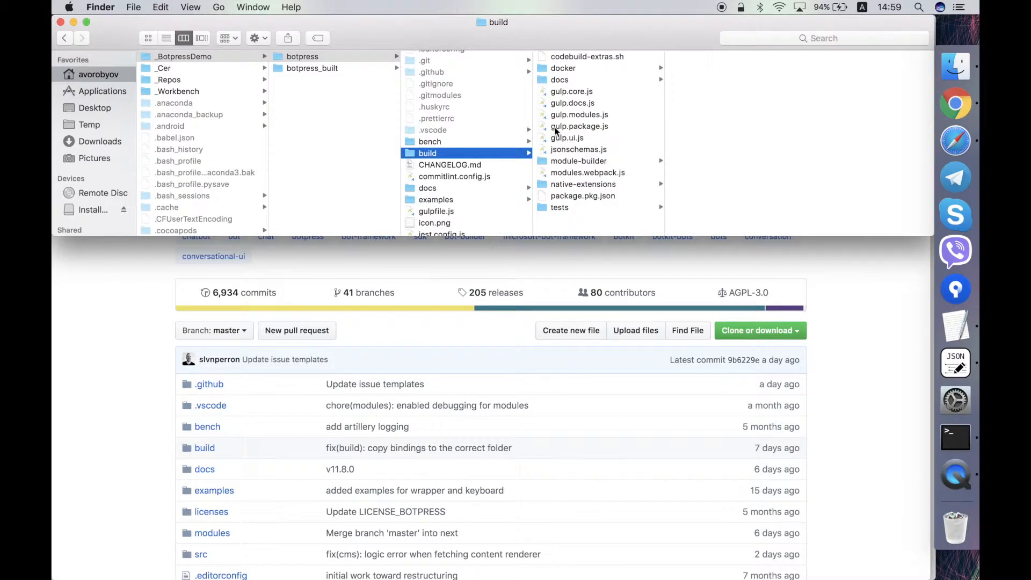
Scroll through the CHANGELOG.md preview, then preview commitlint.config.js
click(450, 156)
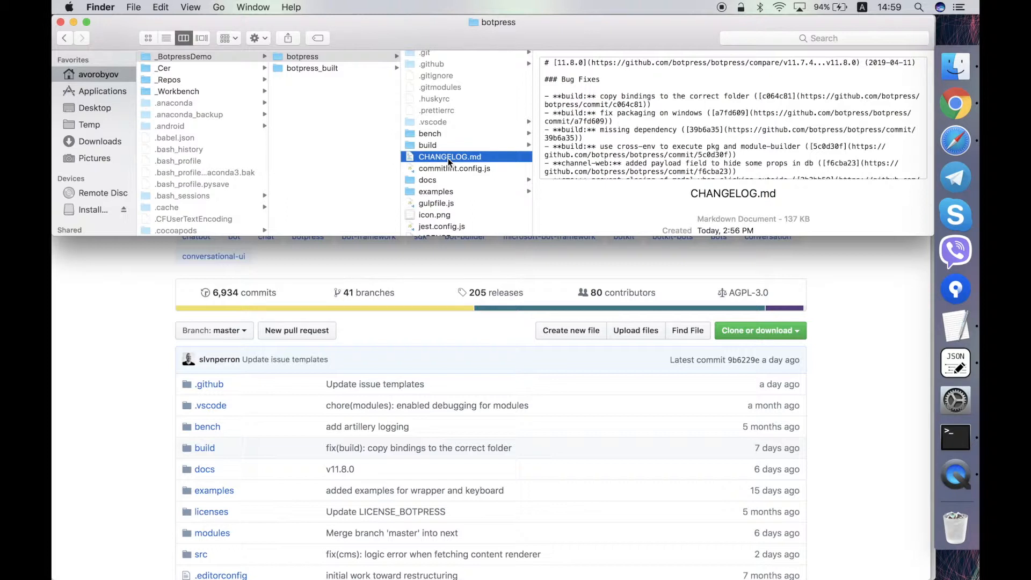
mouse_move(536, 147)
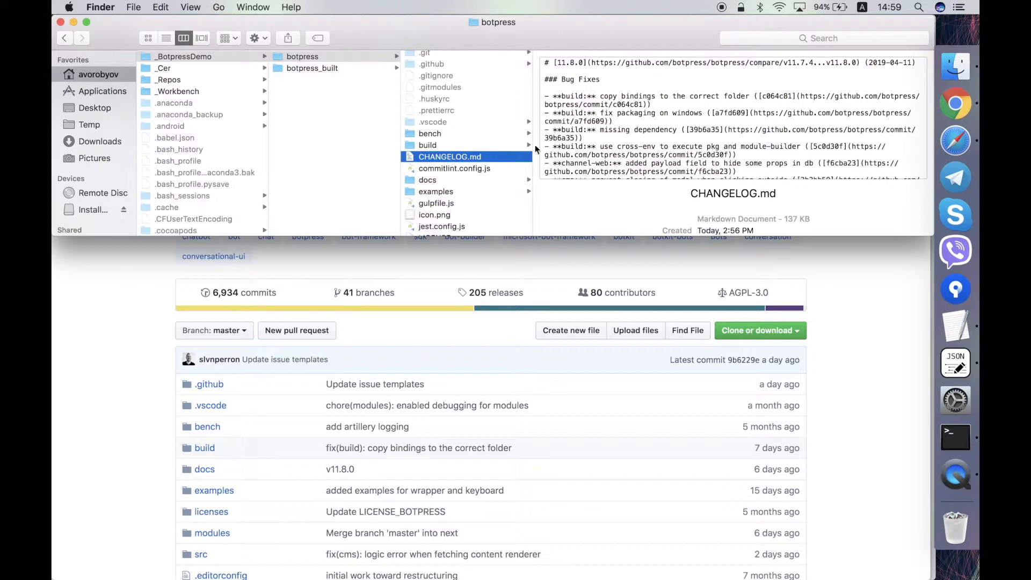
scroll(down, 3)
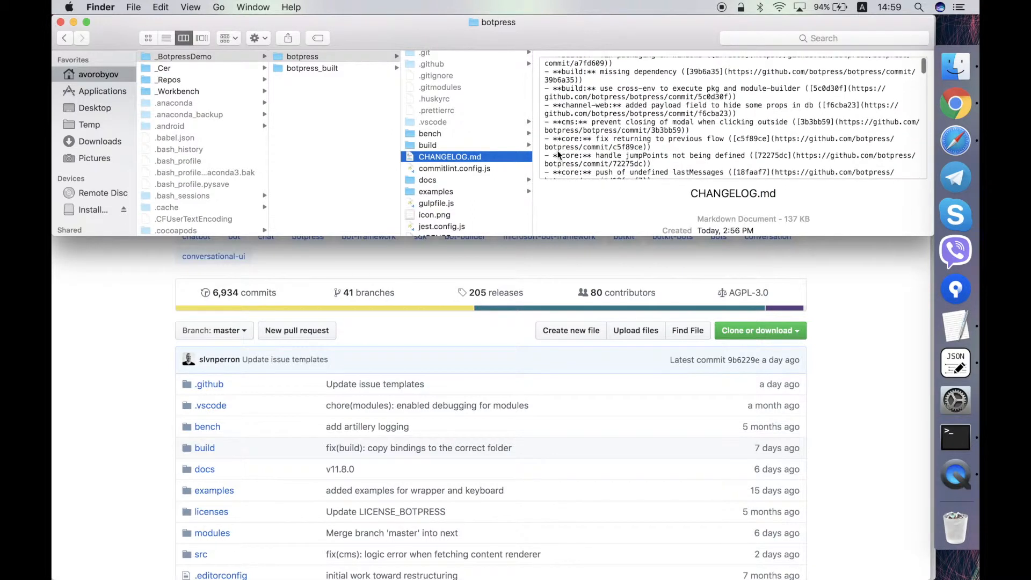
scroll(down, 3)
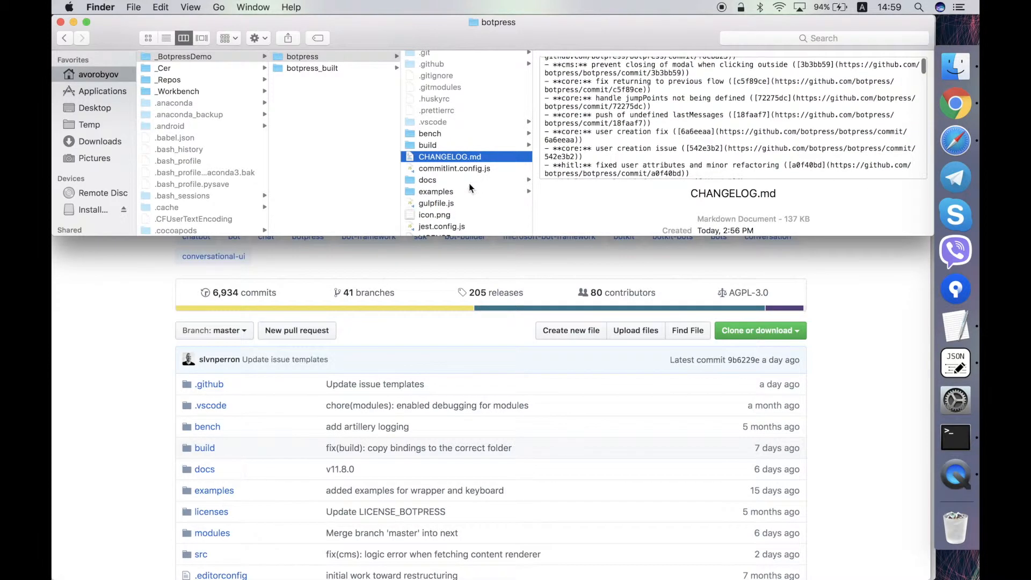
click(455, 168)
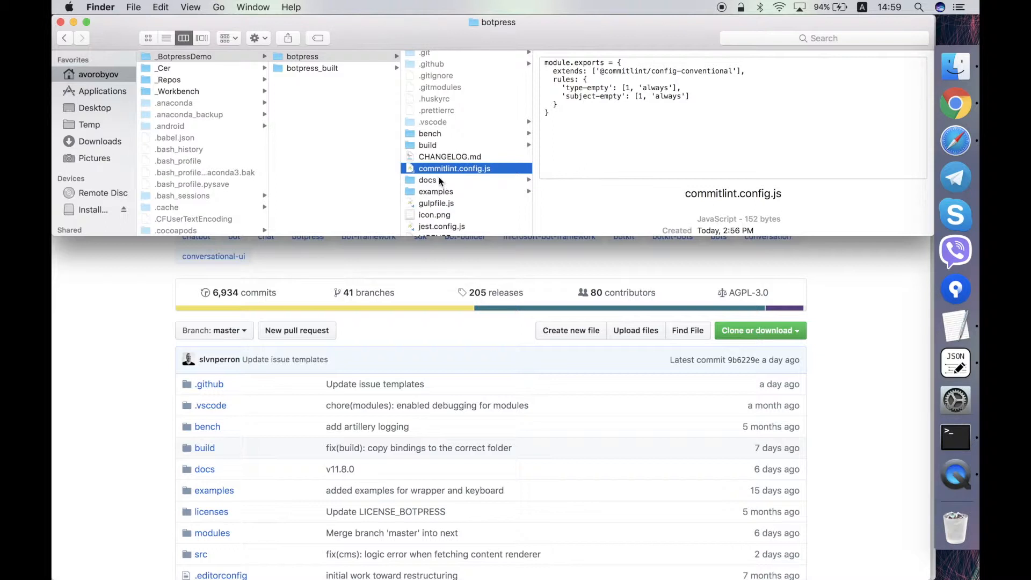
mouse_move(472, 178)
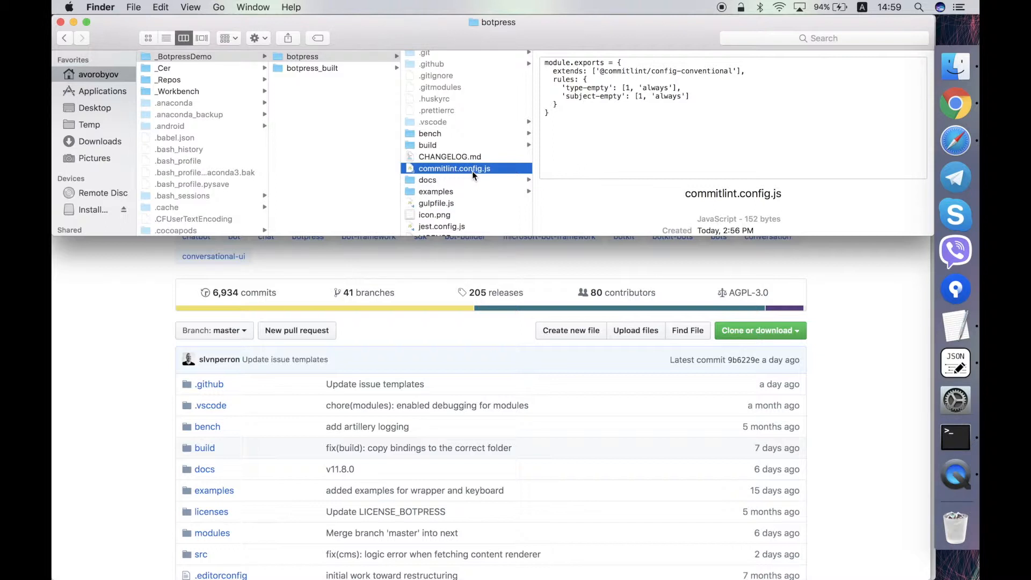
mouse_move(493, 170)
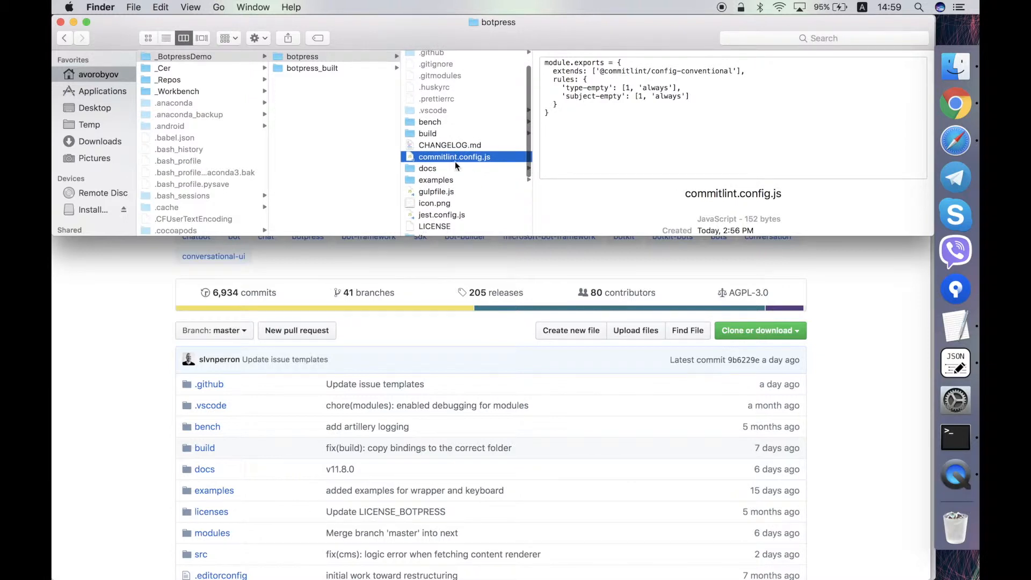
Browse the docs folder's reference, guide and website pages subfolders
click(427, 168)
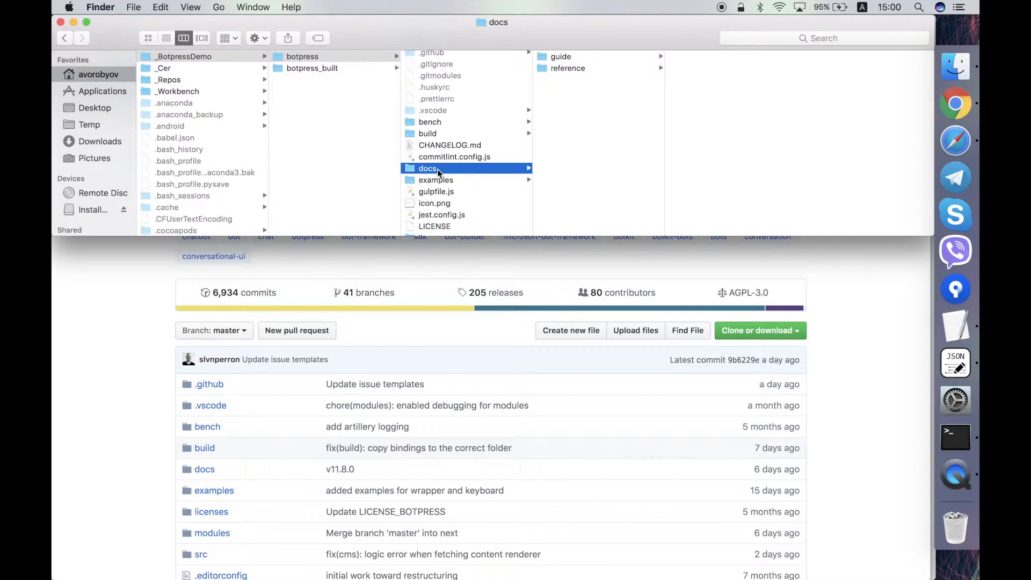
mouse_move(451, 165)
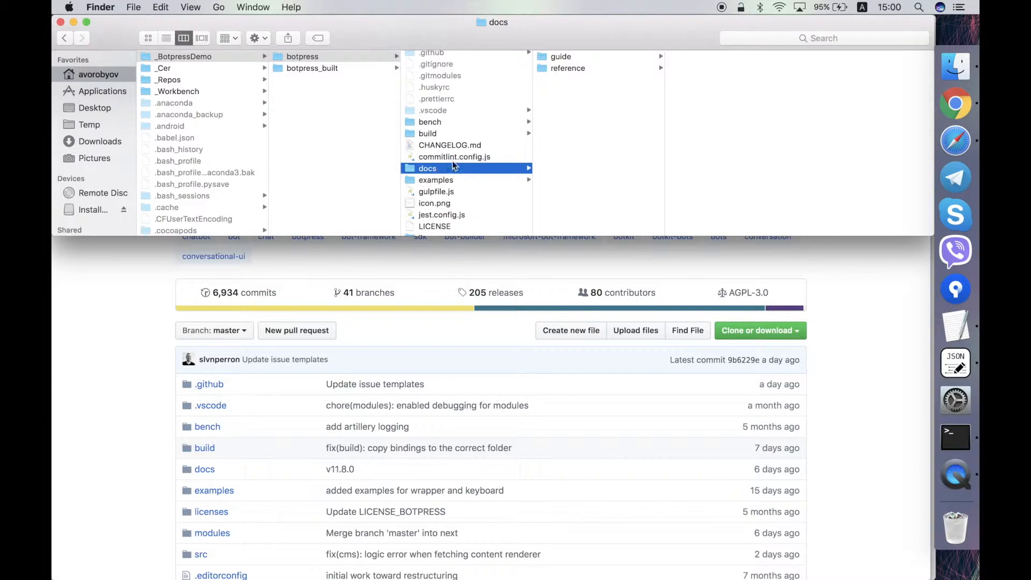
click(568, 68)
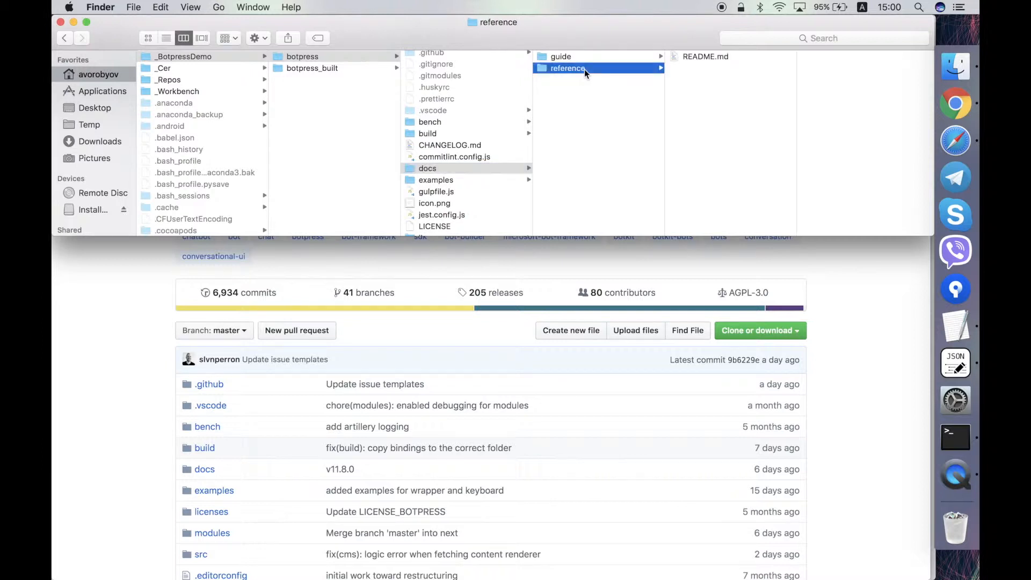
click(567, 67)
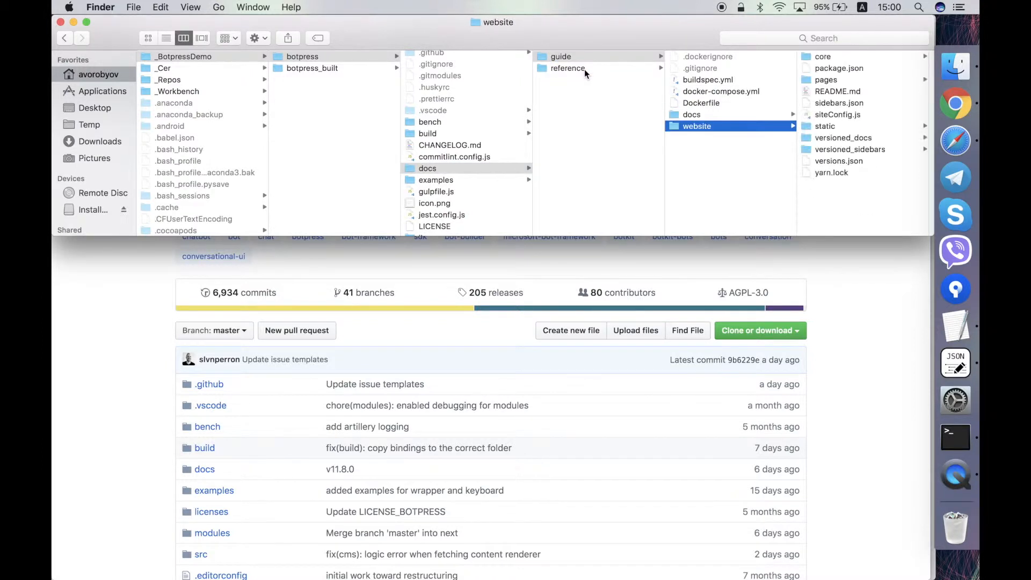
click(826, 80)
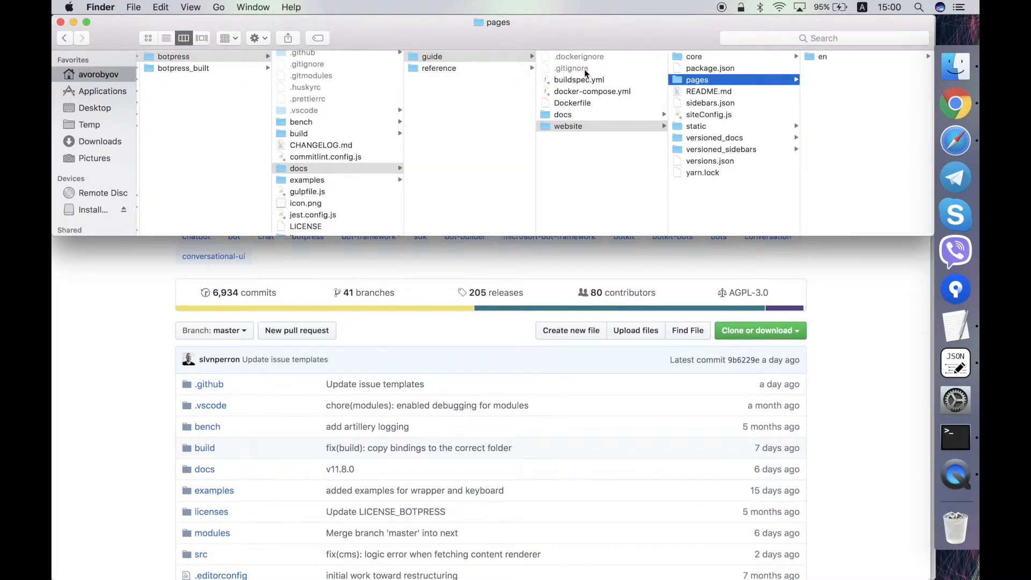
Return to the docs level and open the examples folder
click(298, 167)
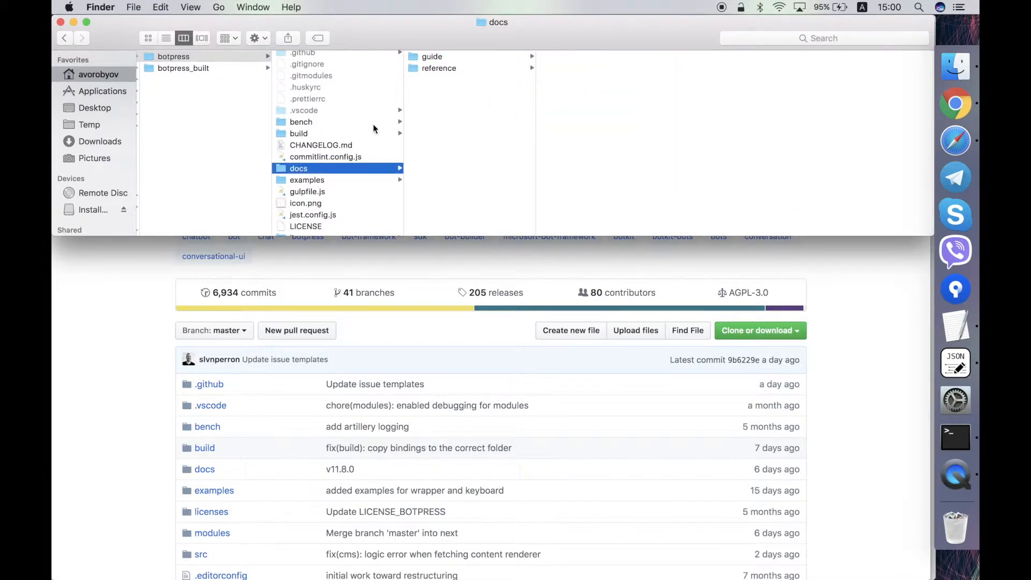
mouse_move(436, 125)
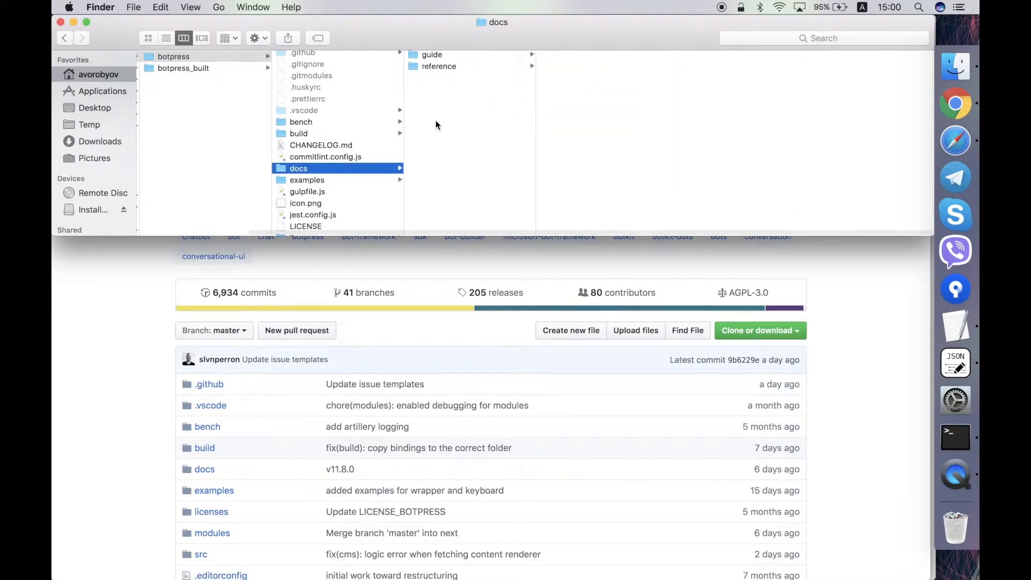
scroll(down, 3)
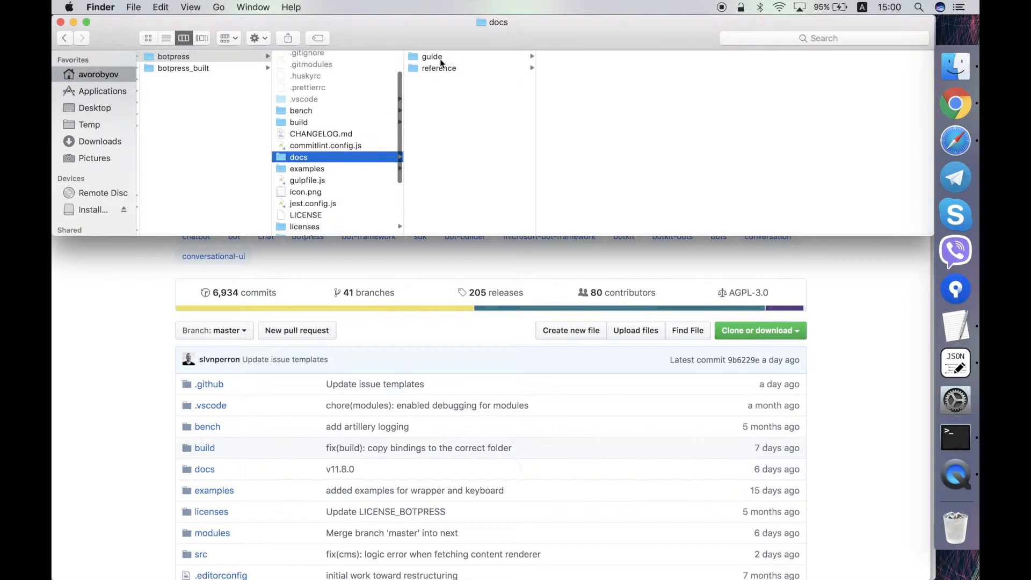
click(307, 158)
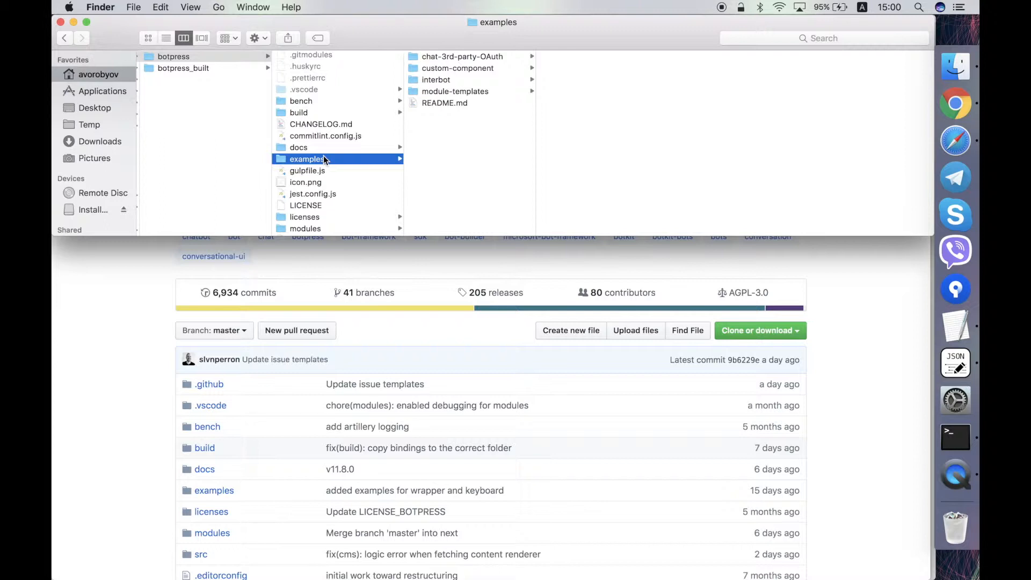
mouse_move(302, 181)
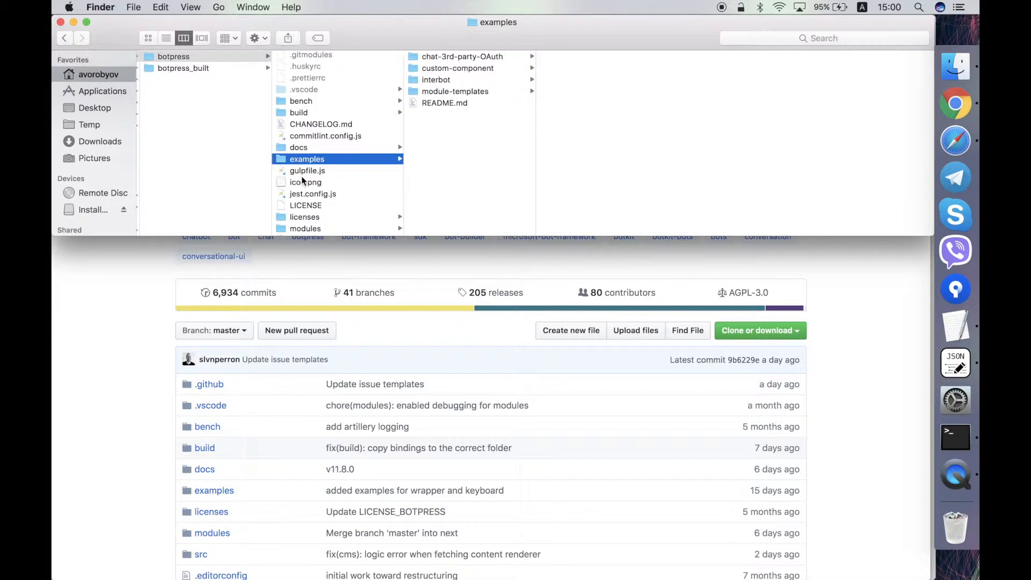
scroll(down, 3)
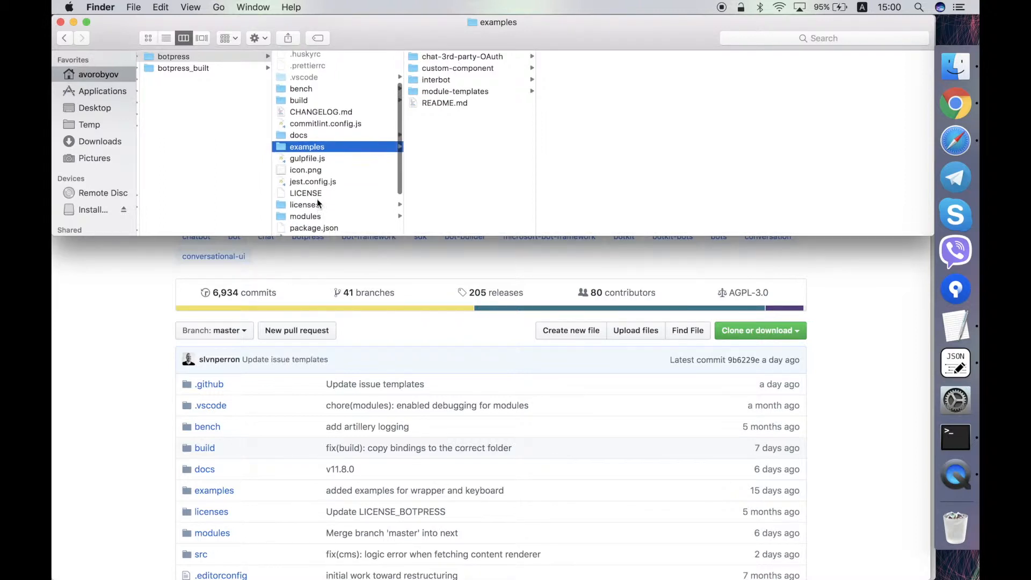
Preview gulpfile.js, then view icon.png in a larger preview
click(307, 158)
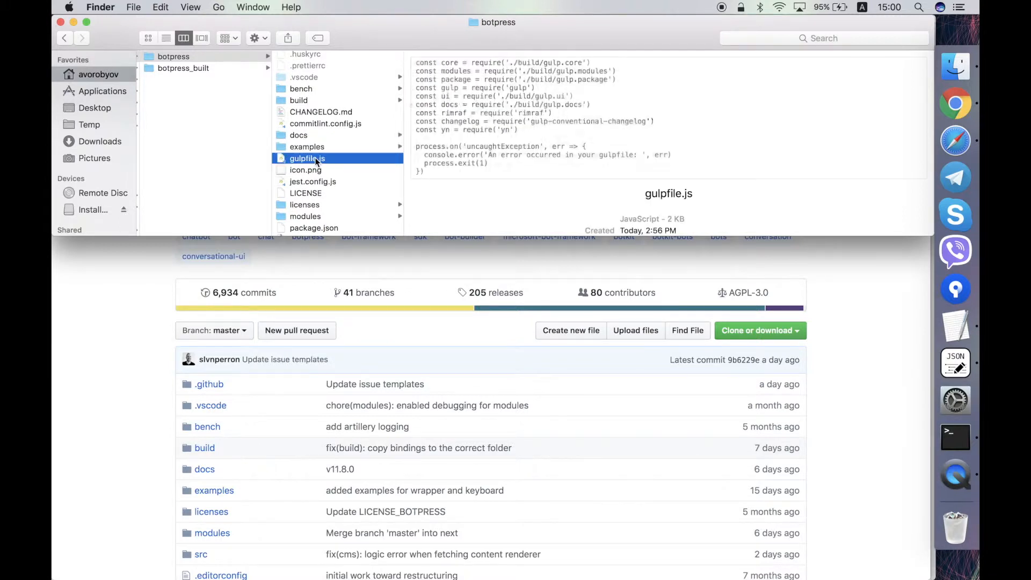
mouse_move(354, 184)
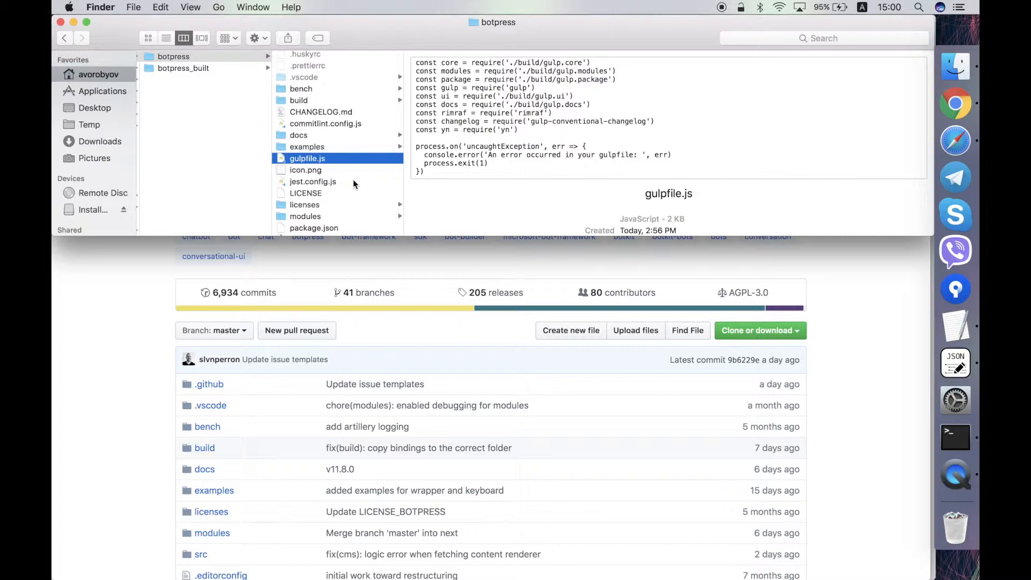
mouse_move(340, 188)
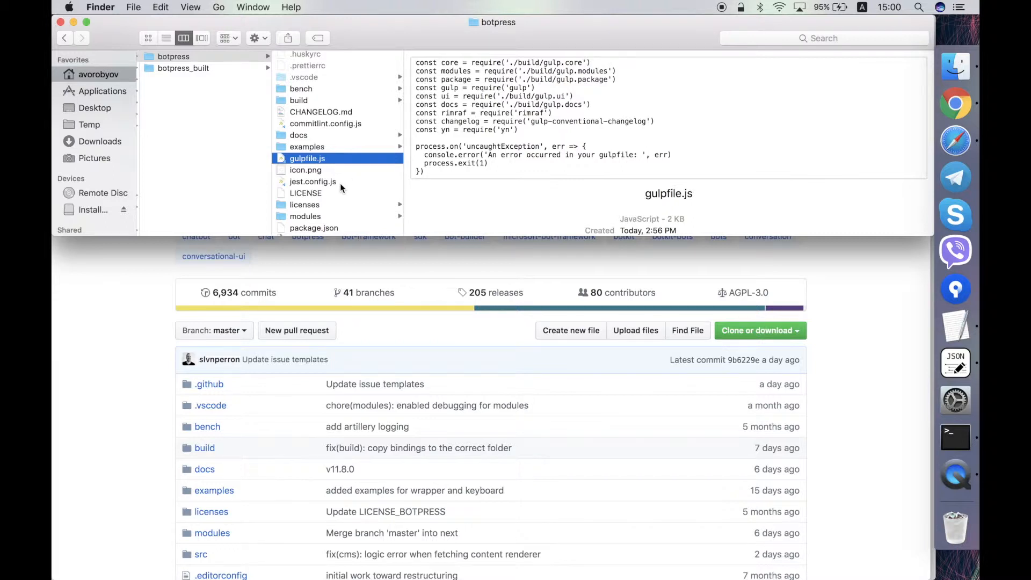
scroll(down, 3)
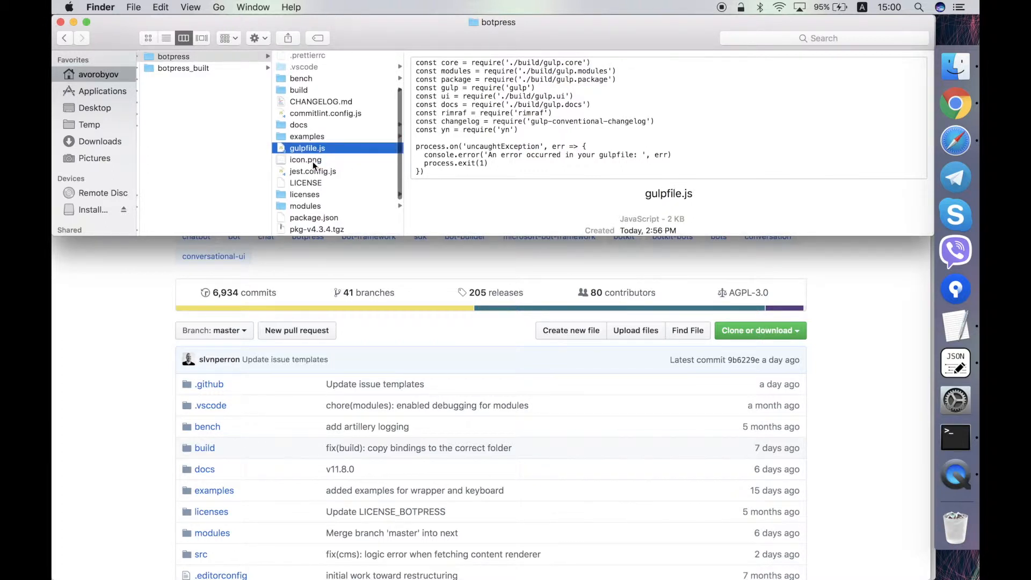
click(306, 230)
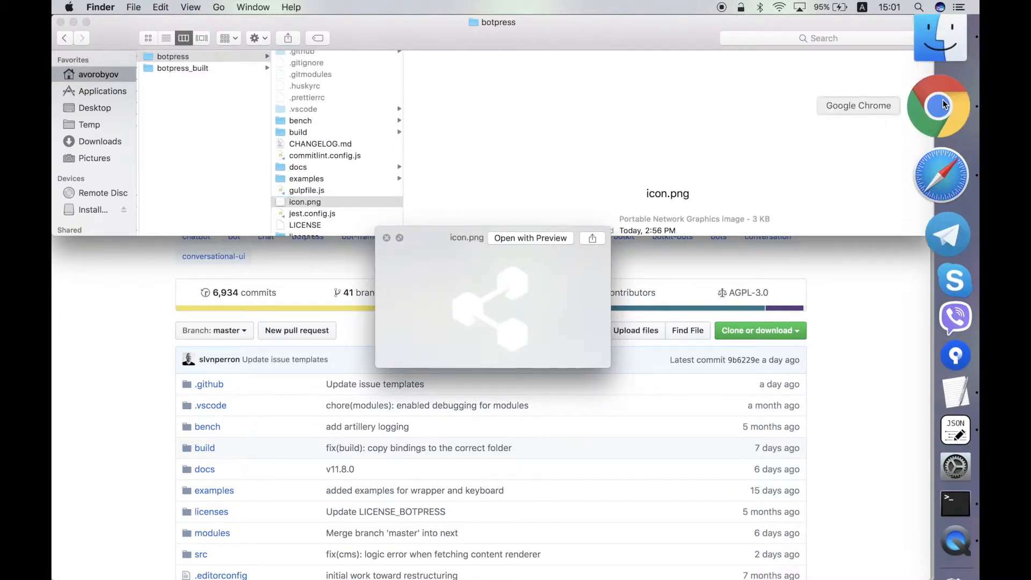
Switch to Chrome's Botpress Admin Panel listing bot_1
click(939, 106)
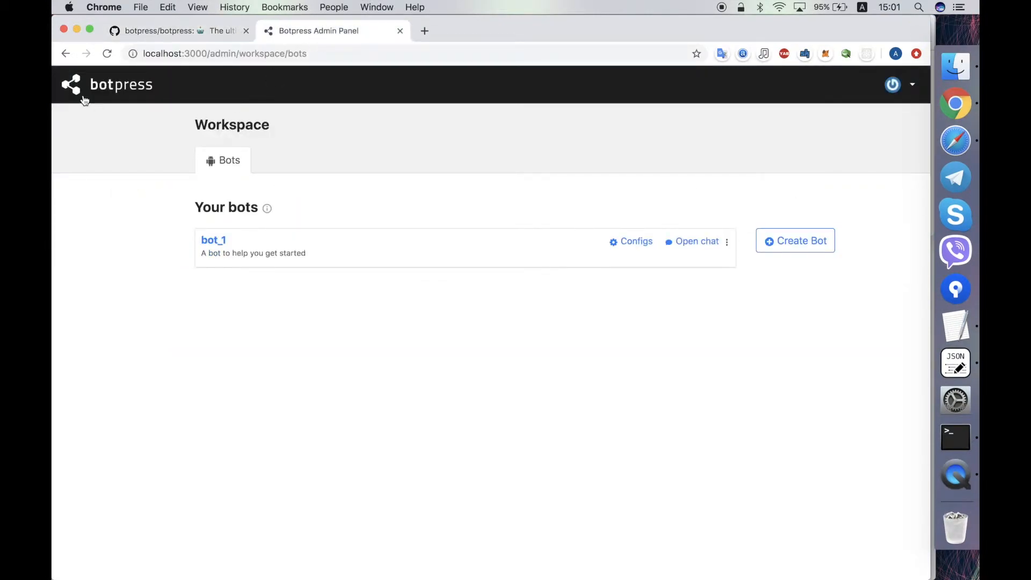
mouse_move(537, 106)
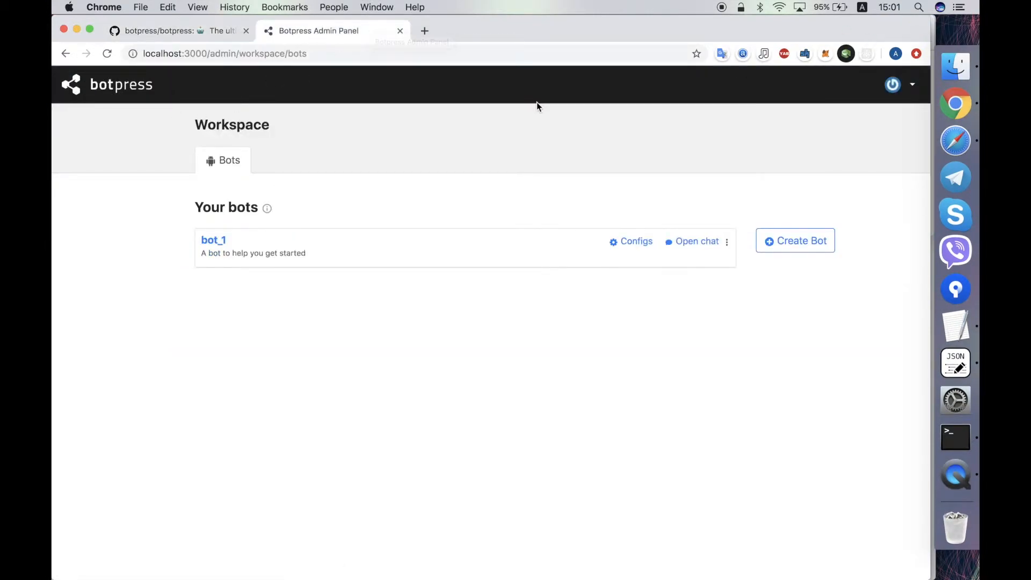
mouse_move(71, 85)
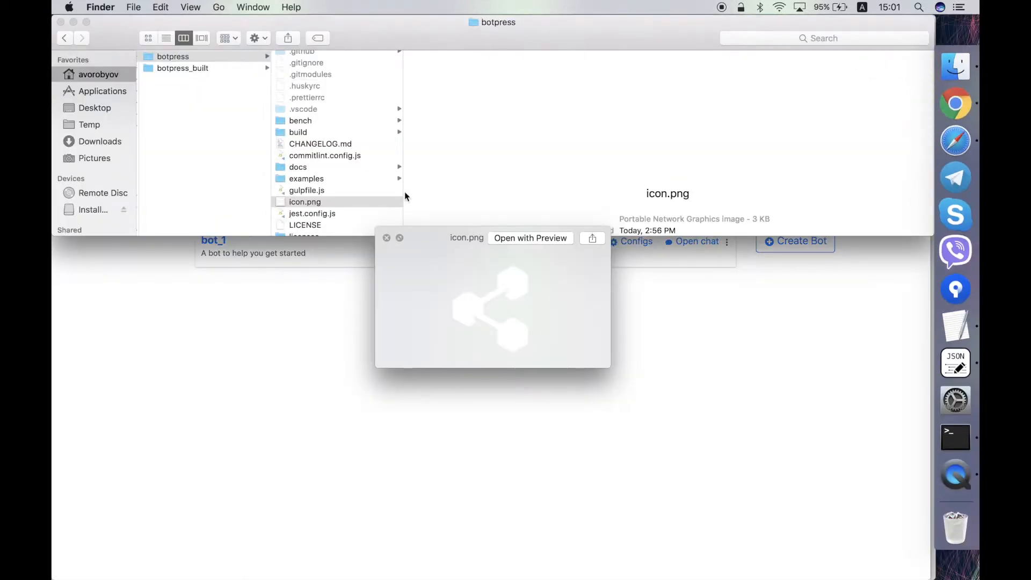
Close the icon preview and preview the 35 KB LICENSE file
click(312, 214)
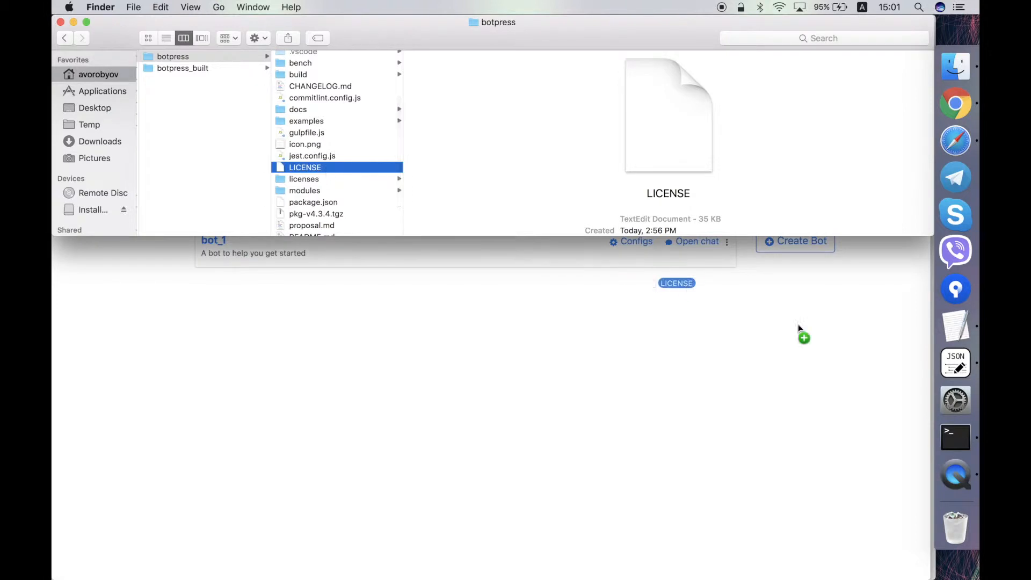
Open LICENSE in TextEdit to read the GNU Affero GPL, then close it
double_click(304, 167)
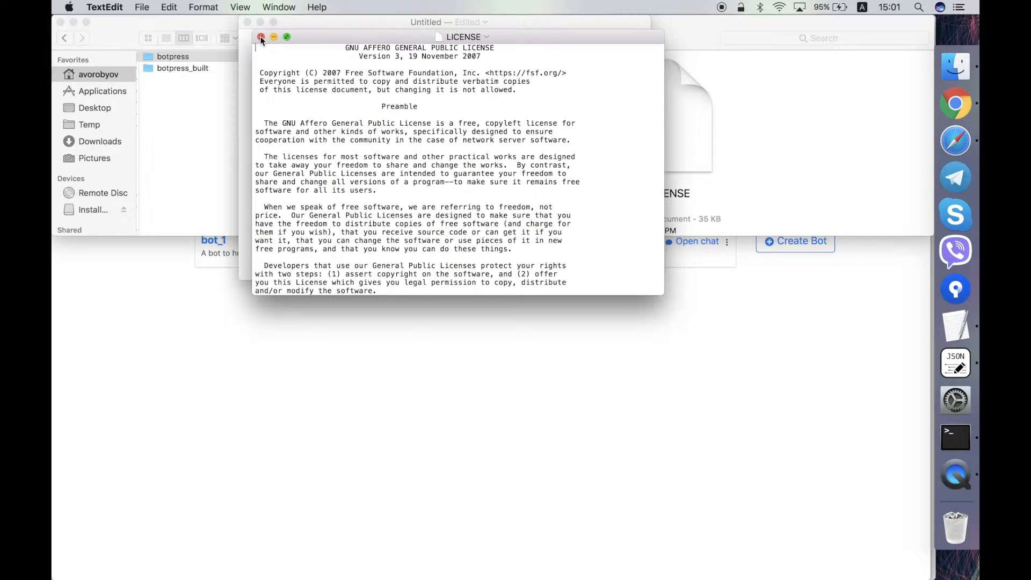
click(261, 37)
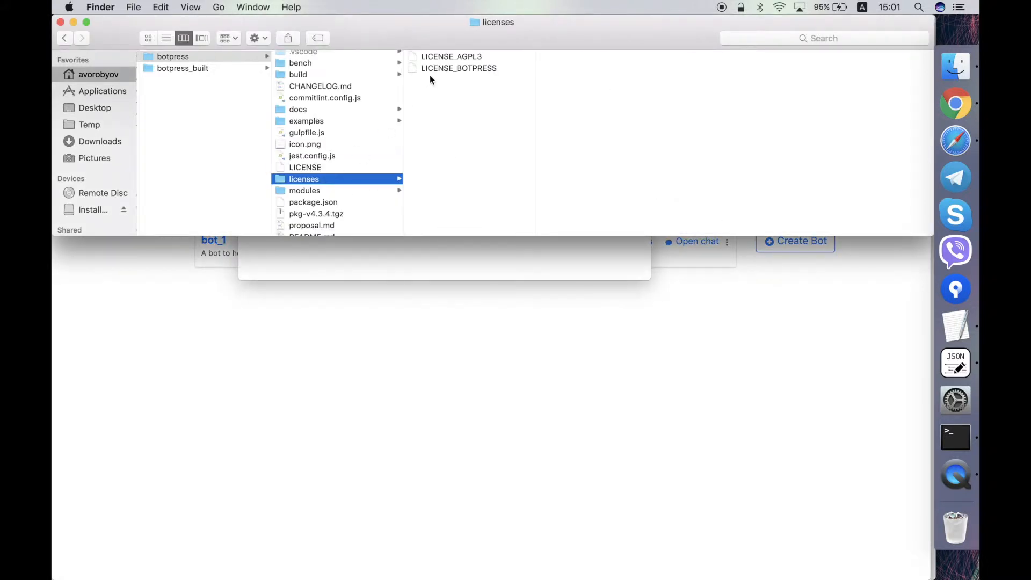
mouse_move(467, 68)
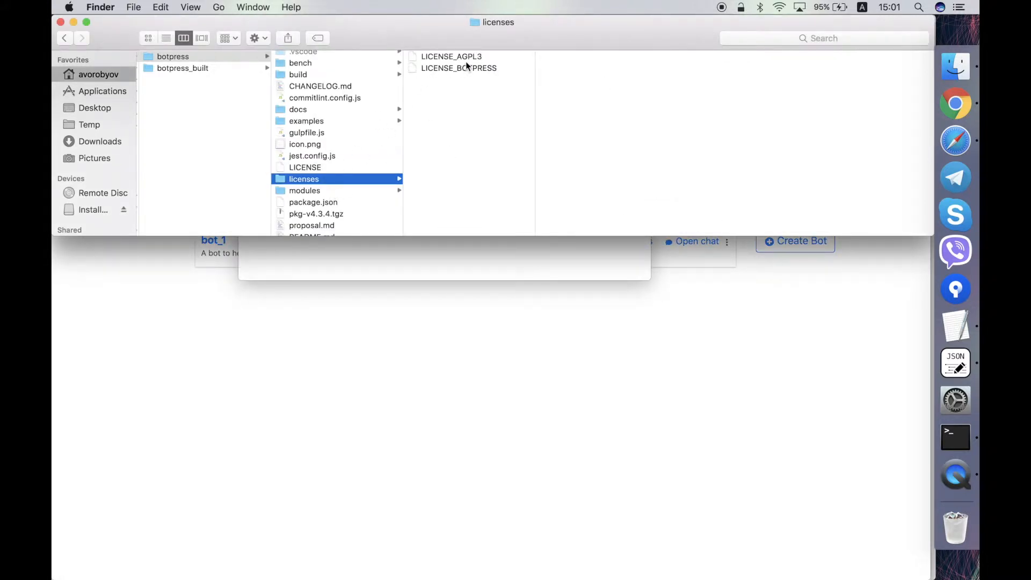
Preview LICENSE_AGPL3 and LICENSE_BOTPRESS, then select the modules folder
click(451, 56)
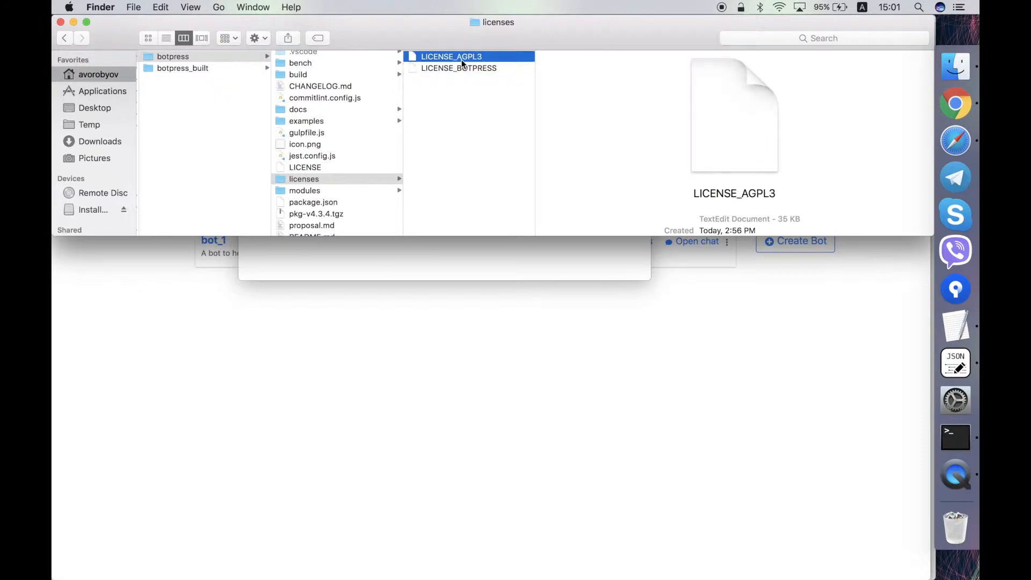
click(458, 68)
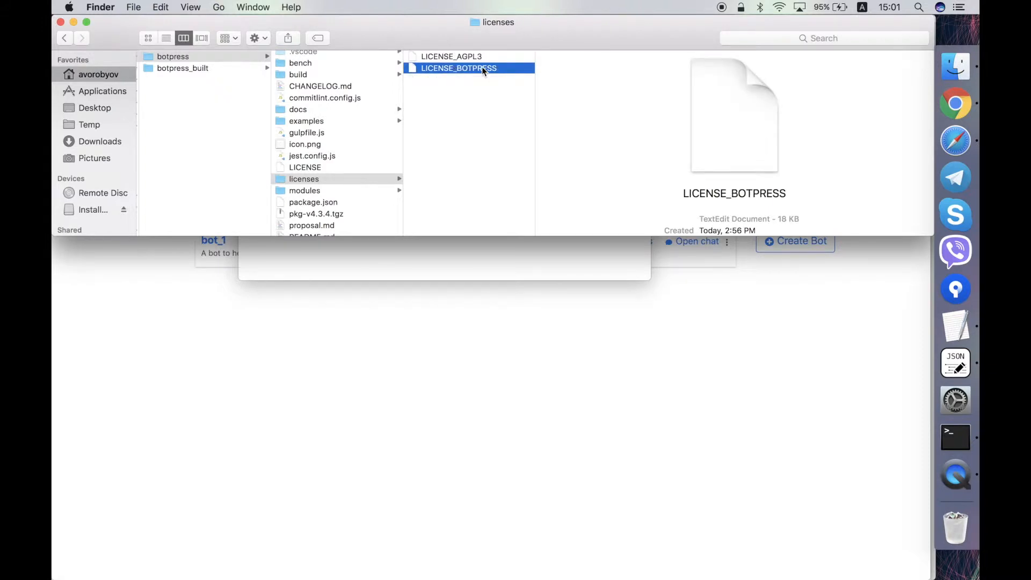
mouse_move(454, 71)
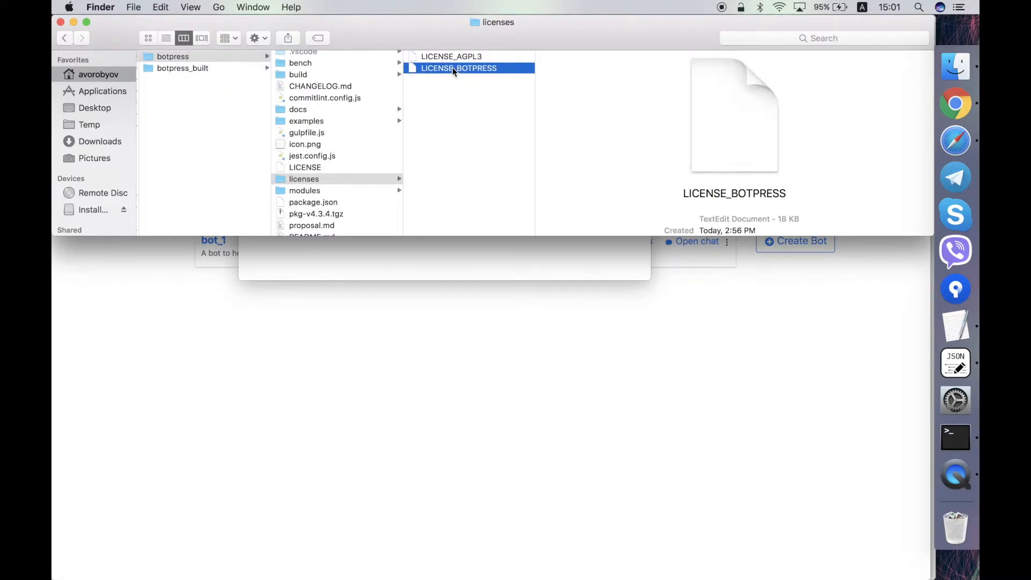
mouse_move(430, 117)
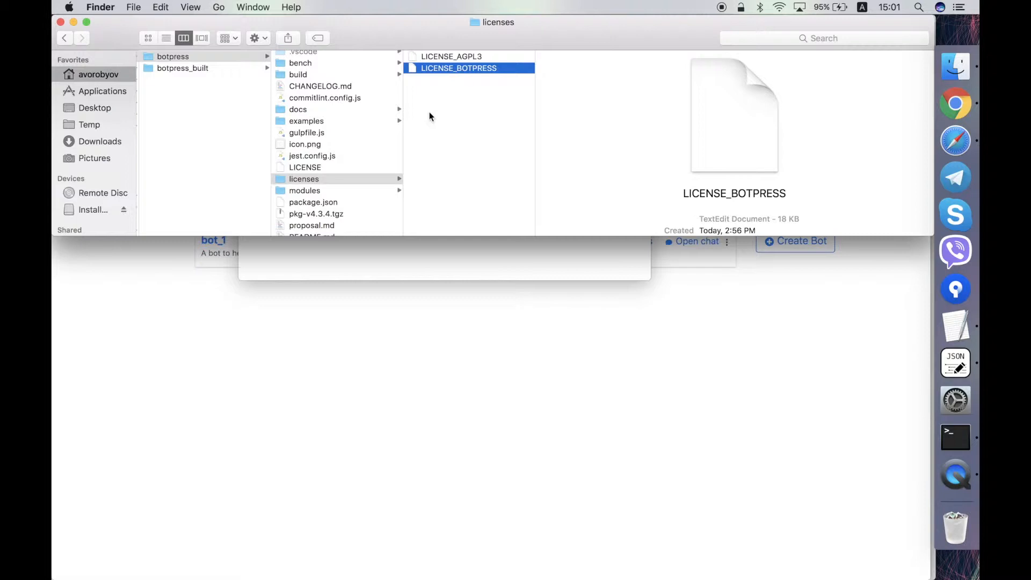
click(305, 173)
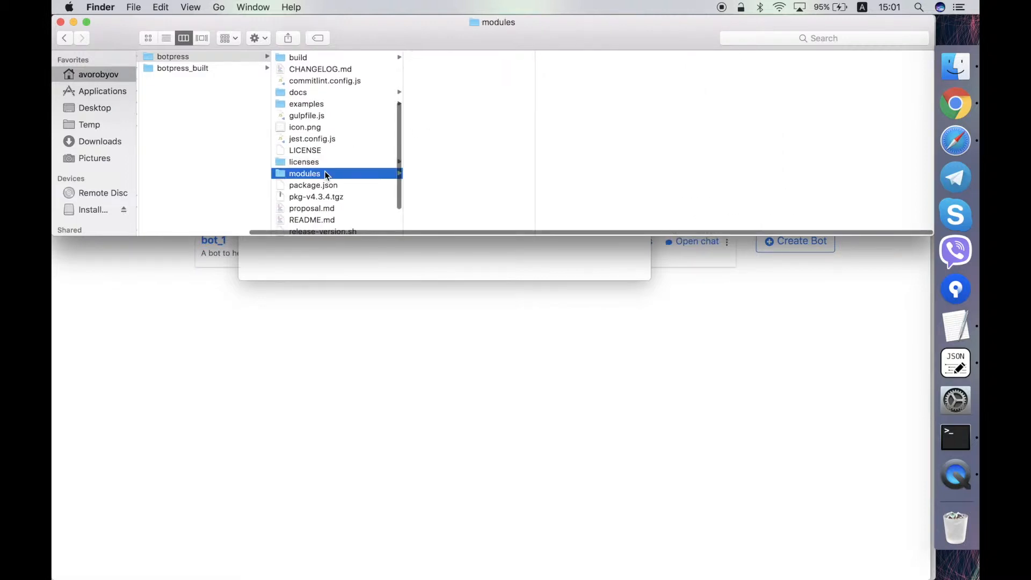
Browse the .scheduler, .knowledge, .broadcast and analytics modules, then preview package.json
click(304, 173)
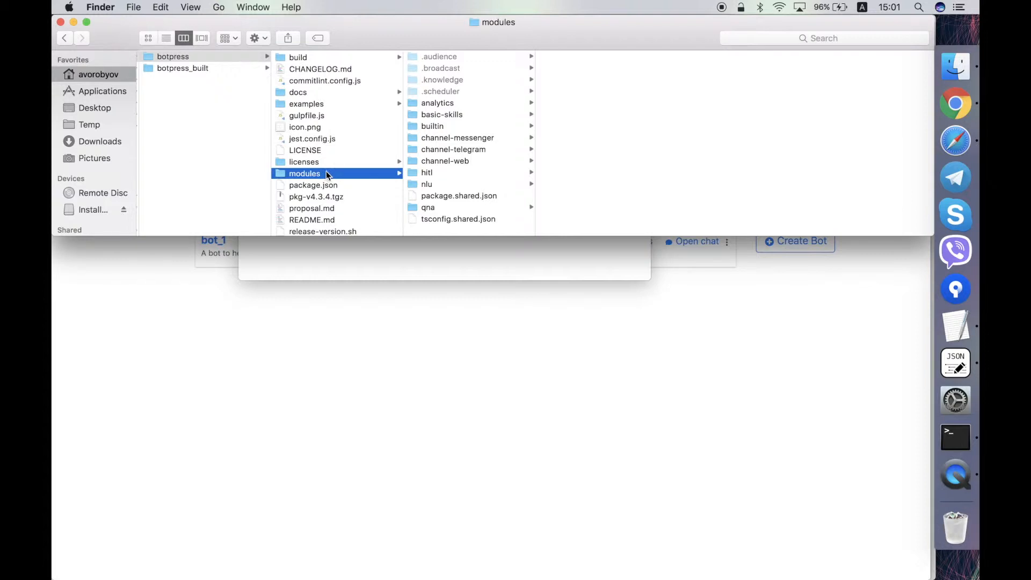
mouse_move(441, 164)
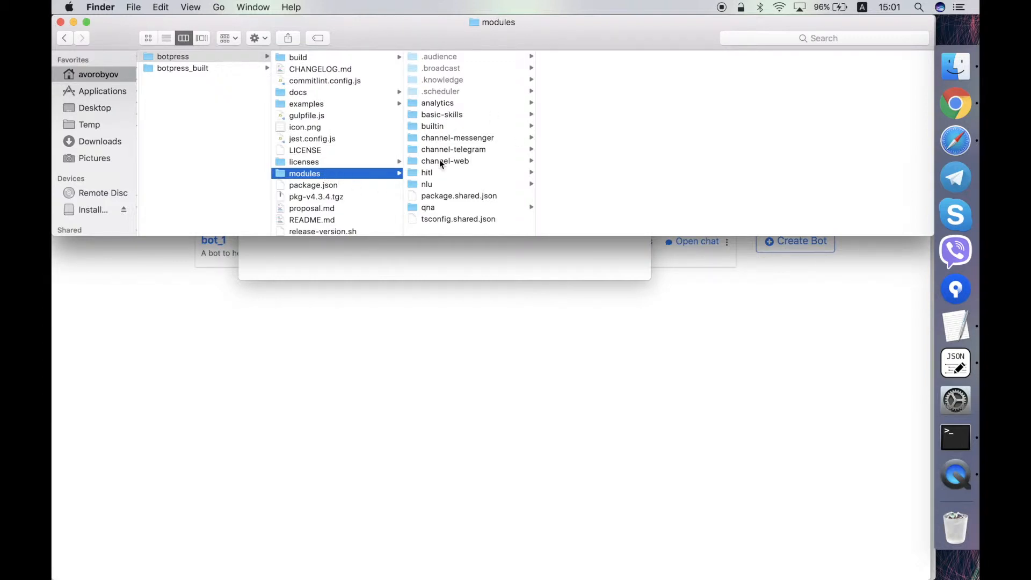
mouse_move(448, 138)
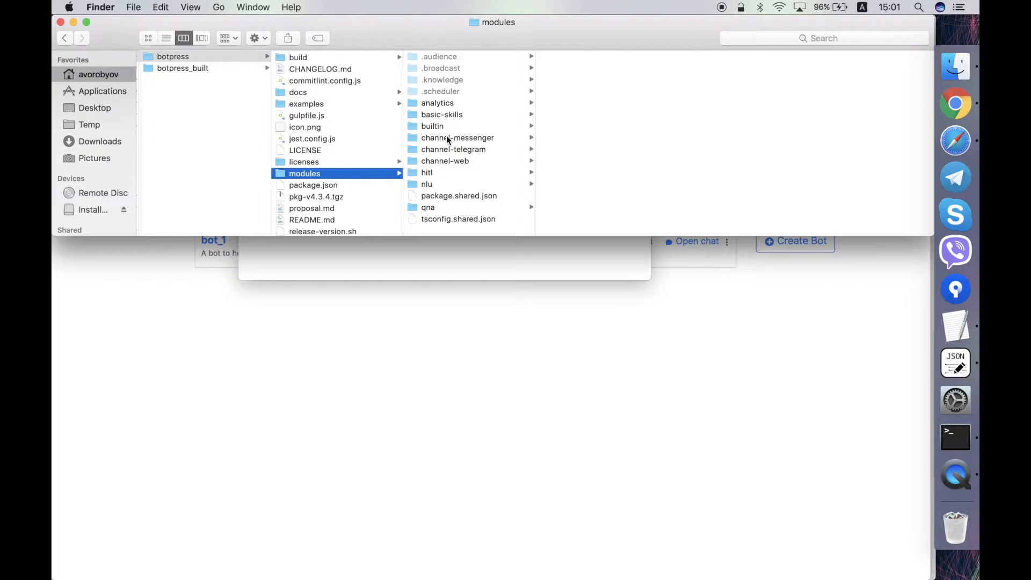
mouse_move(384, 191)
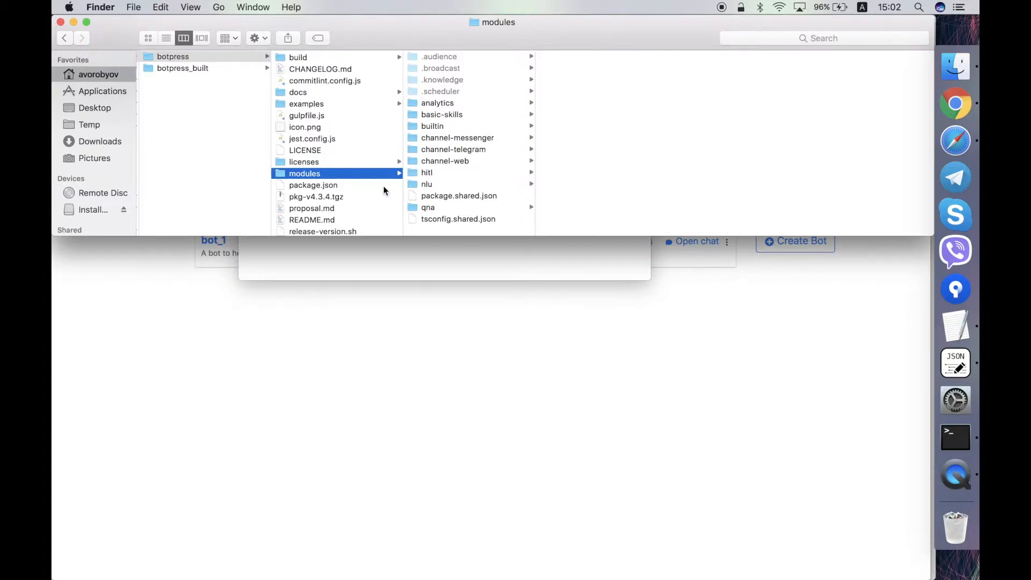
scroll(down, 3)
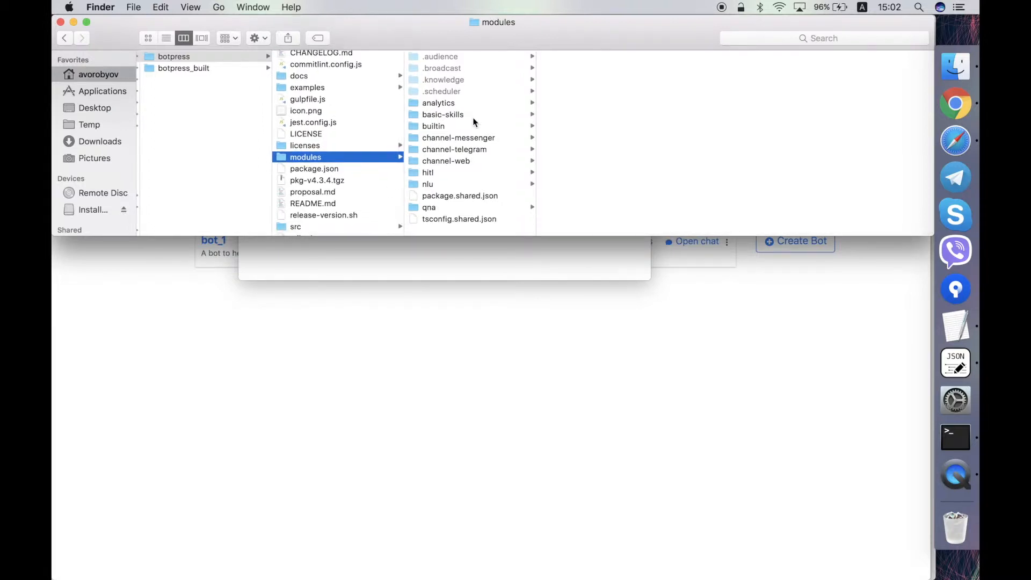
mouse_move(454, 141)
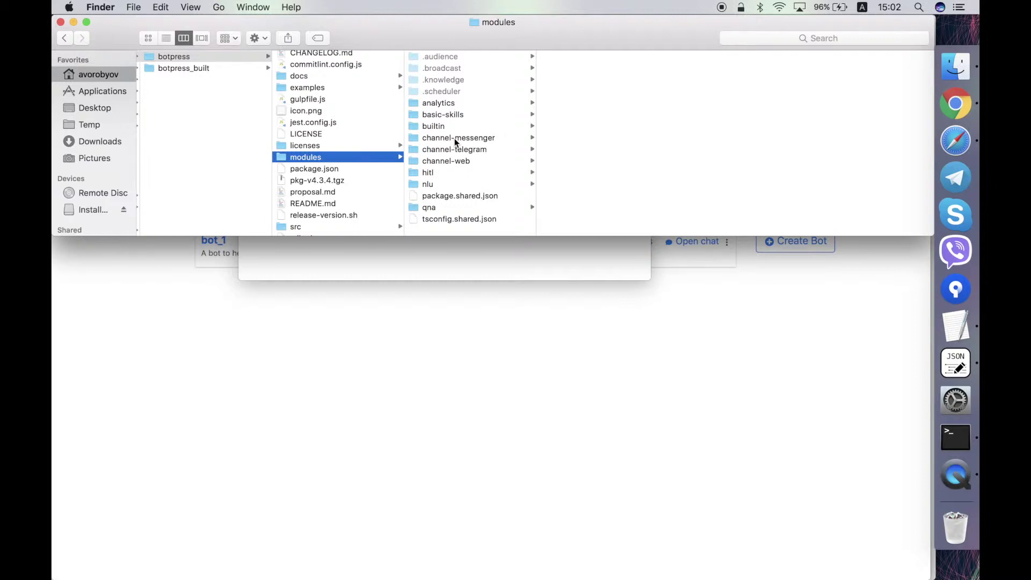
mouse_move(455, 134)
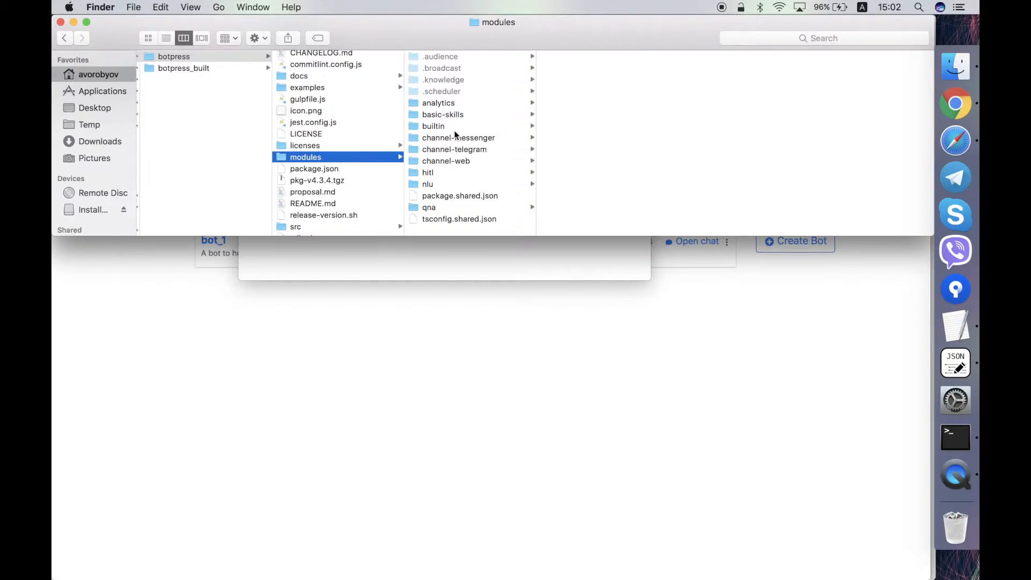
click(441, 91)
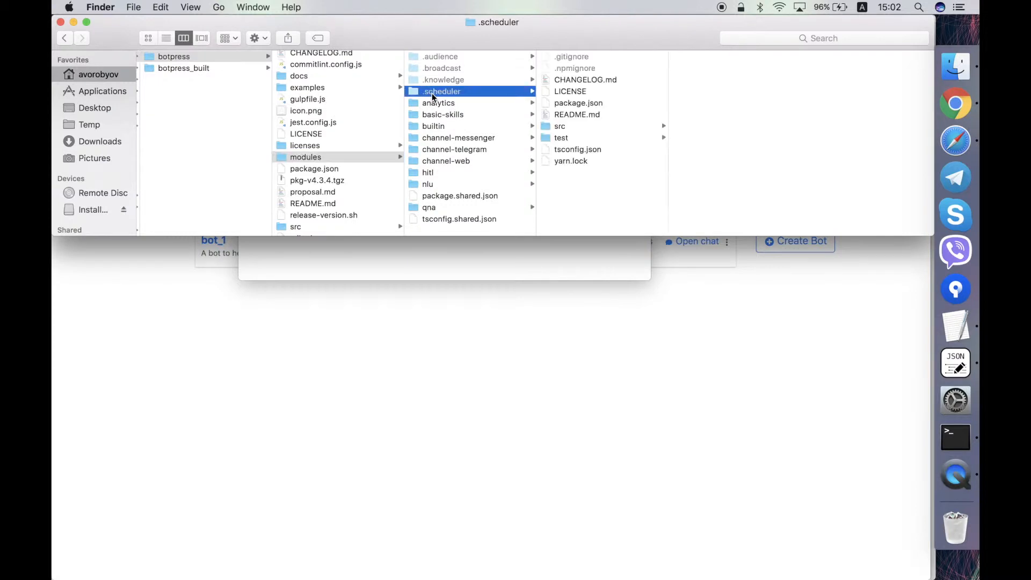
mouse_move(418, 97)
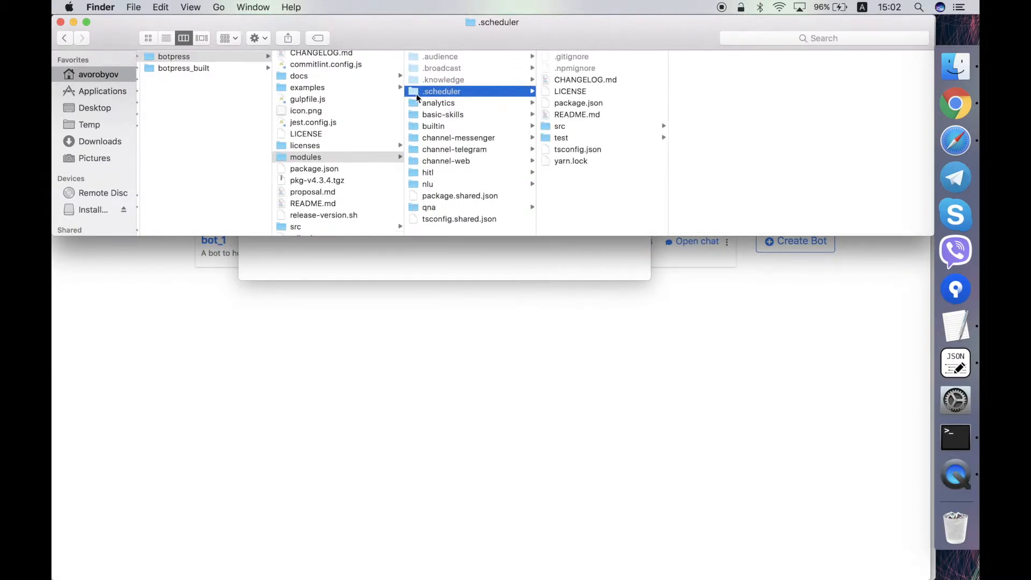
mouse_move(439, 90)
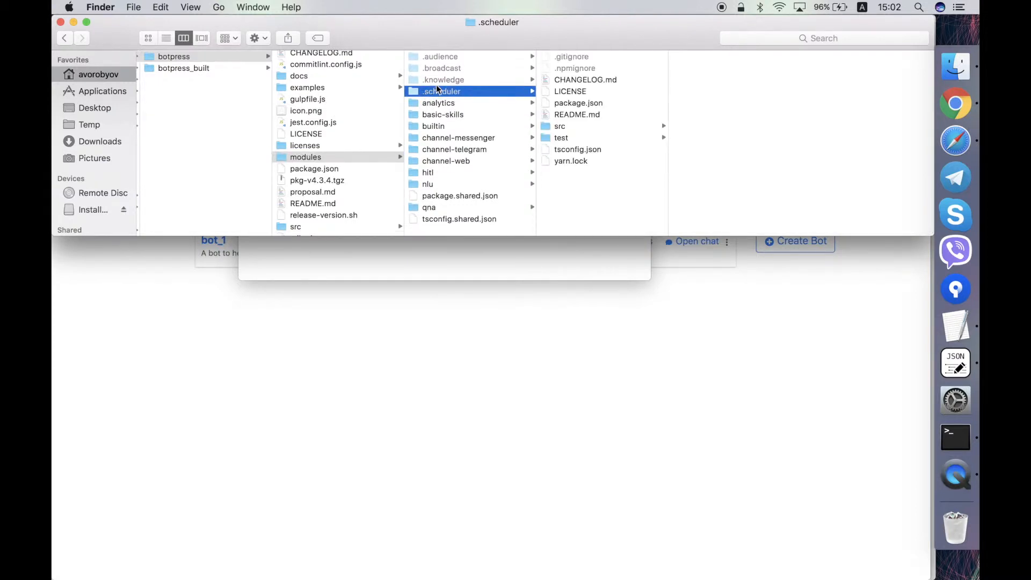
click(442, 80)
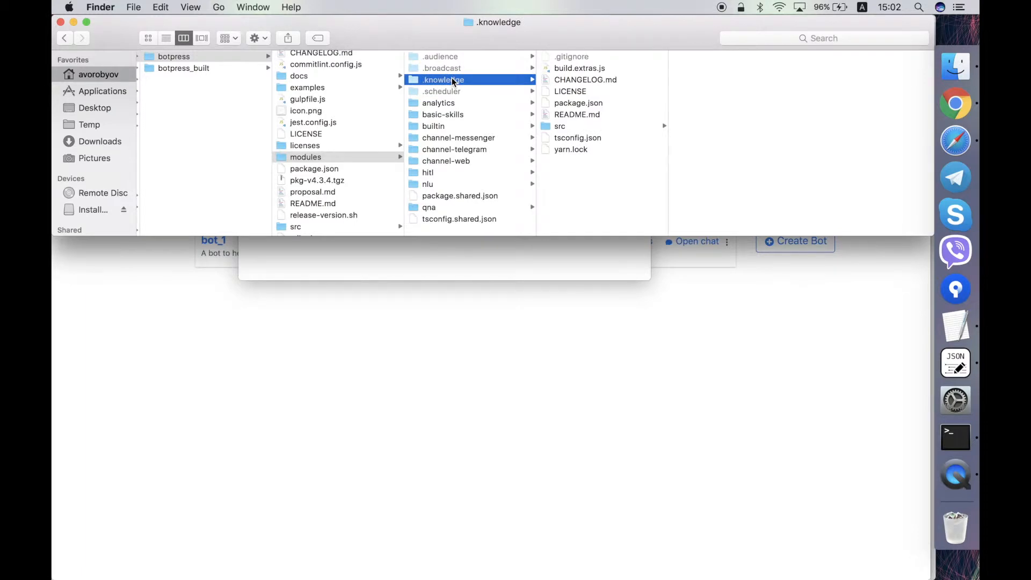
click(442, 67)
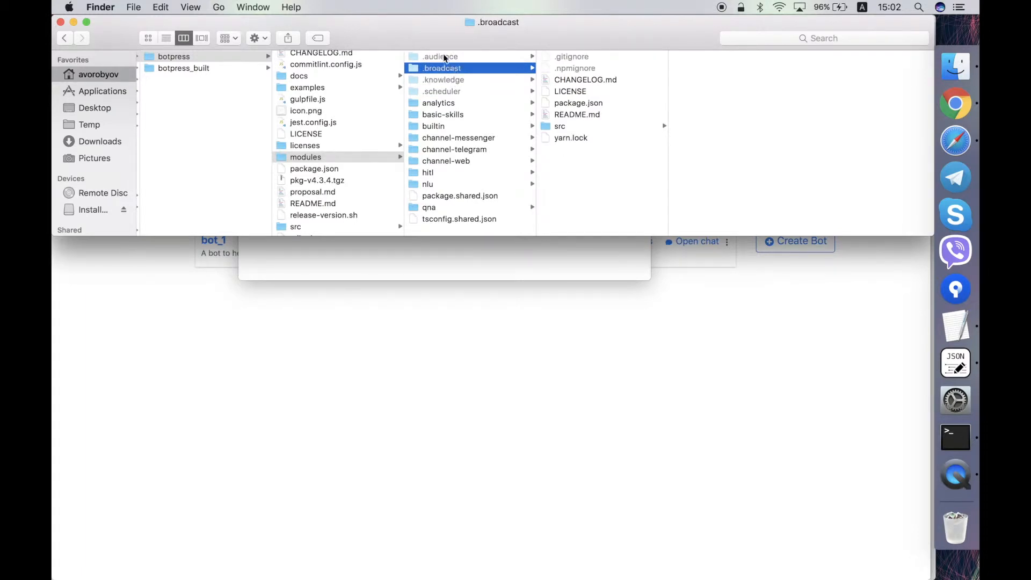
click(438, 103)
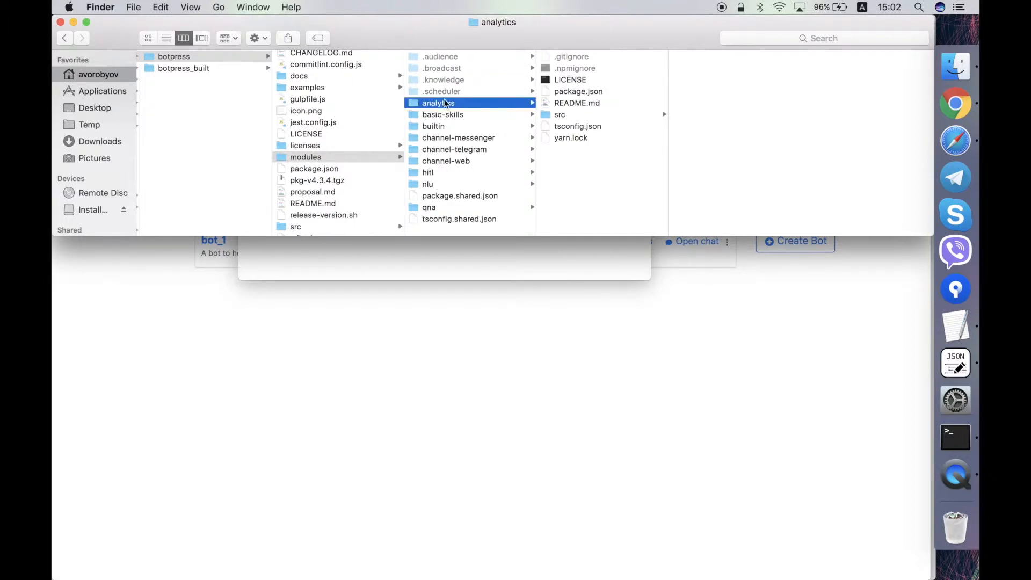
mouse_move(428, 183)
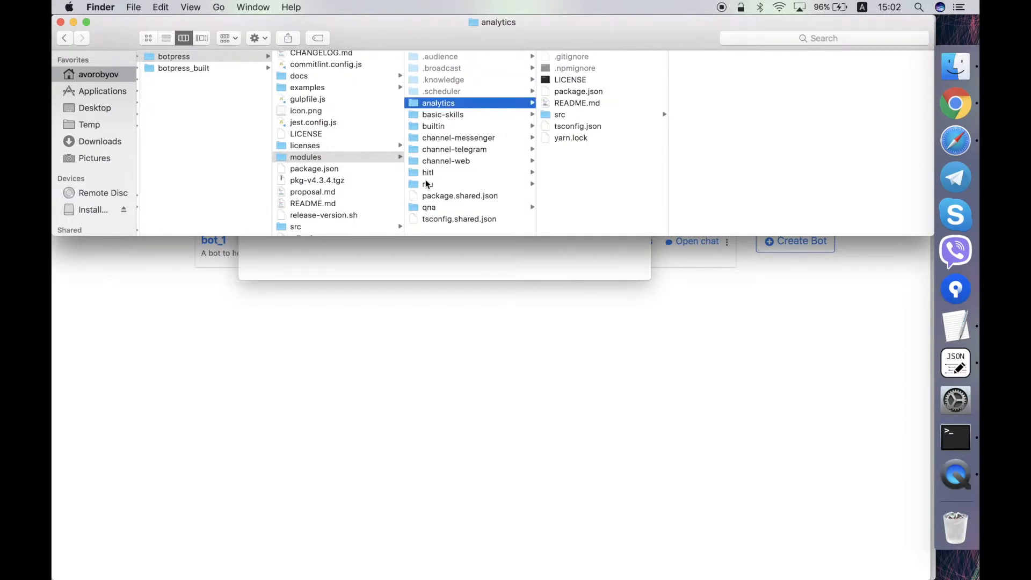
mouse_move(434, 193)
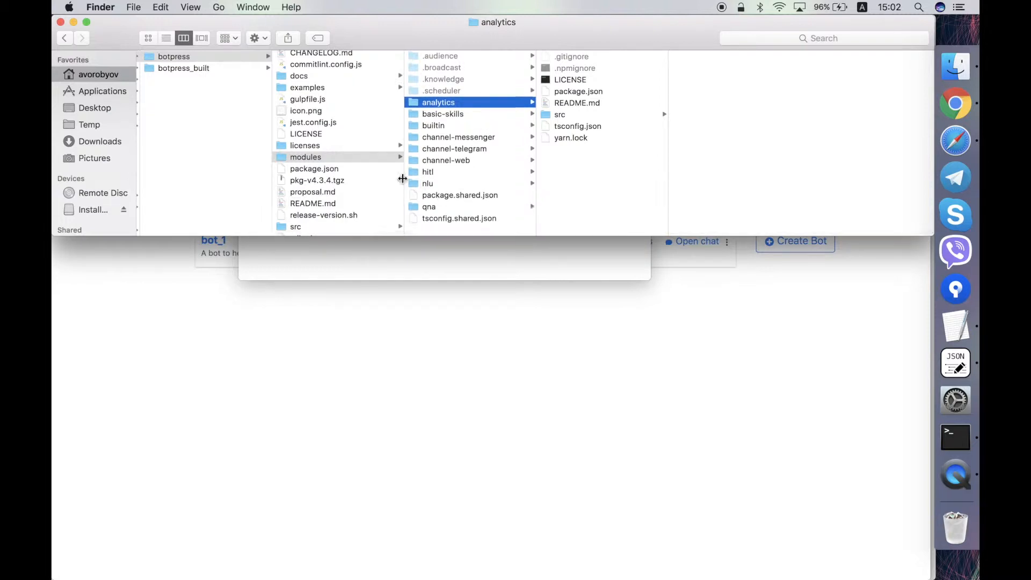
click(314, 168)
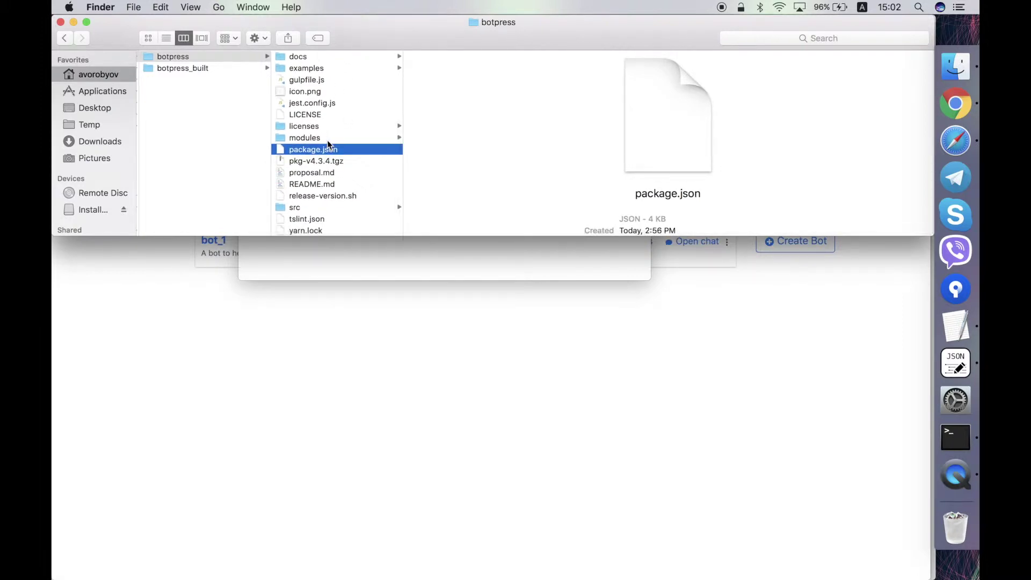
Preview the 47 KB pkg-v4.3.4.tgz archive, then the 39-byte proposal.md document
click(315, 161)
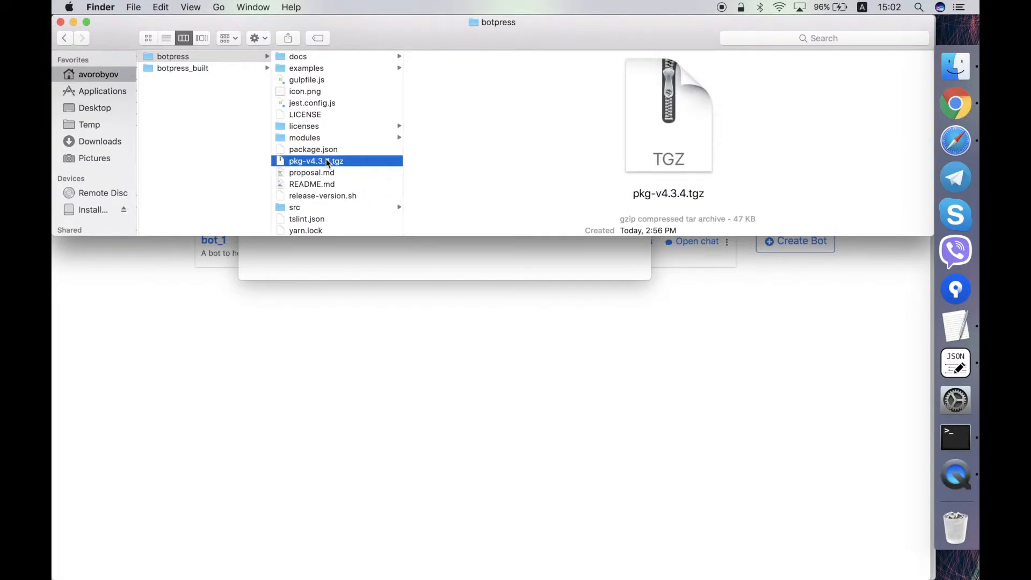
scroll(up, 3)
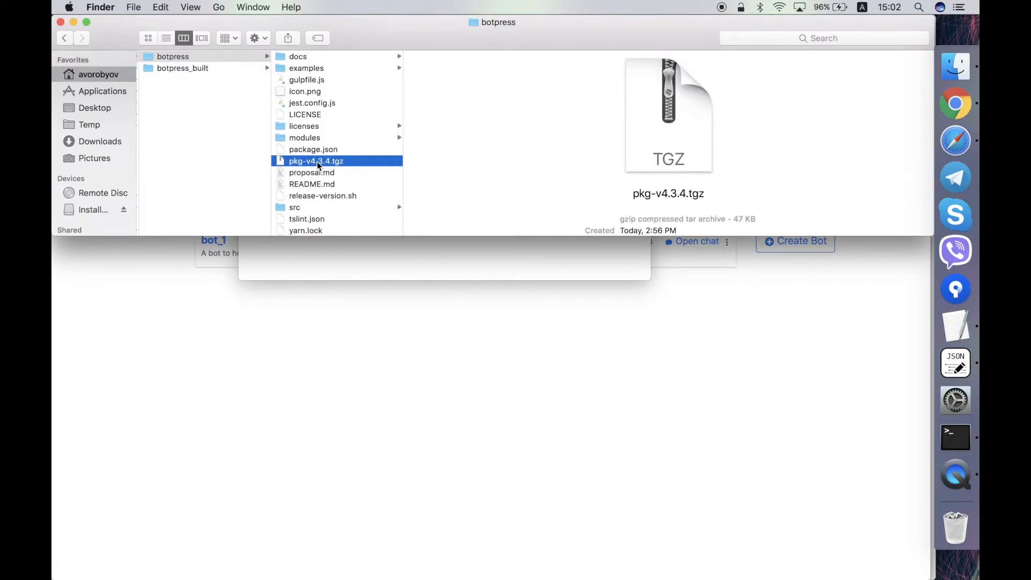
click(311, 172)
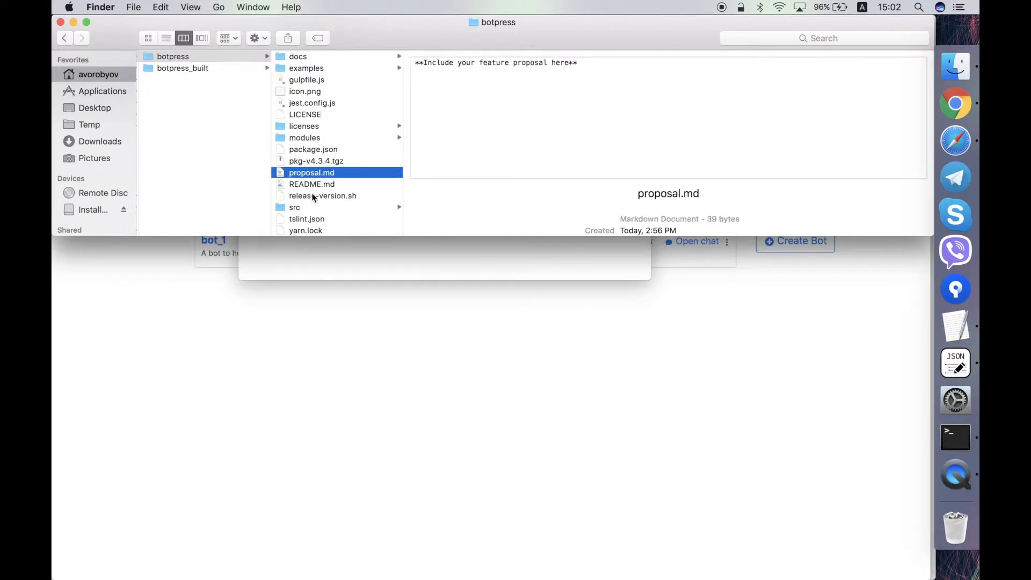
mouse_move(313, 209)
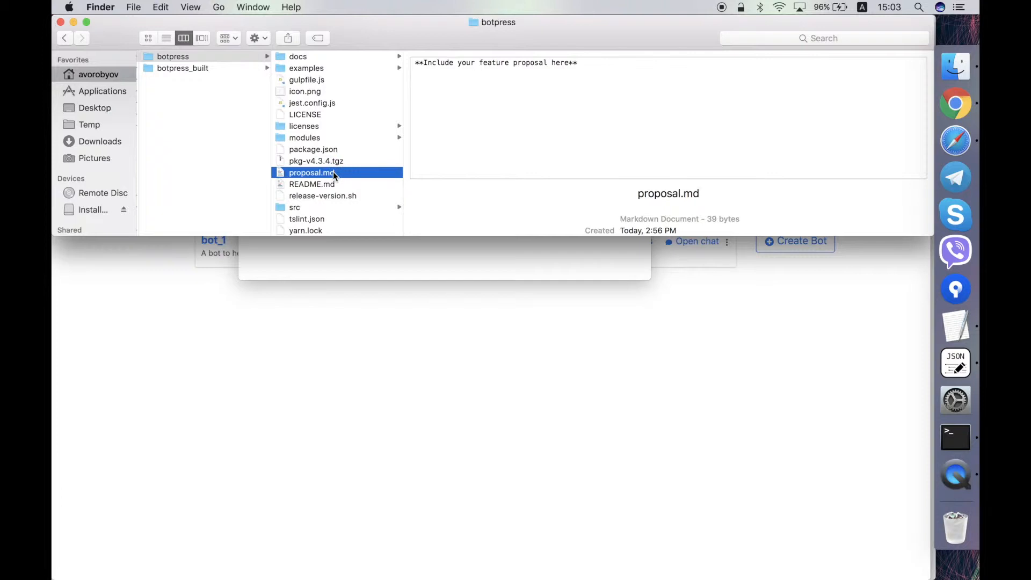
Open proposal.md in TextEdit, then return to Finder and preview README.md
double_click(311, 172)
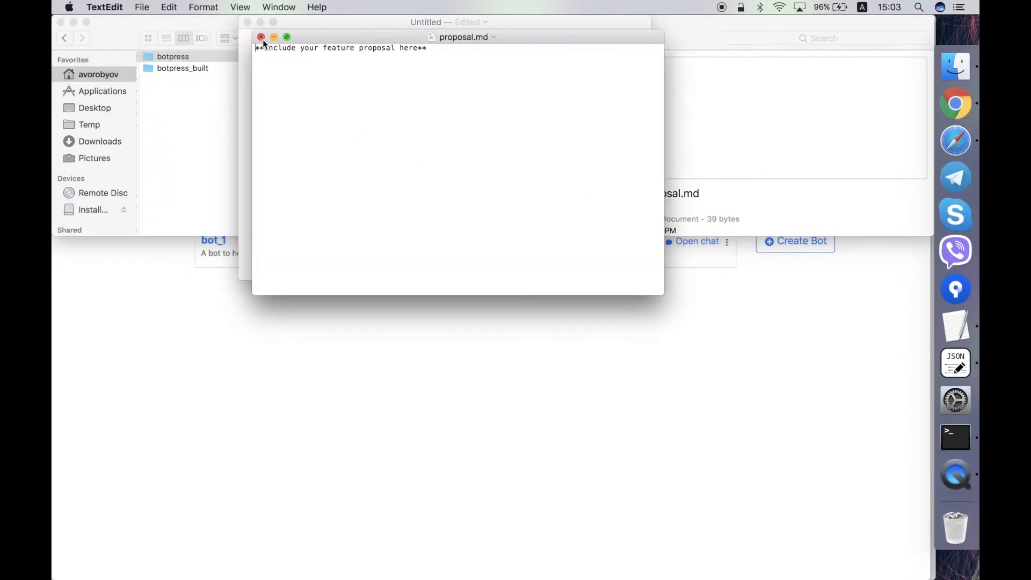
click(261, 37)
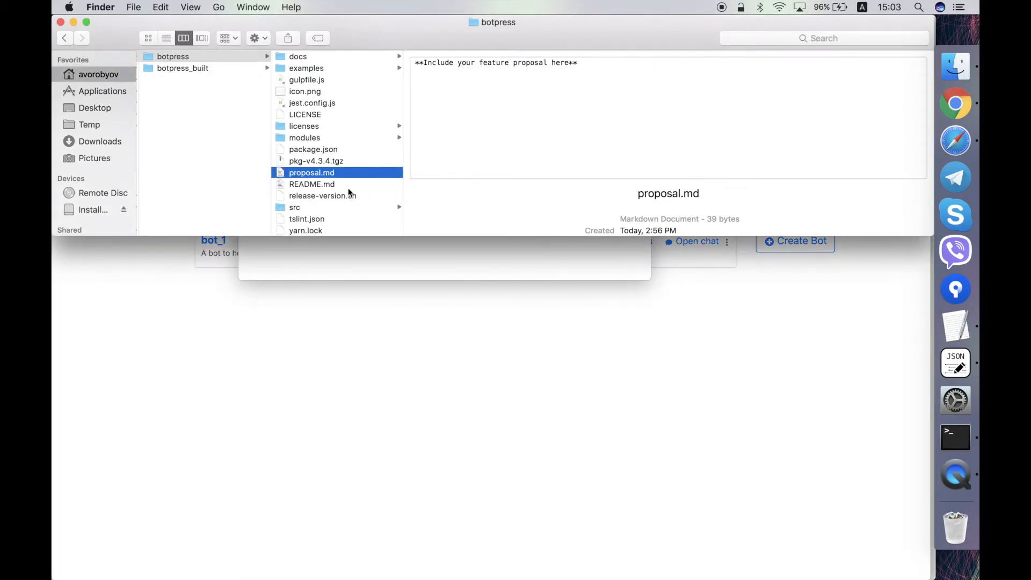
click(311, 184)
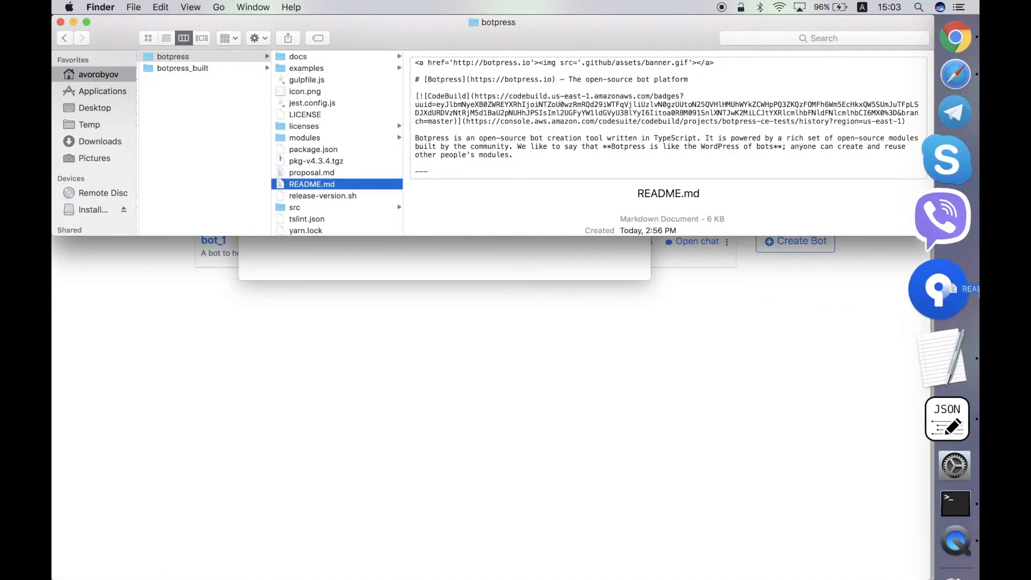
Open README.md in TextEdit, compare it with Chrome's GitHub tab, then return to Finder
double_click(311, 184)
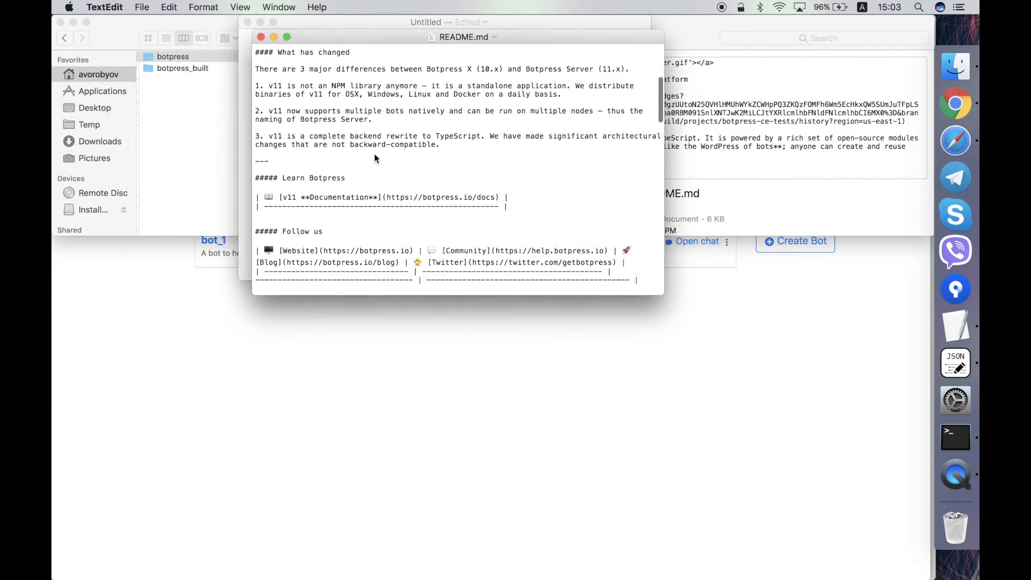
scroll(up, 3)
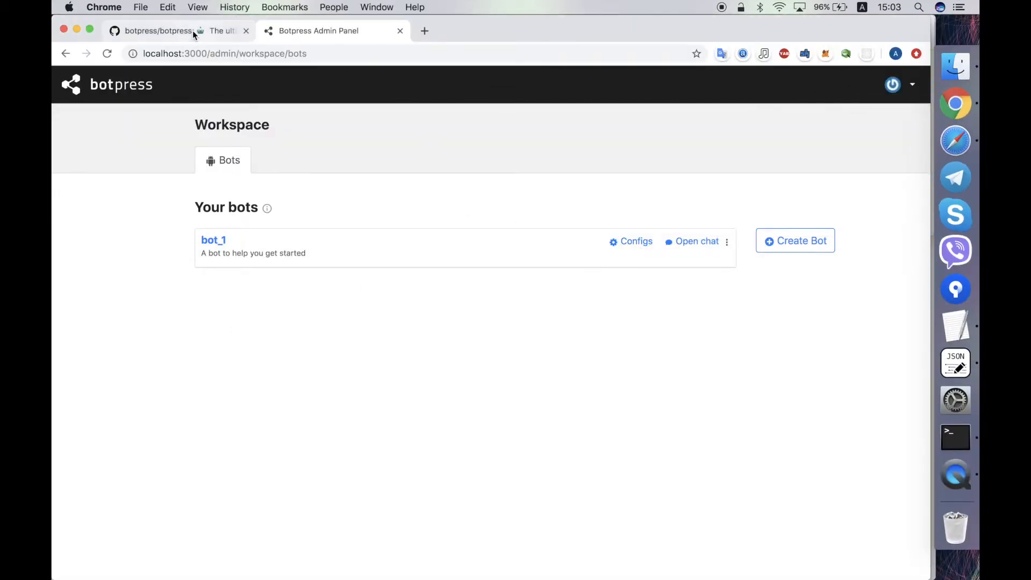
click(158, 30)
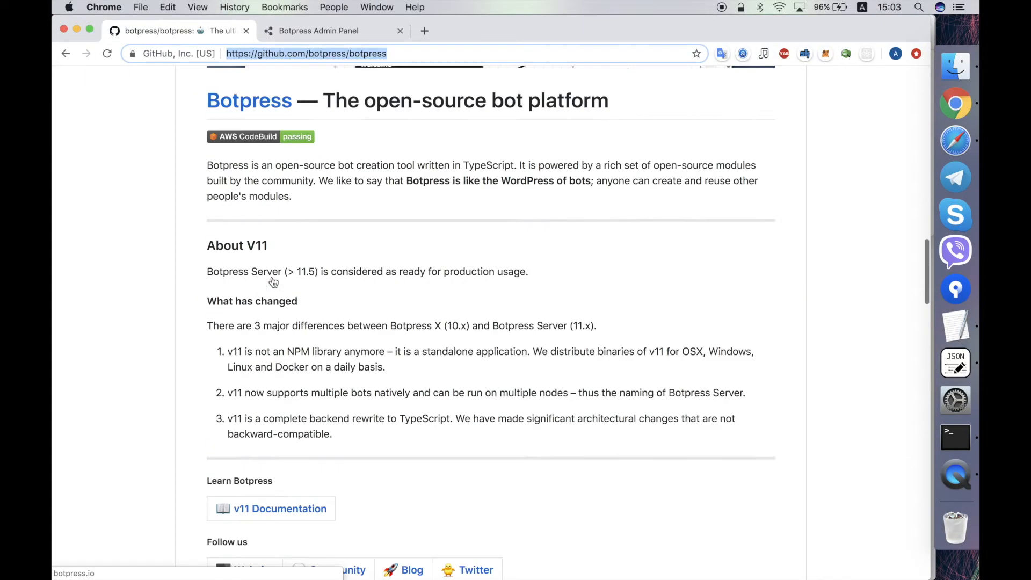
scroll(up, 3)
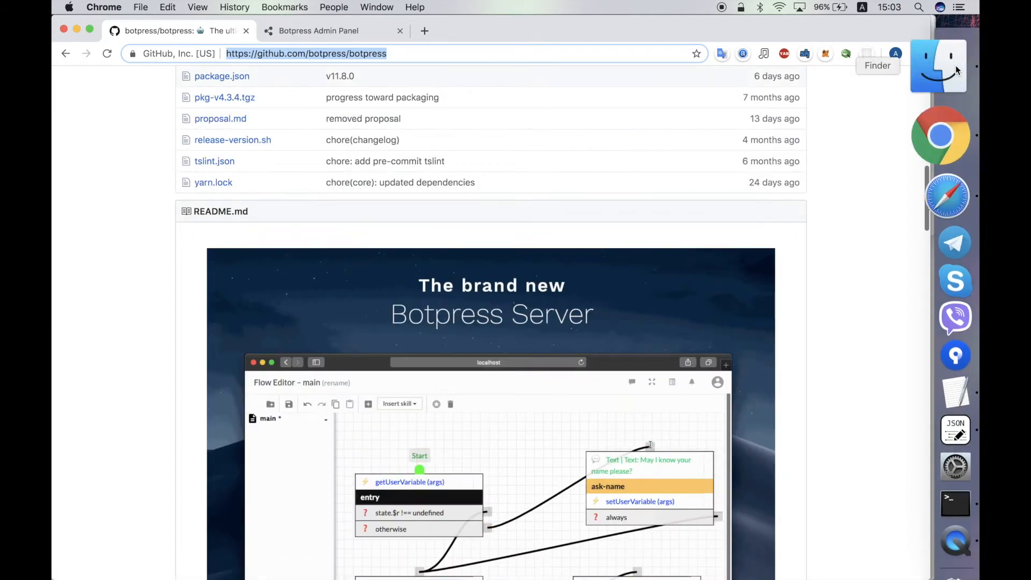
click(940, 65)
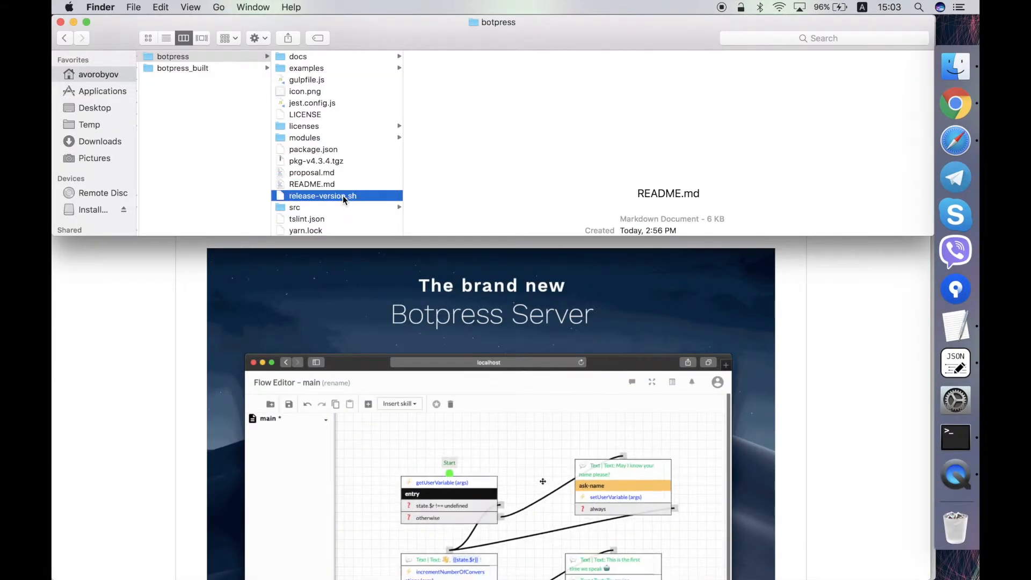
Preview the release-version.sh bash script, open src, then preview tslint.json
click(323, 195)
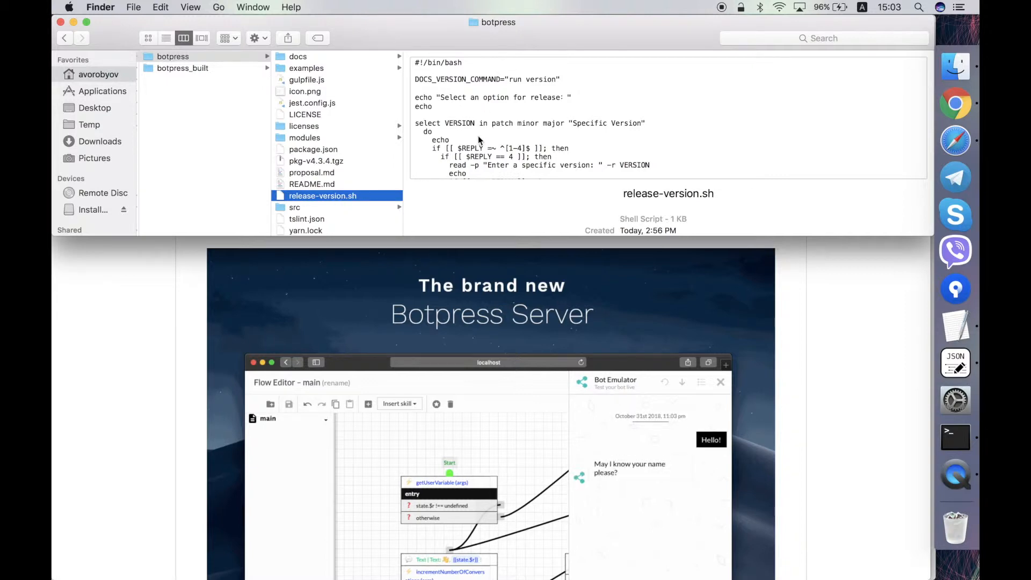
scroll(down, 3)
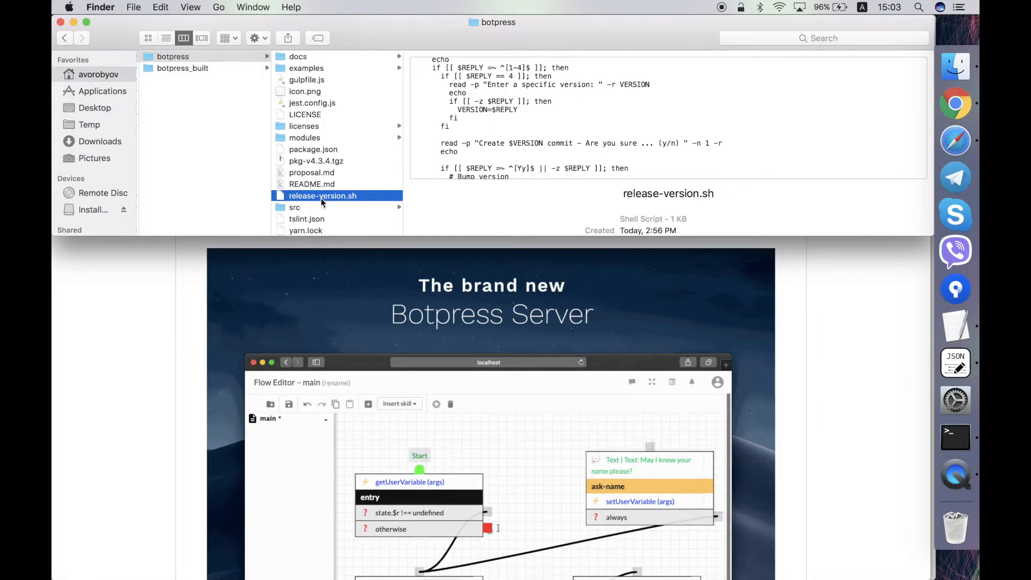
click(295, 206)
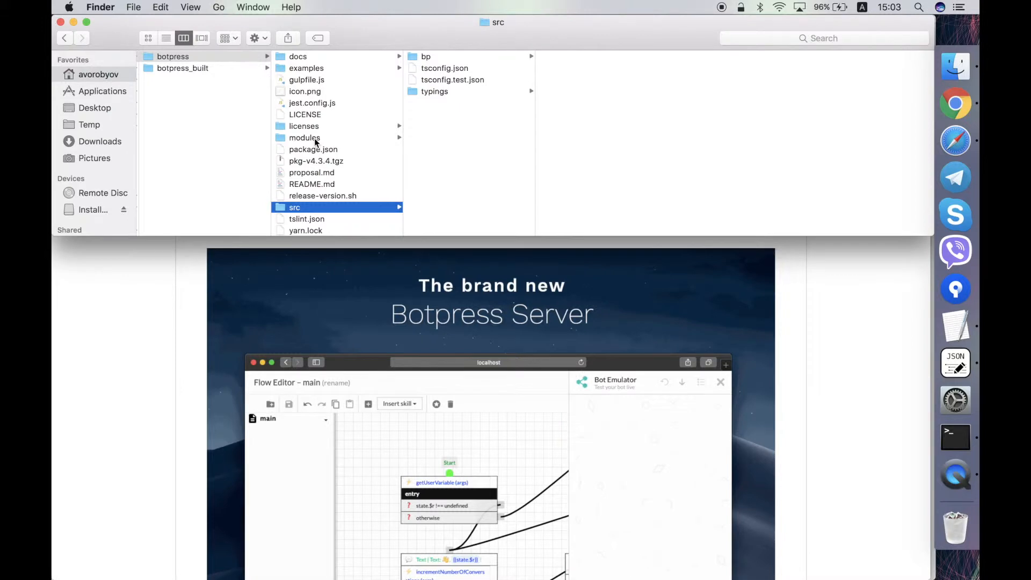
mouse_move(463, 56)
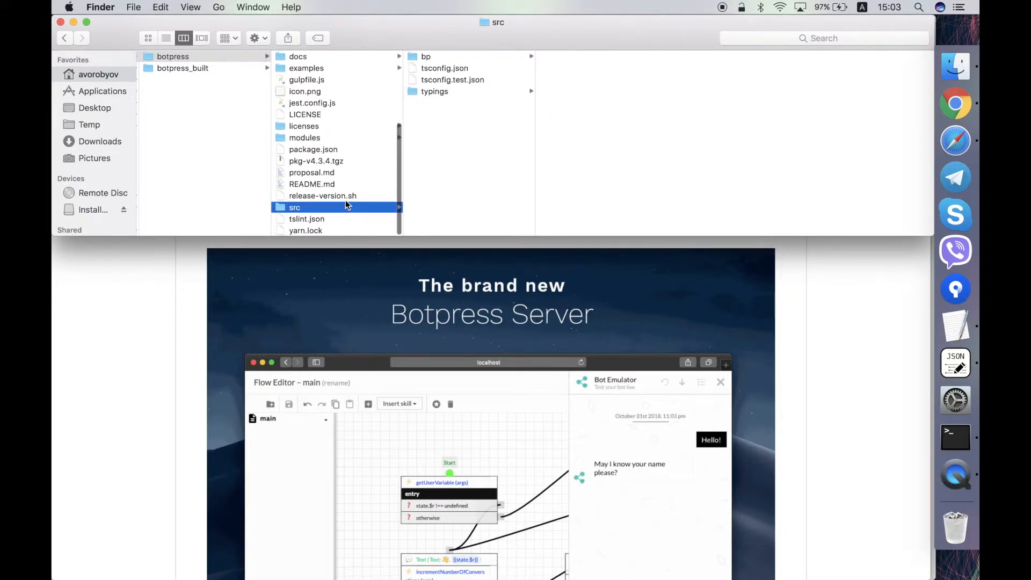
click(307, 219)
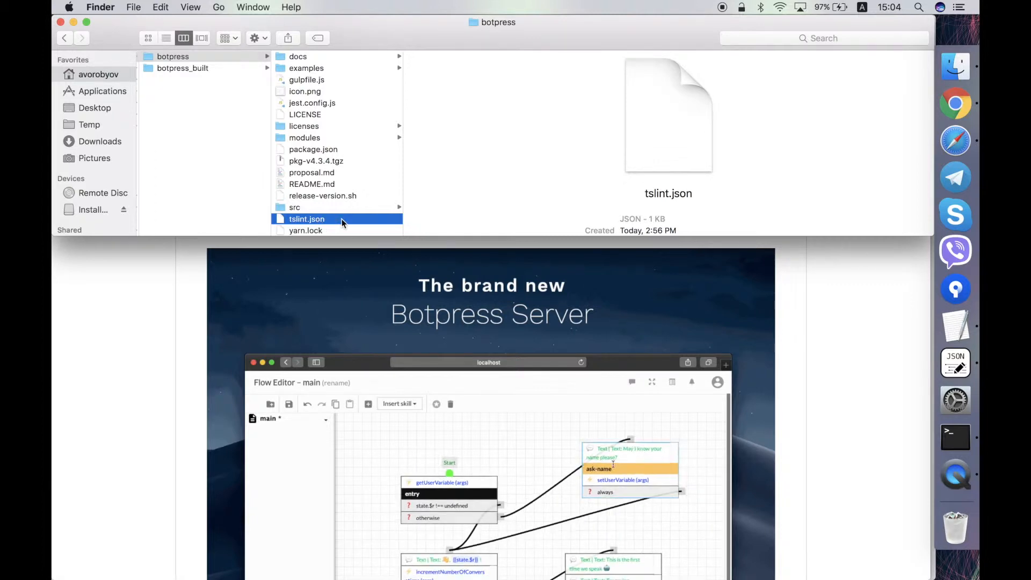
mouse_move(287, 404)
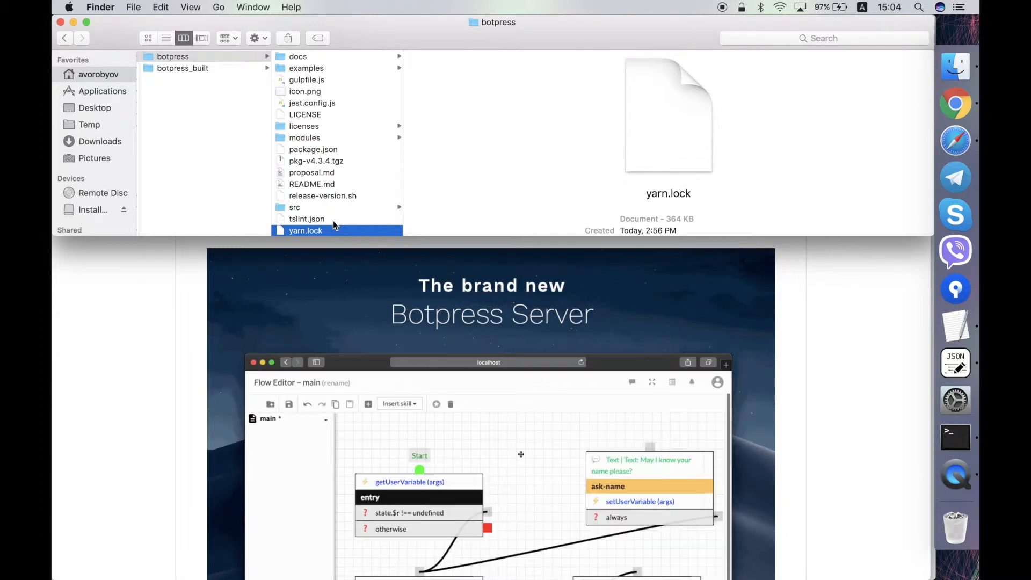
Preview yarn.lock (364 KB), then package.json (4 KB JSON) in the botpress folder
scroll(up, 3)
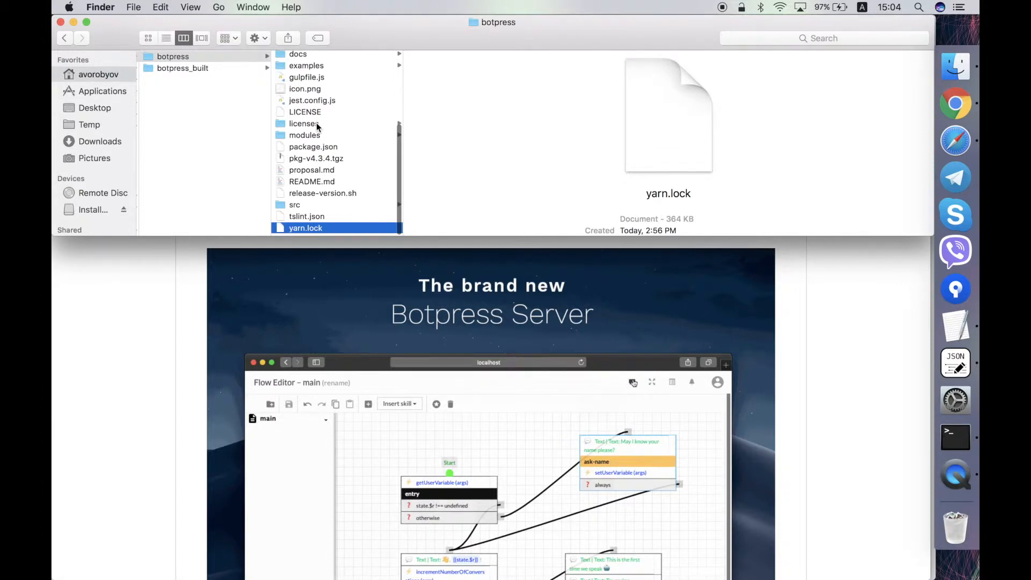
click(632, 382)
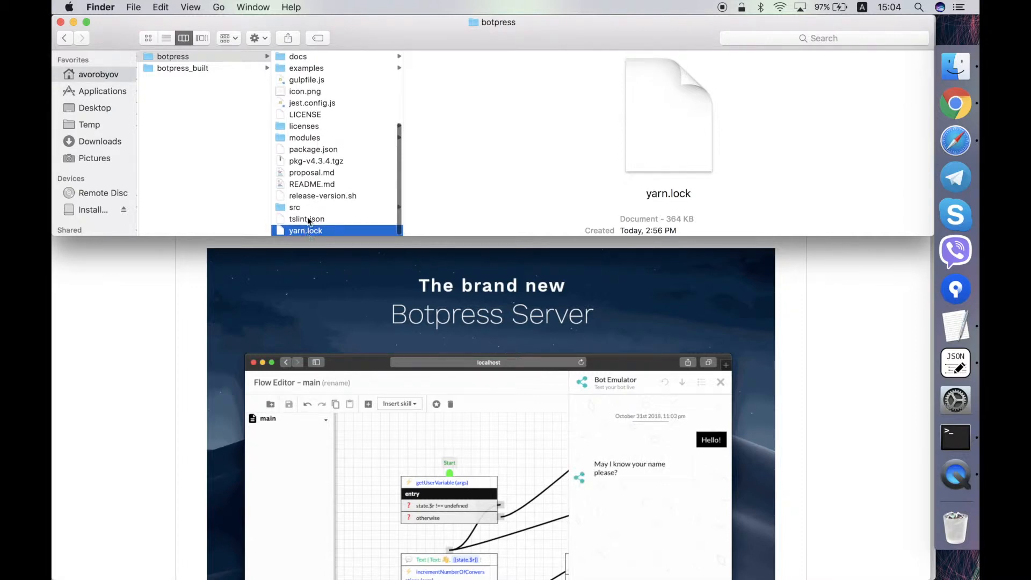
click(313, 149)
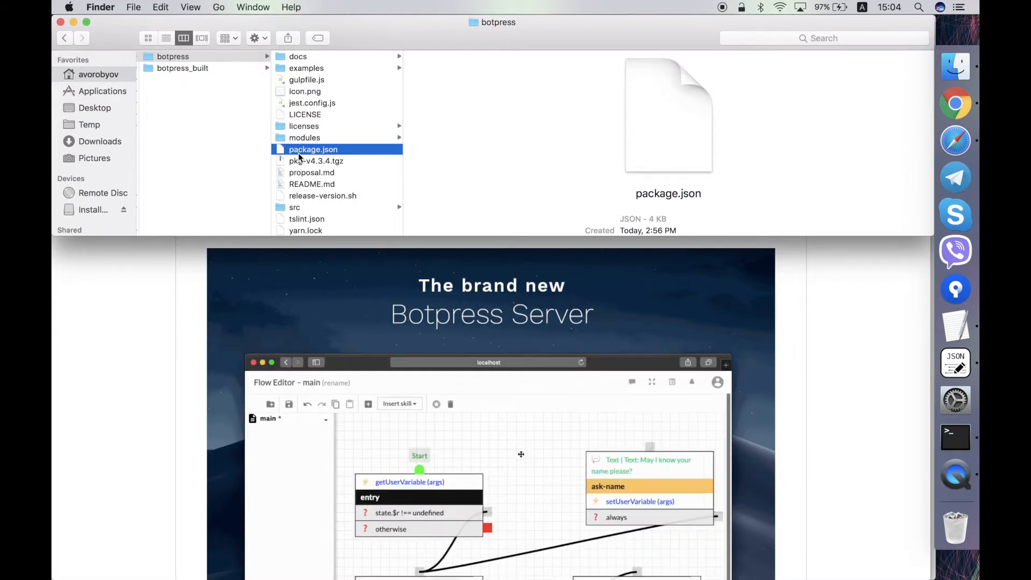
mouse_move(219, 73)
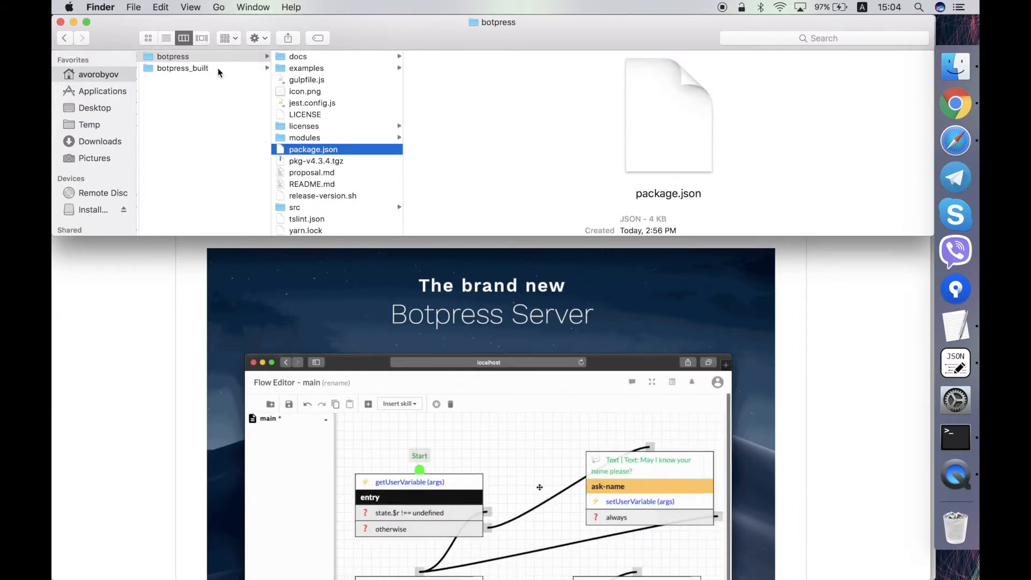
Open botpress_built and browse its examples, licenses and node_modules folders
click(183, 68)
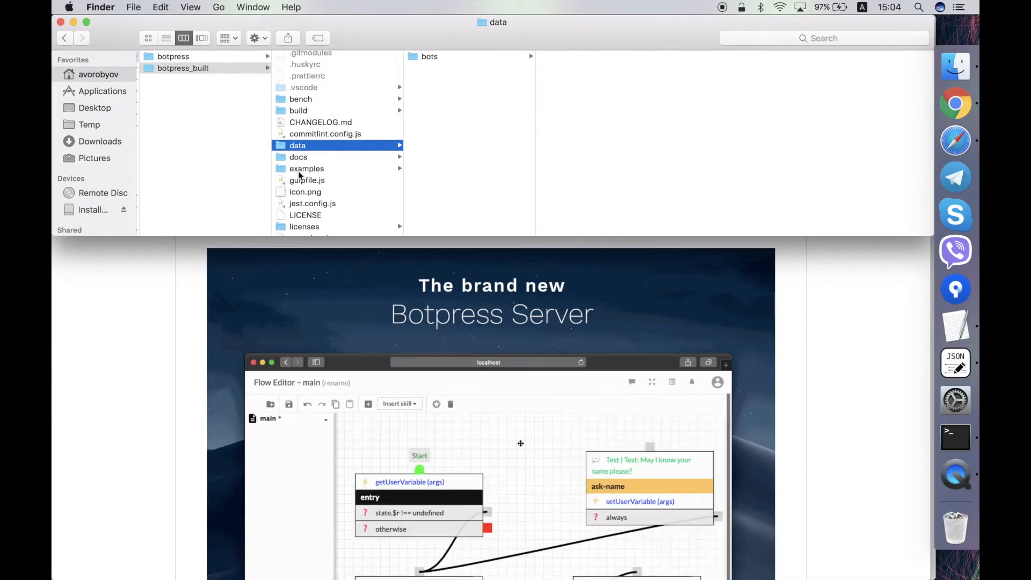
click(307, 168)
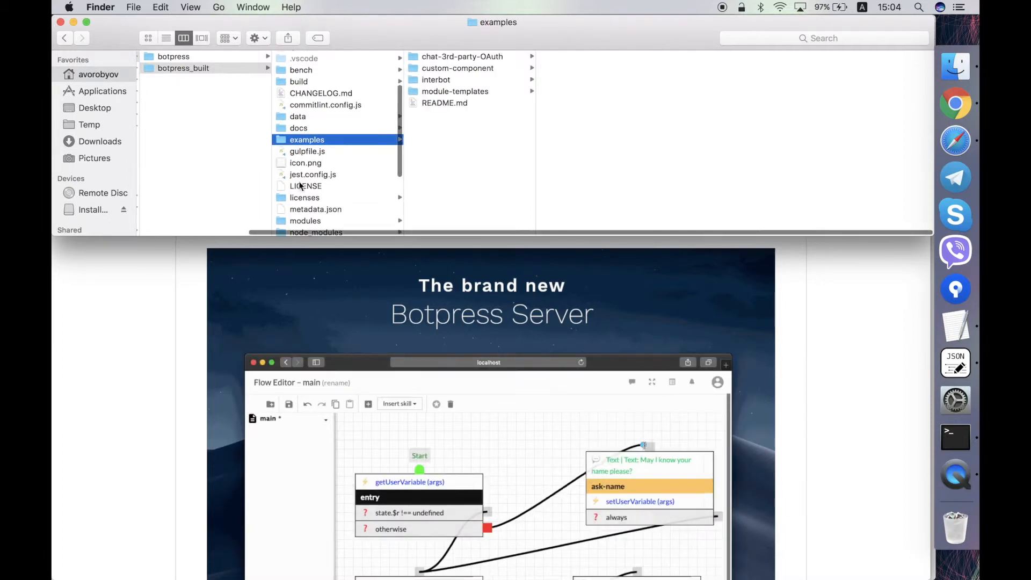
click(304, 197)
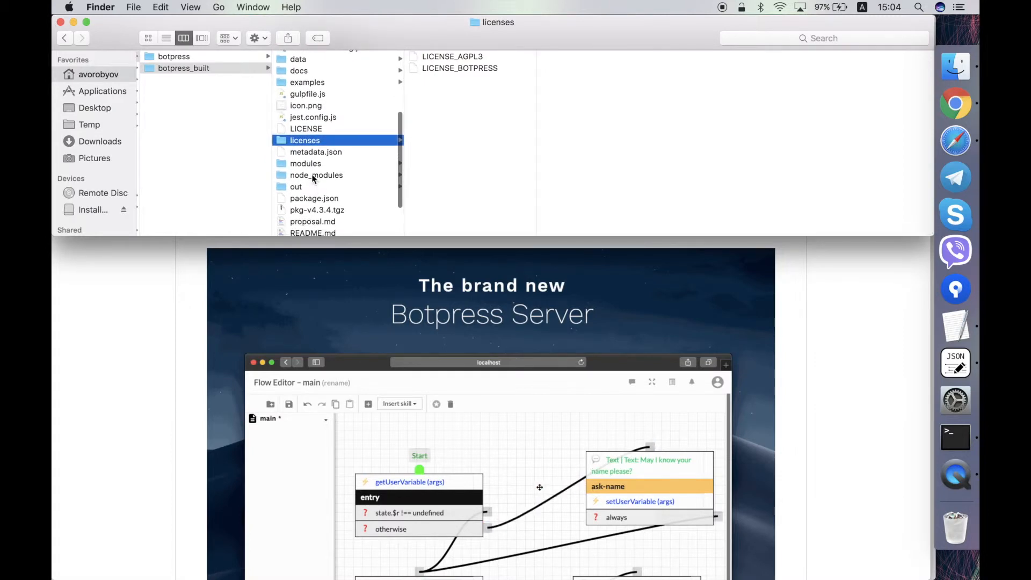
click(317, 175)
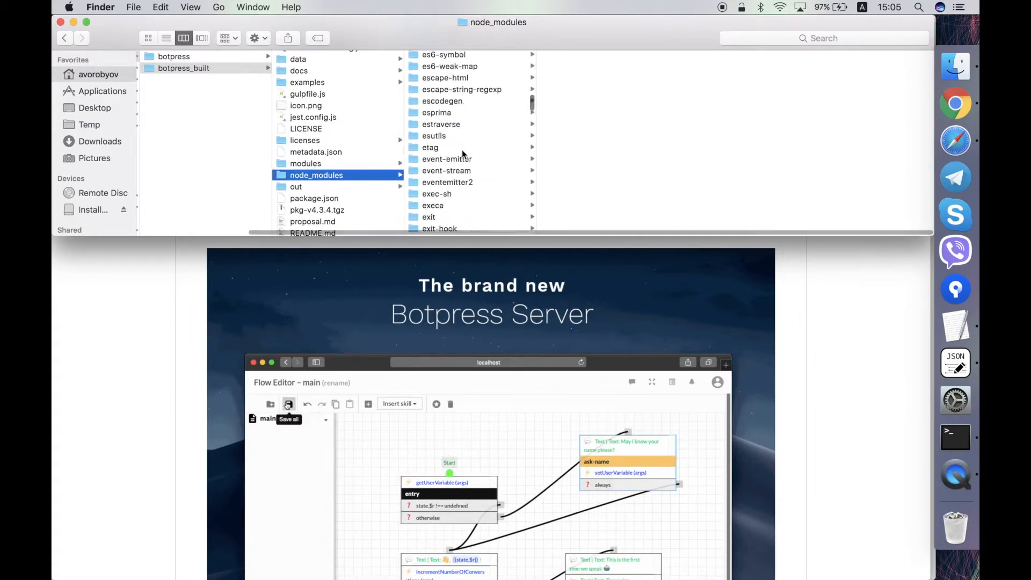
scroll(up, 3)
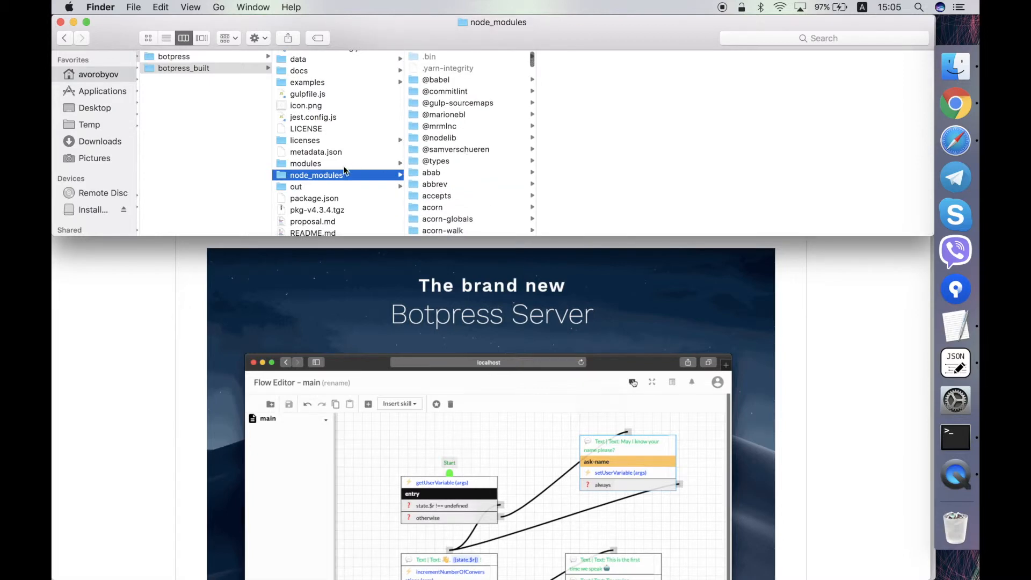
click(632, 381)
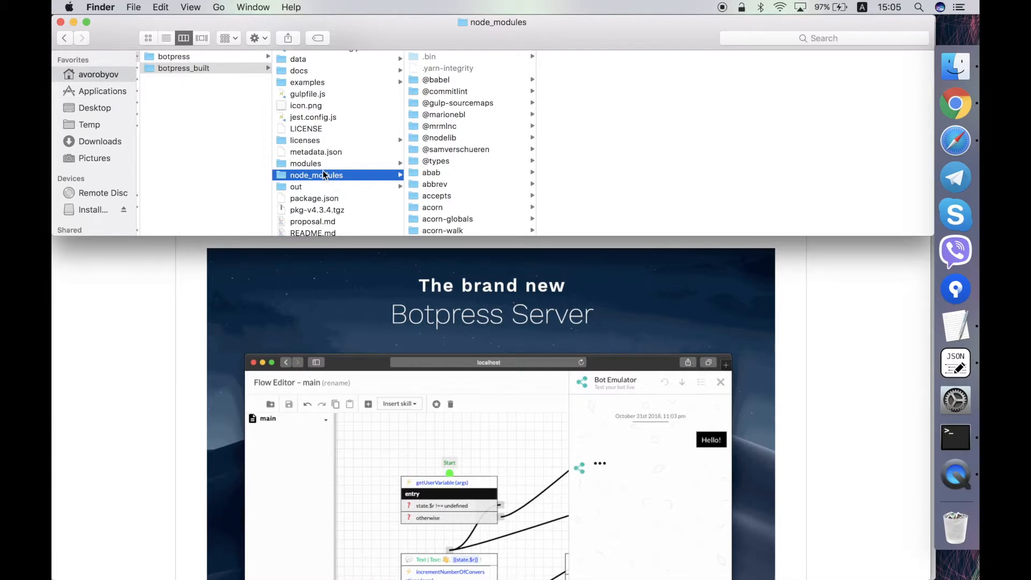
Browse out/bp/core previewing api.d.ts and api.js, then open the empty uploads folder
click(296, 177)
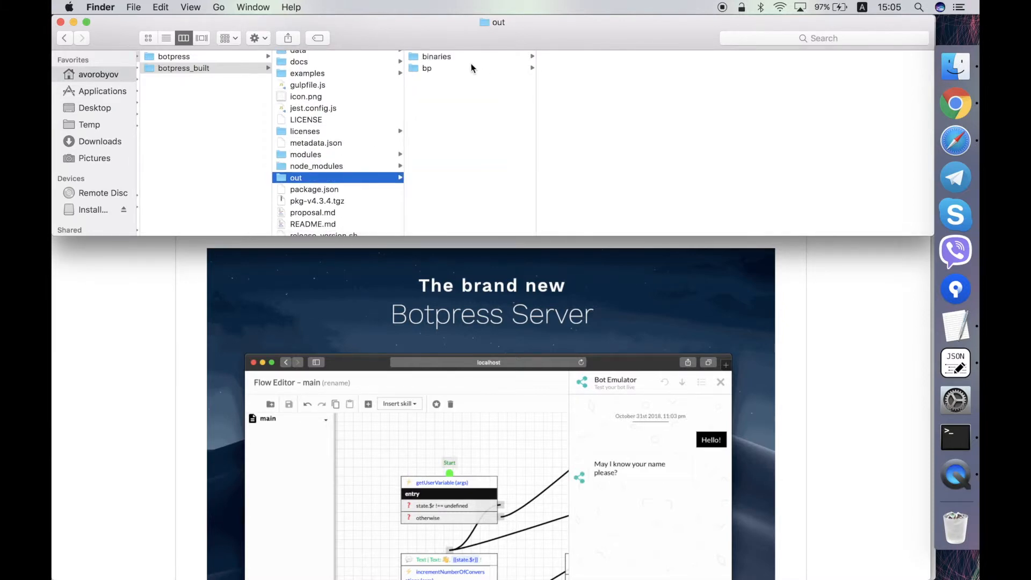
click(427, 68)
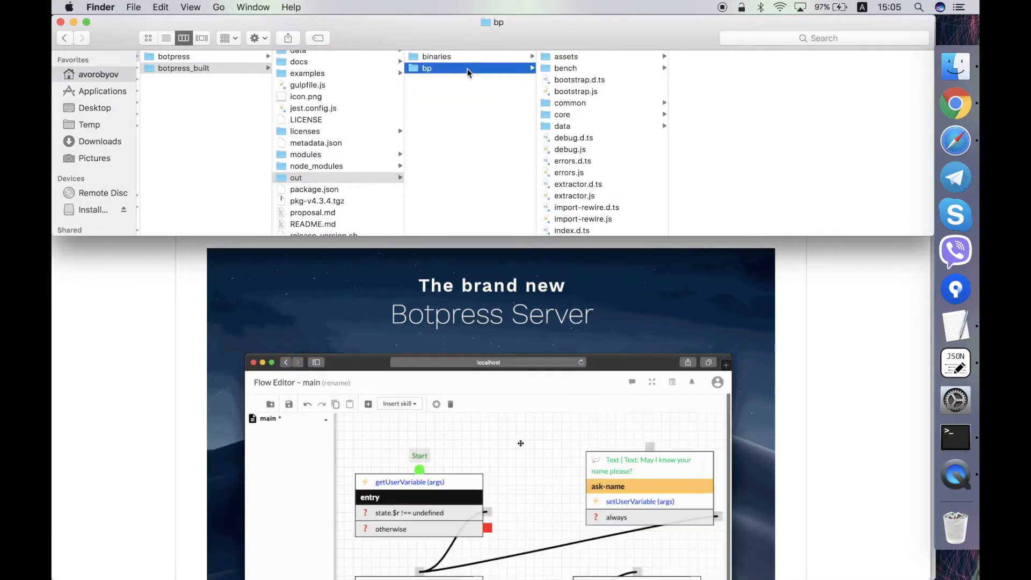
click(437, 56)
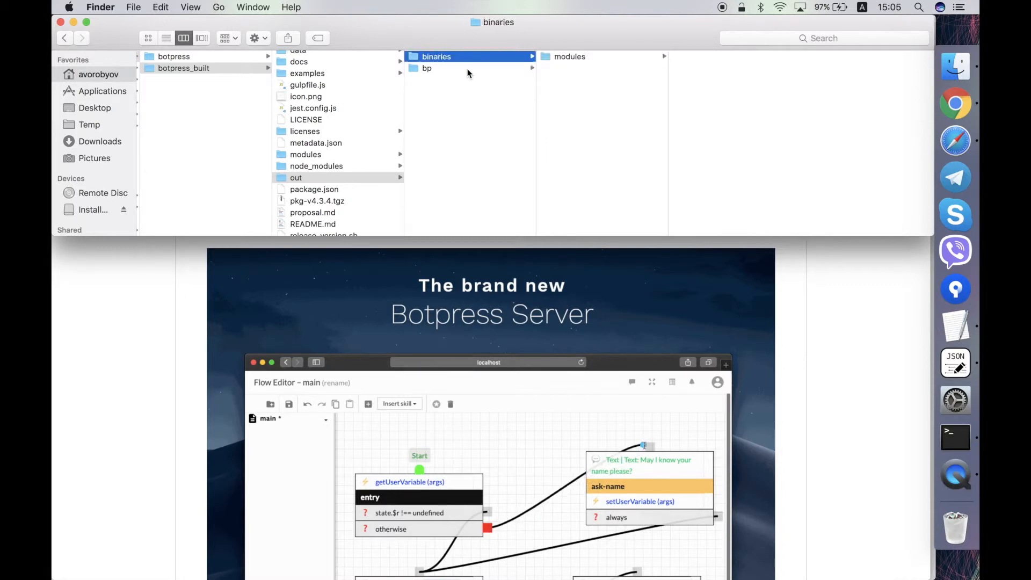
click(427, 67)
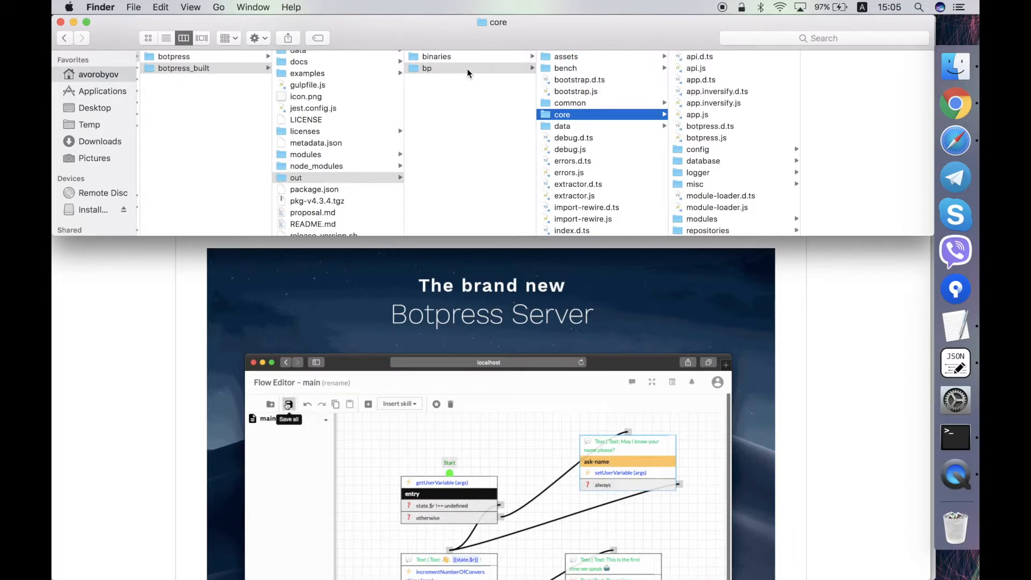
click(699, 56)
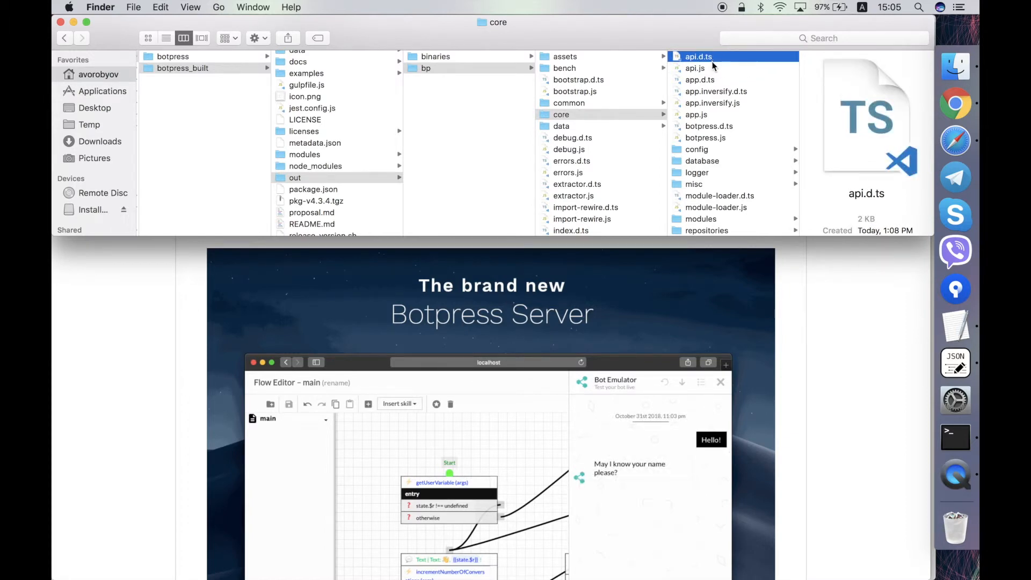
click(694, 67)
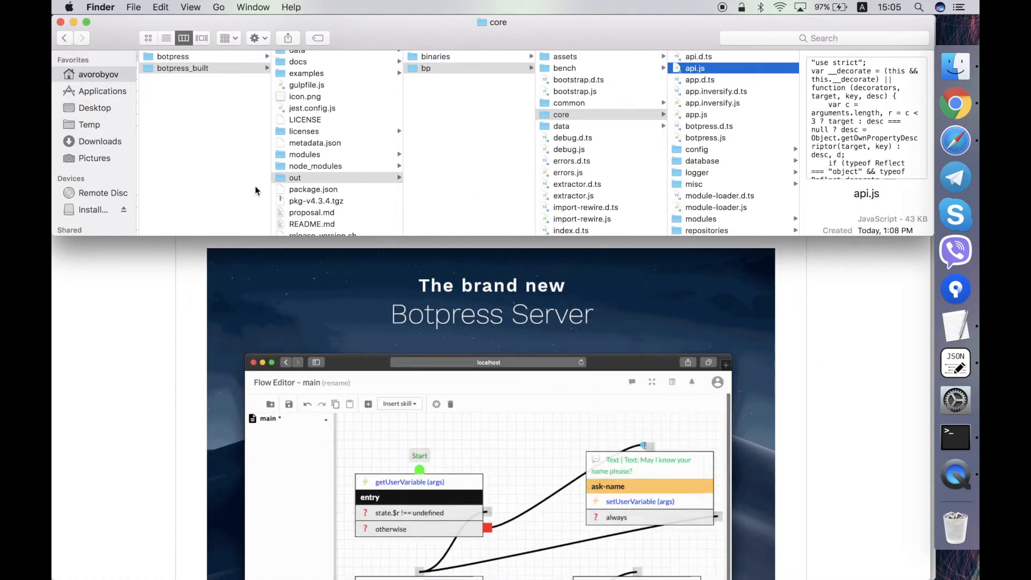
scroll(down, 3)
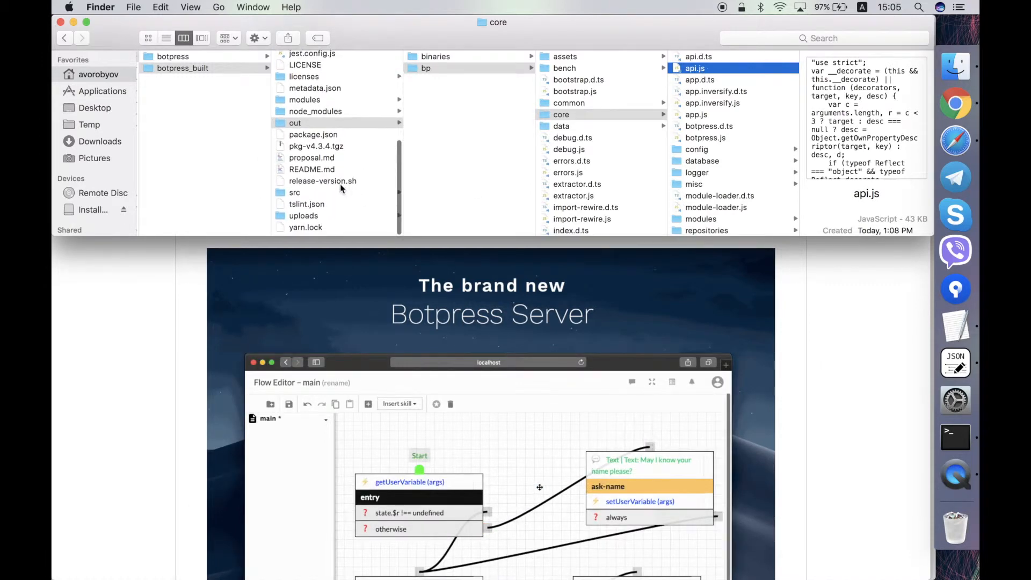
click(303, 220)
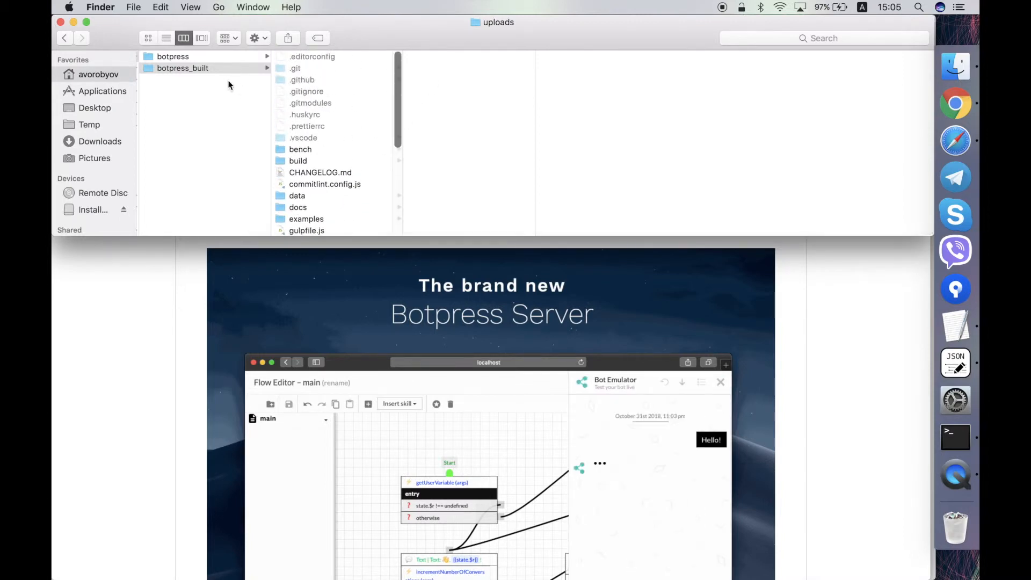
Return to the botpress repository, preview tslint.json, and open src
click(173, 56)
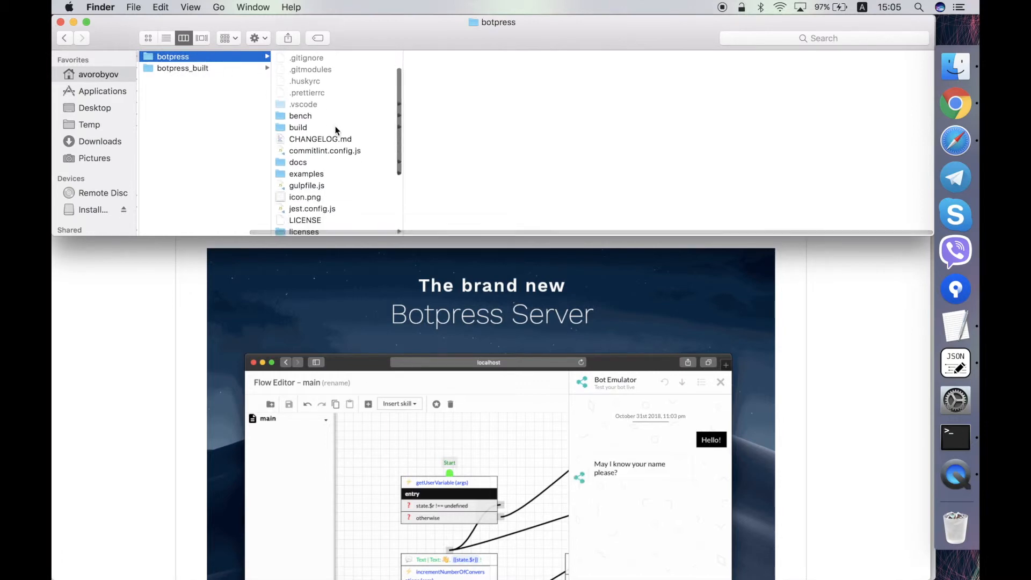
scroll(down, 3)
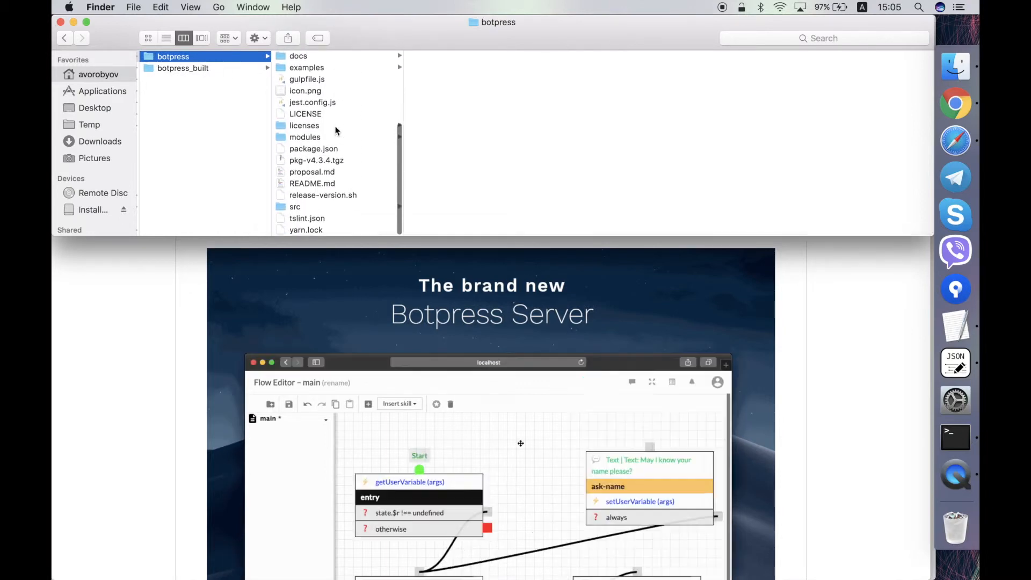
click(307, 218)
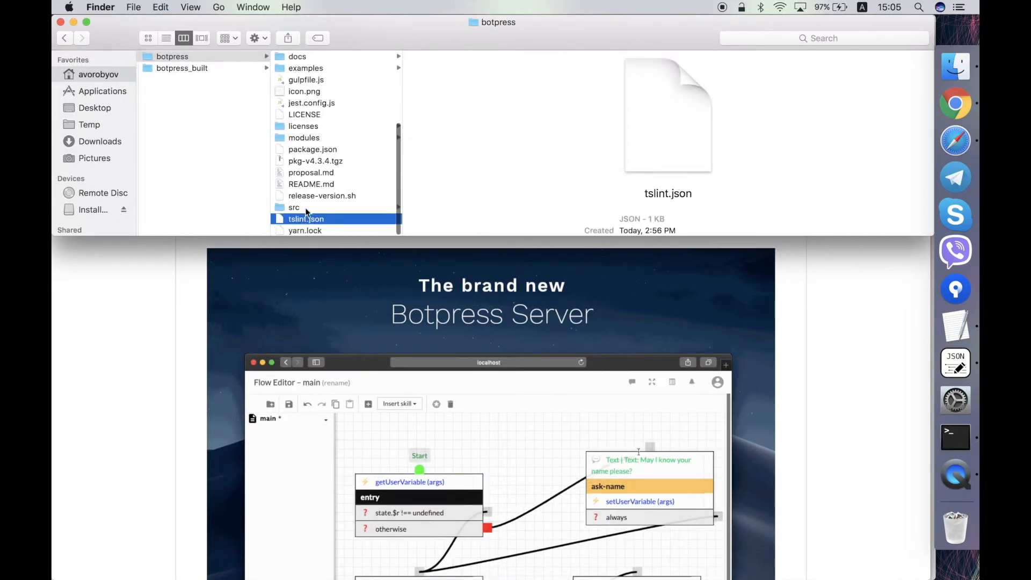
click(293, 207)
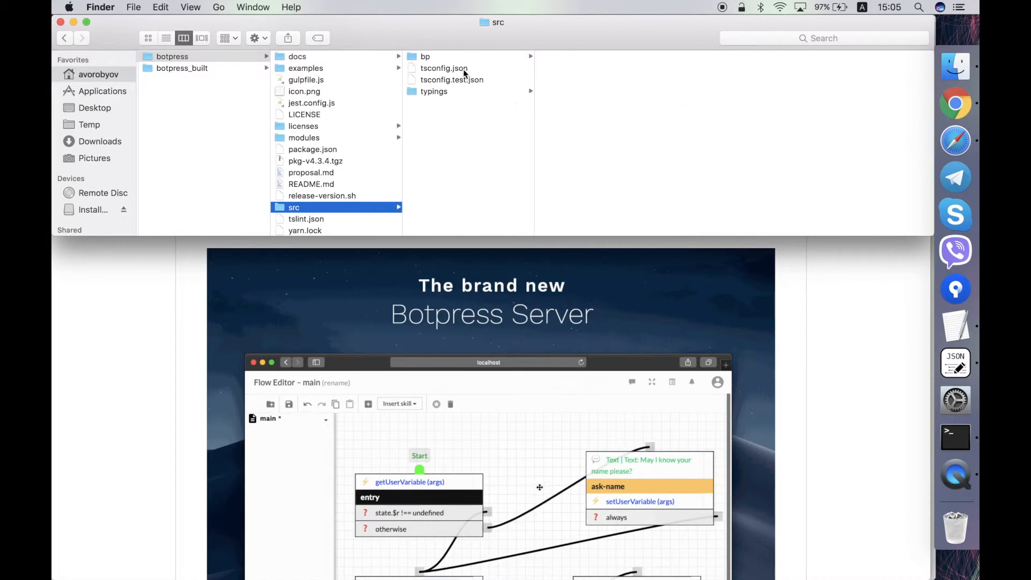
Browse bp and typings, previewing knex.d.ts and global.d.ts, then preview tsconfig.json
click(425, 56)
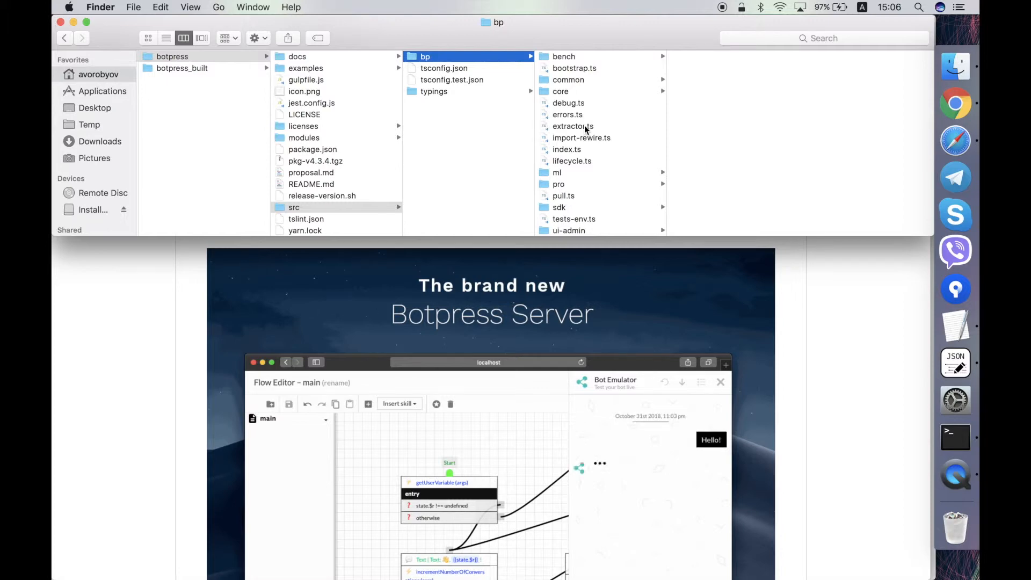
mouse_move(458, 94)
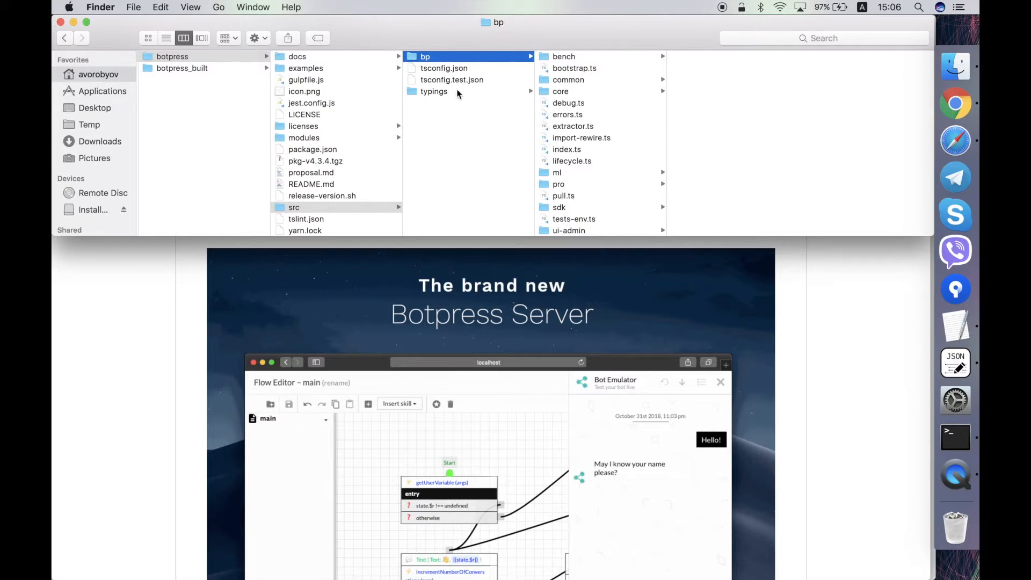
click(433, 91)
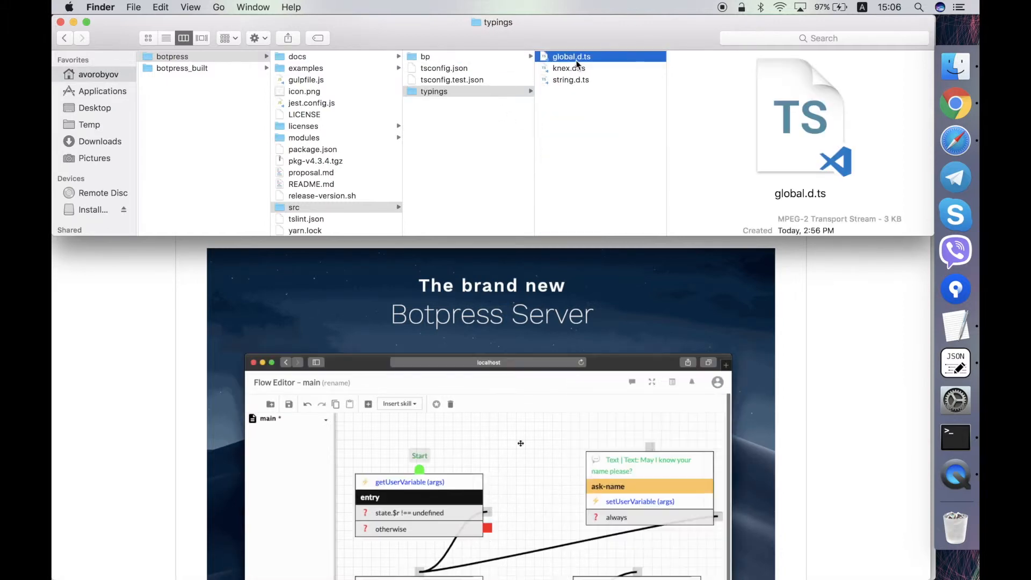
click(567, 68)
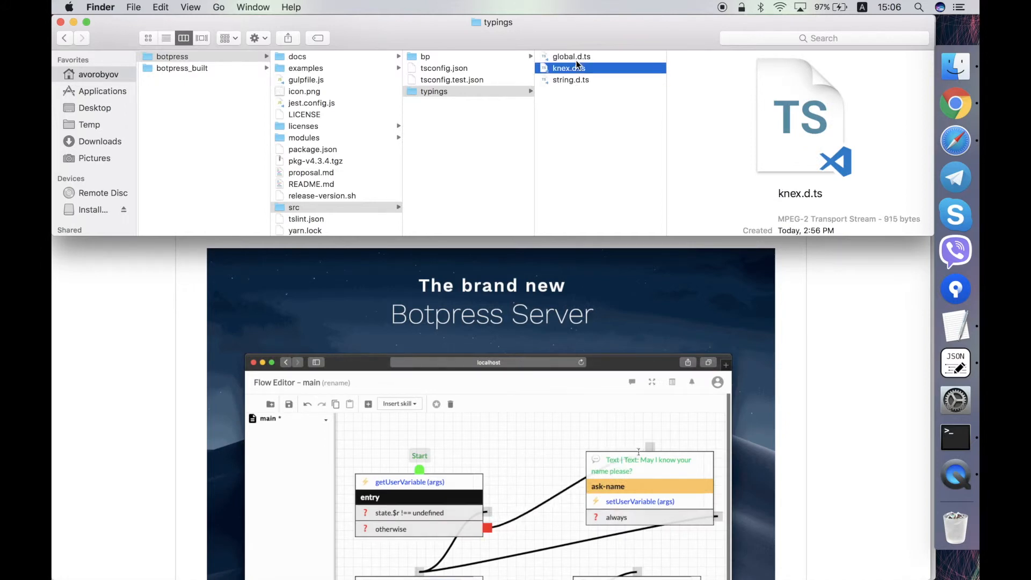
click(571, 56)
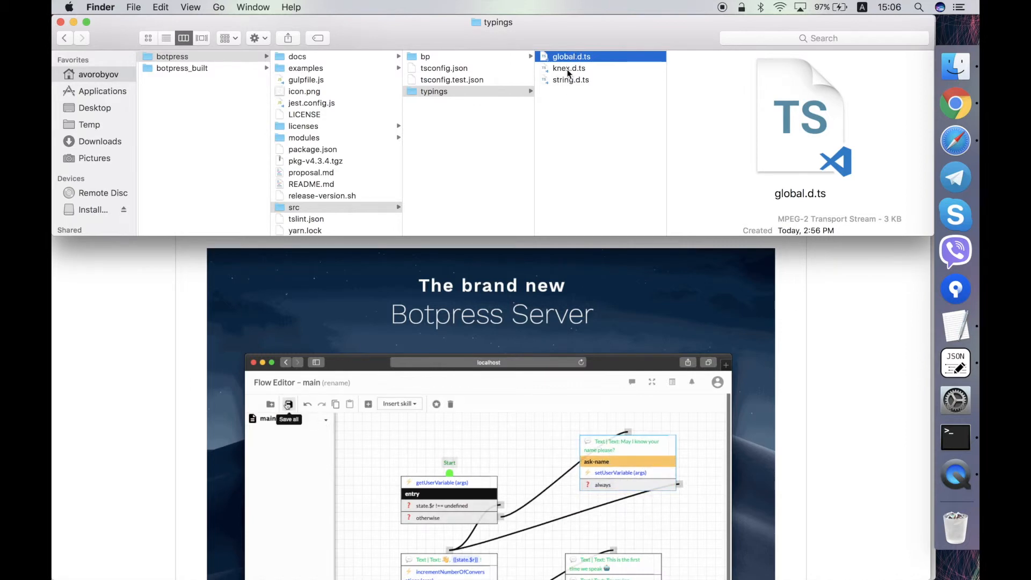
mouse_move(633, 383)
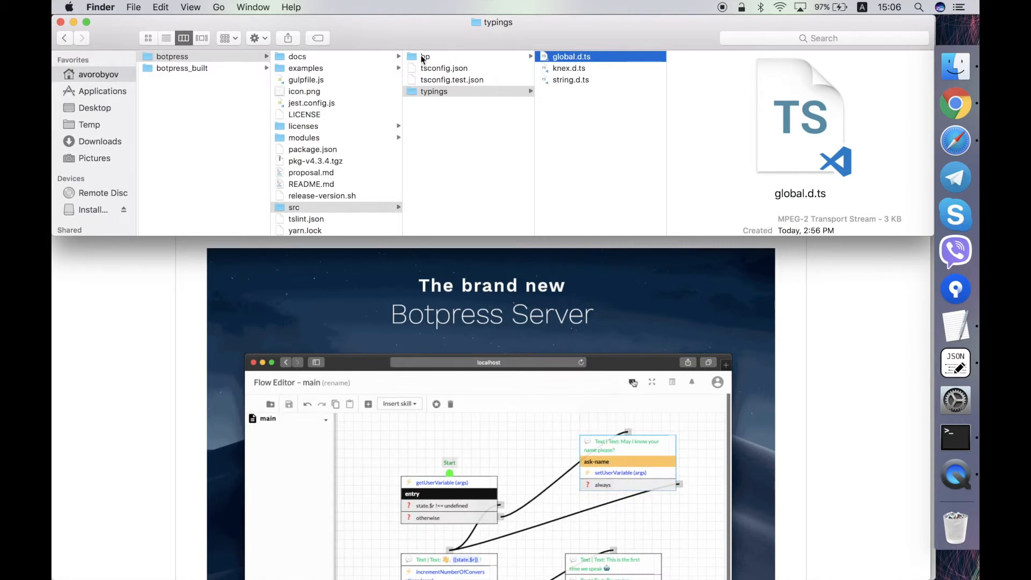
click(632, 383)
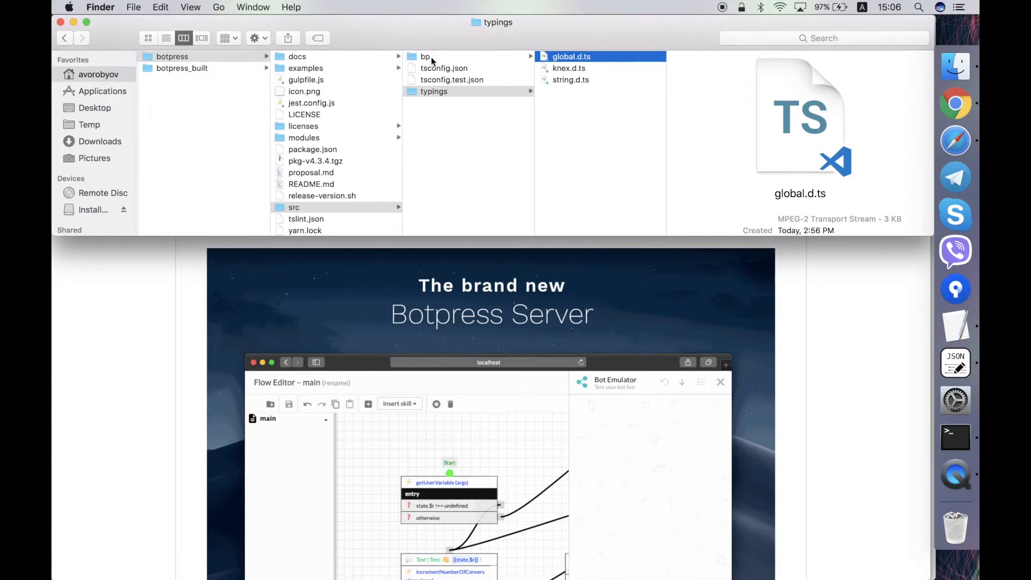
click(444, 67)
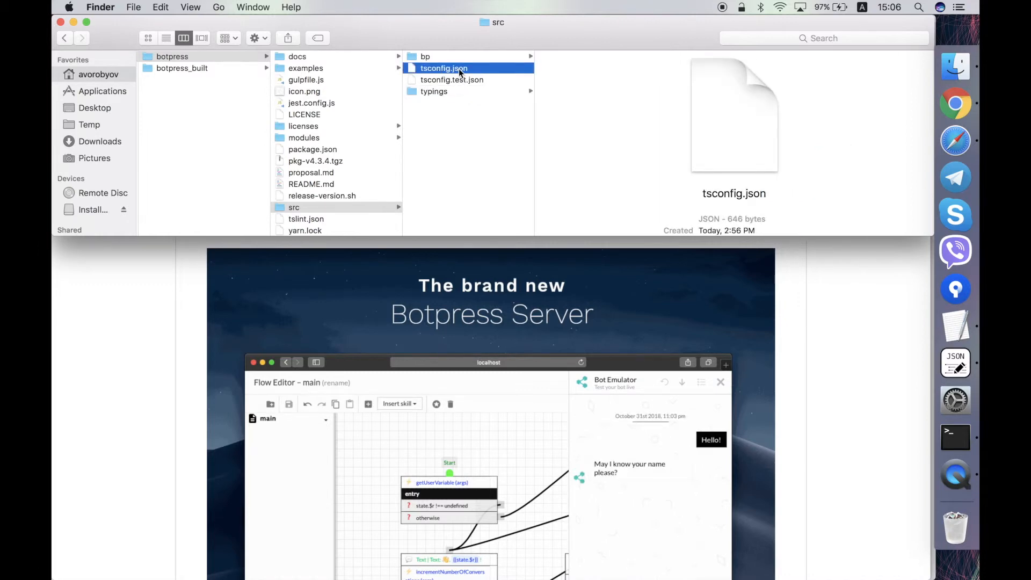
double_click(443, 67)
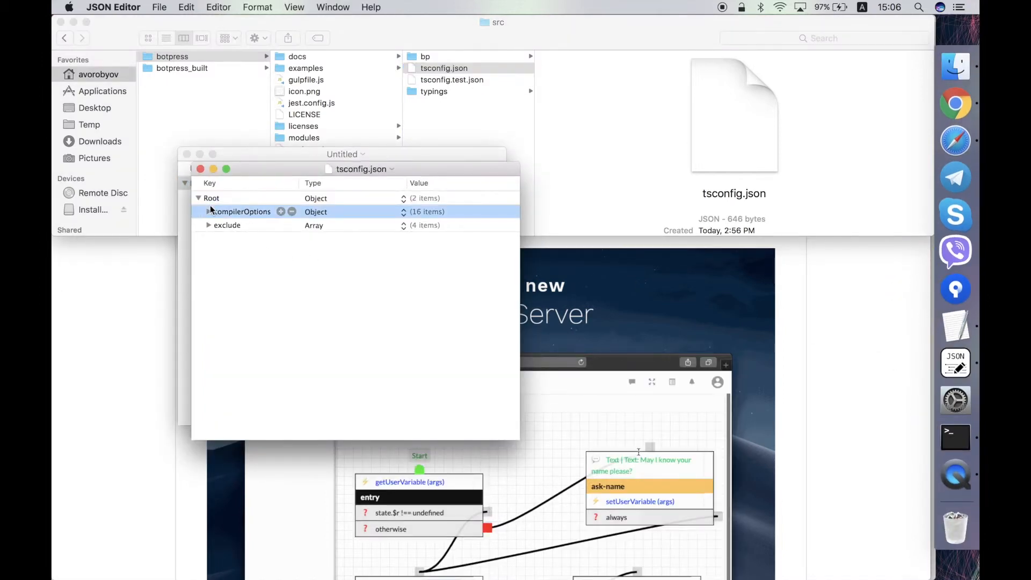
click(208, 211)
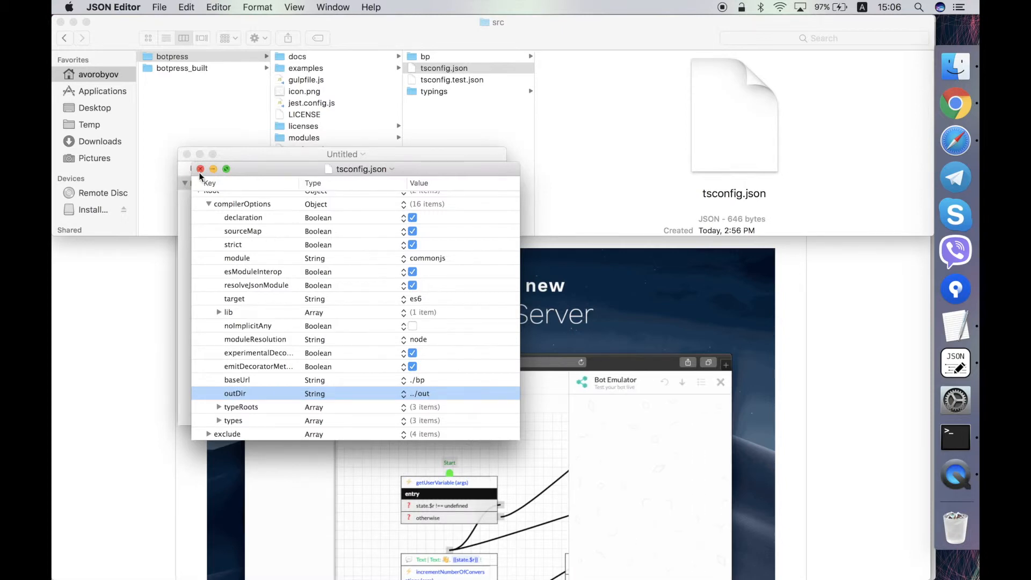
click(200, 169)
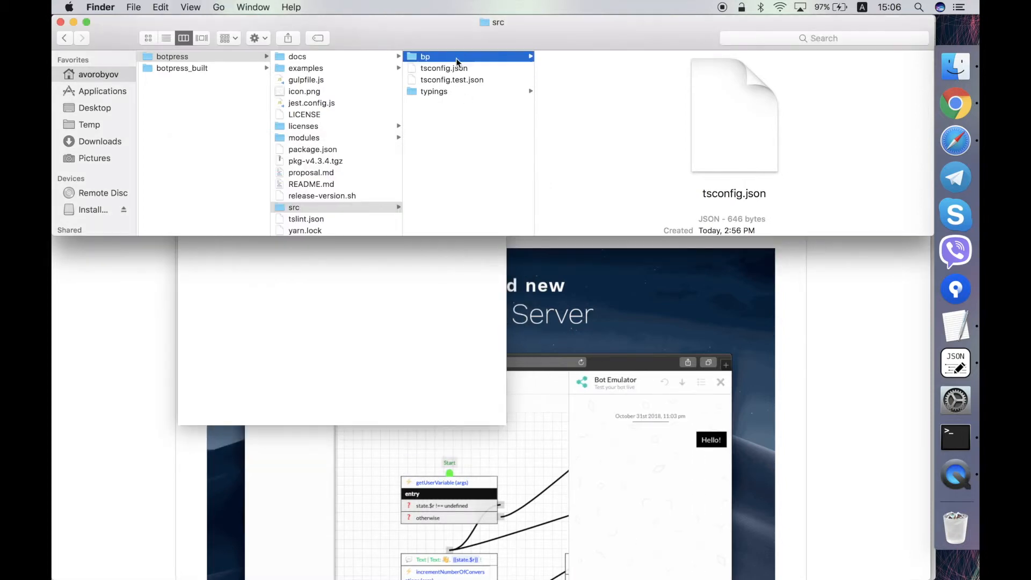
Browse src/bp's bench, common and core folders, ending in ml (crfsuite, fasttext, homebrew, toolkit.ts)
click(425, 56)
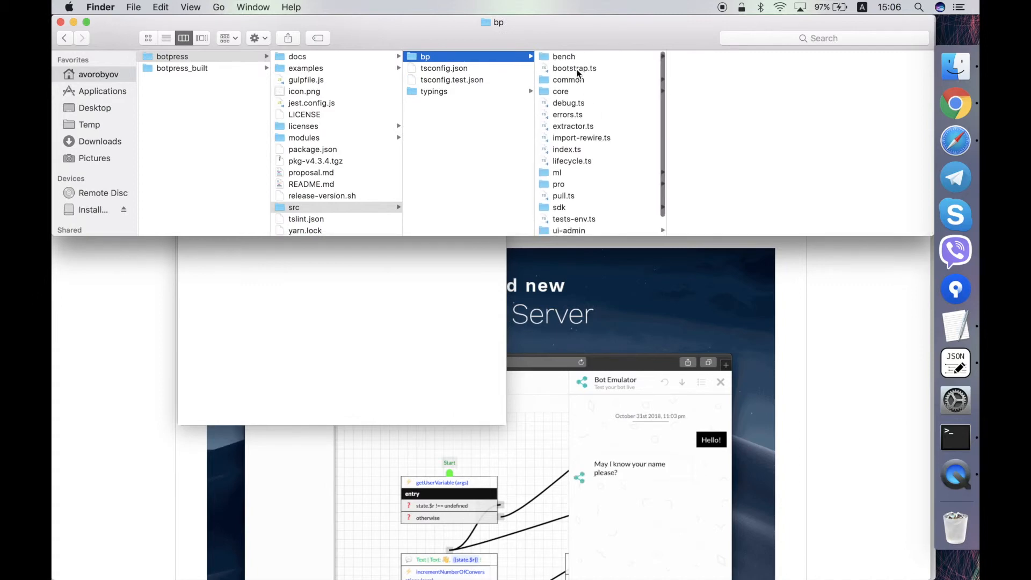
click(563, 56)
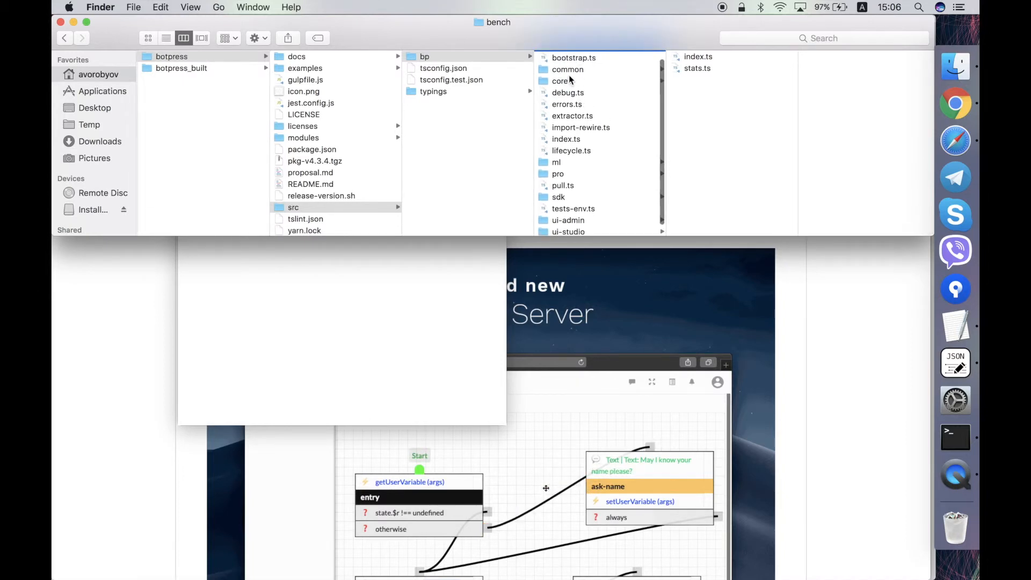
click(567, 69)
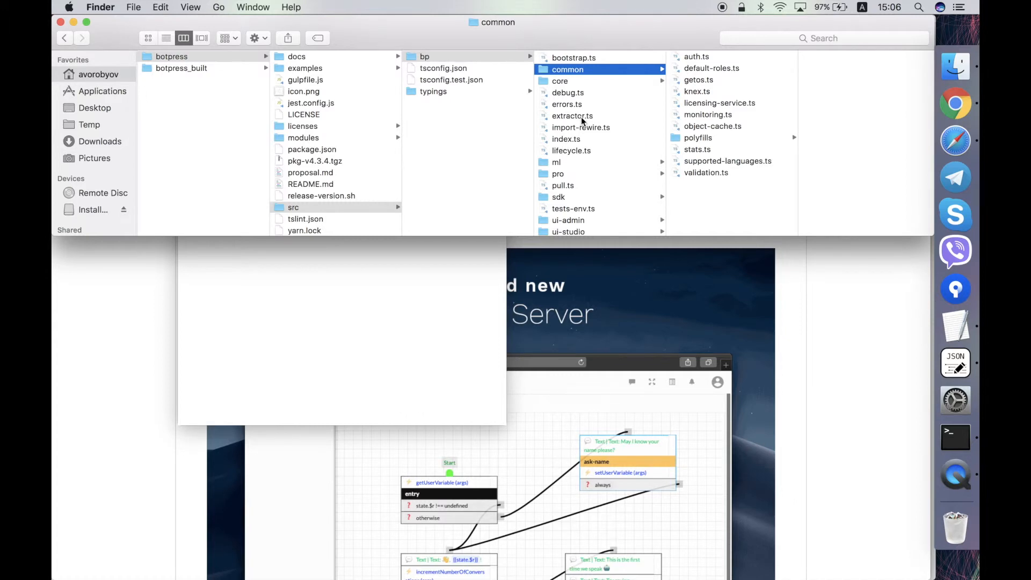
mouse_move(632, 383)
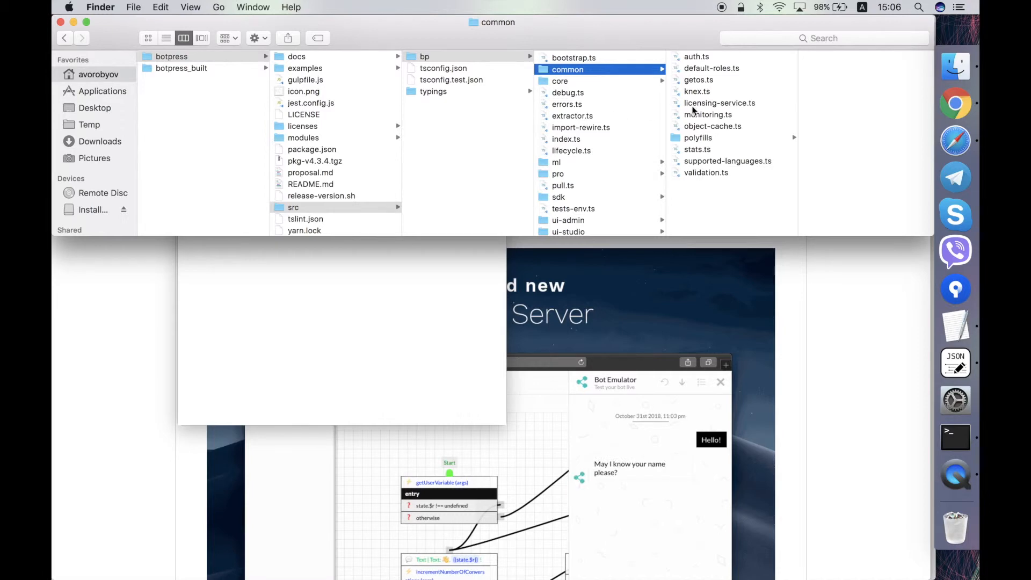
click(560, 81)
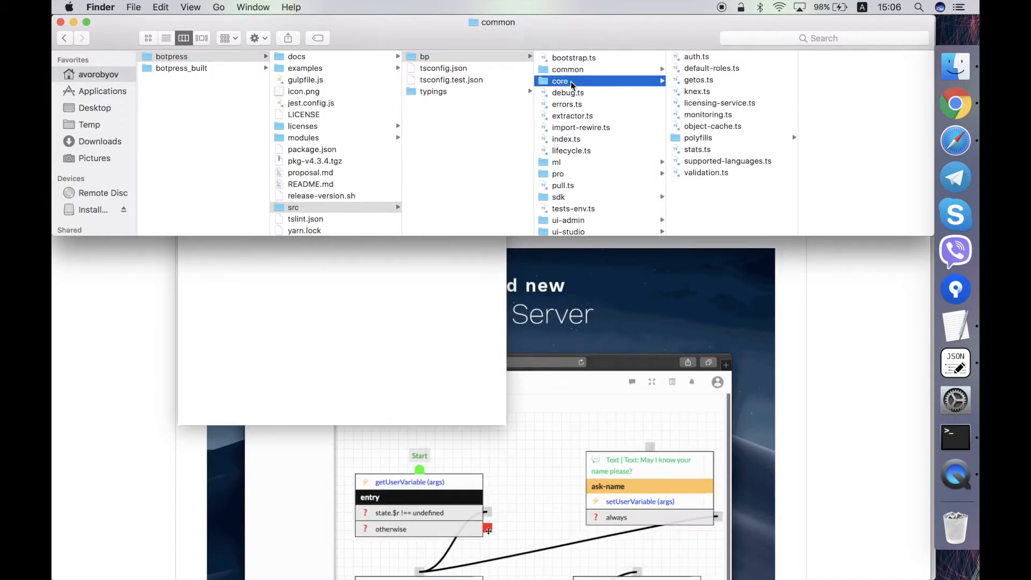
click(560, 80)
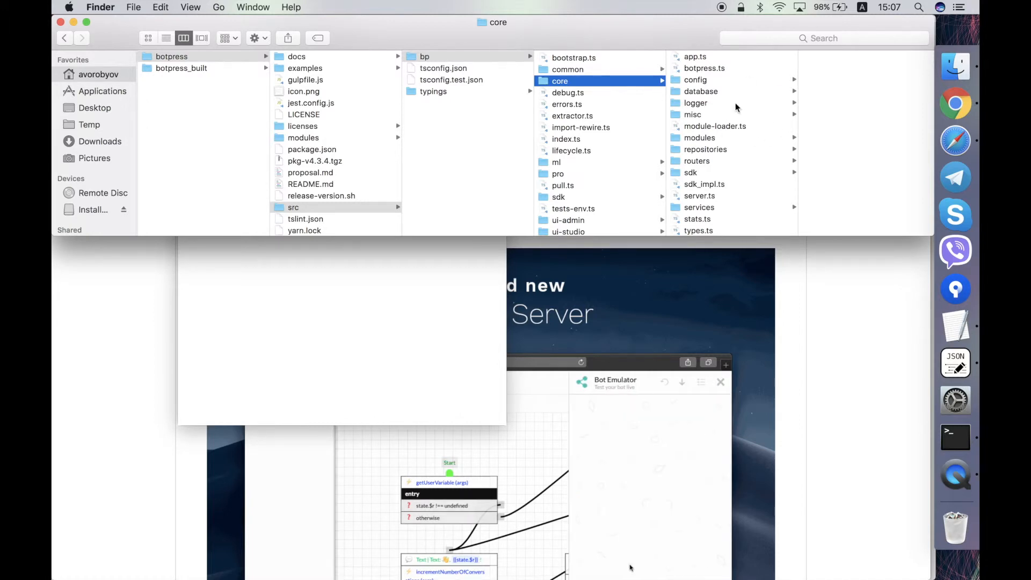
mouse_move(697, 138)
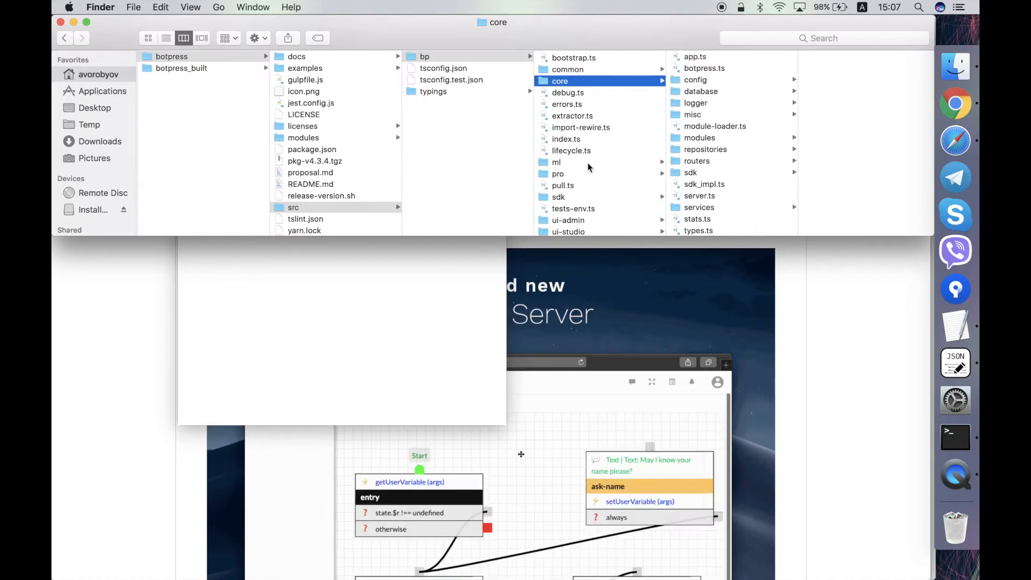
click(557, 162)
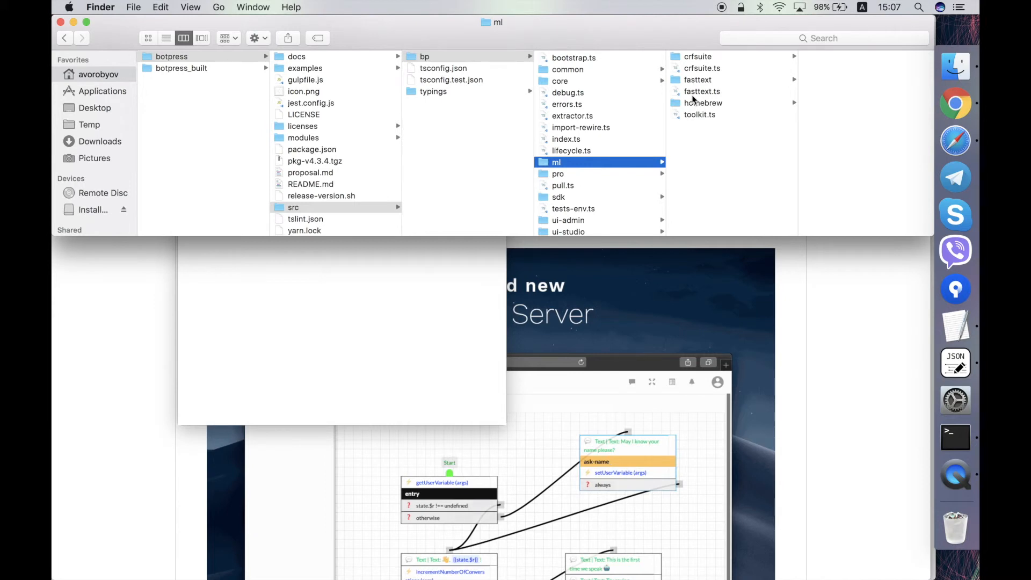
mouse_move(631, 381)
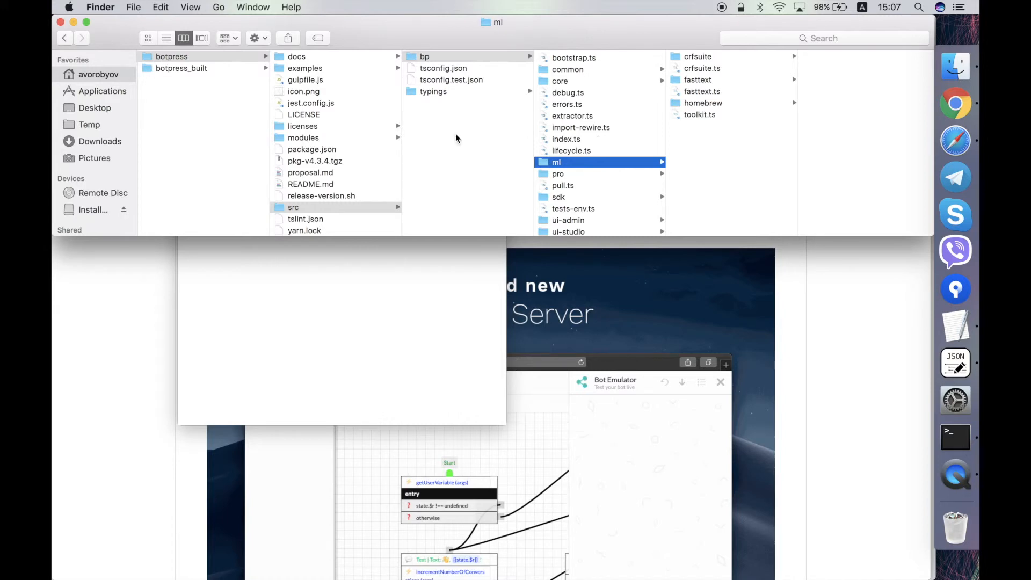
Open .gitmodules to read it, then open src/bp listing bootstrap.ts, core, index.ts, sdk
scroll(up, 3)
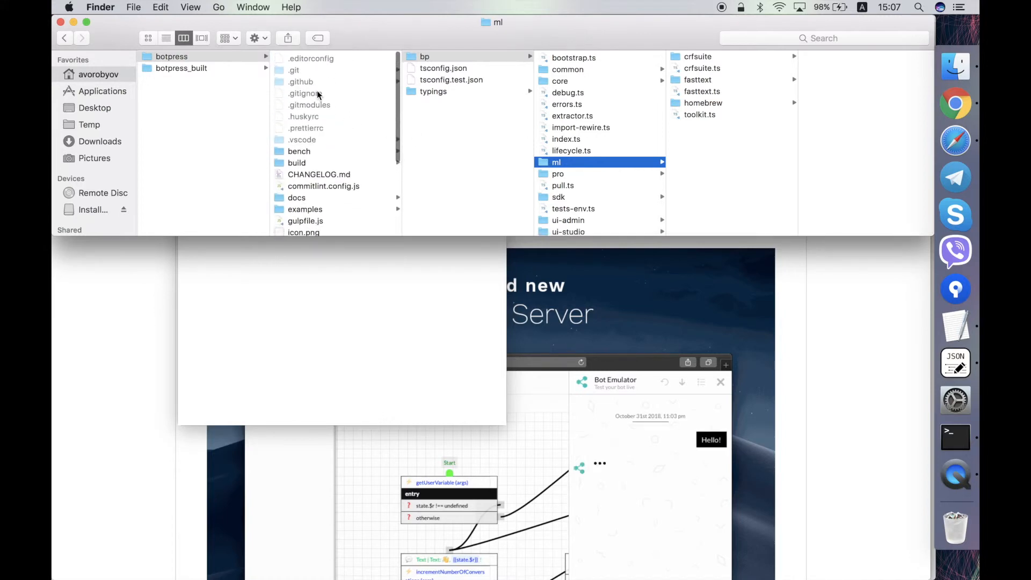
click(309, 93)
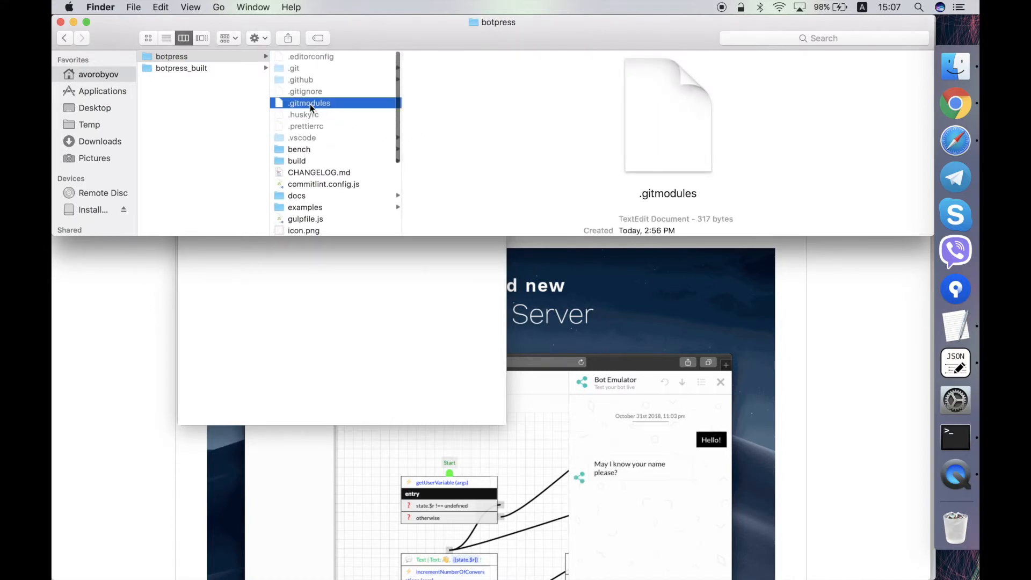
double_click(310, 103)
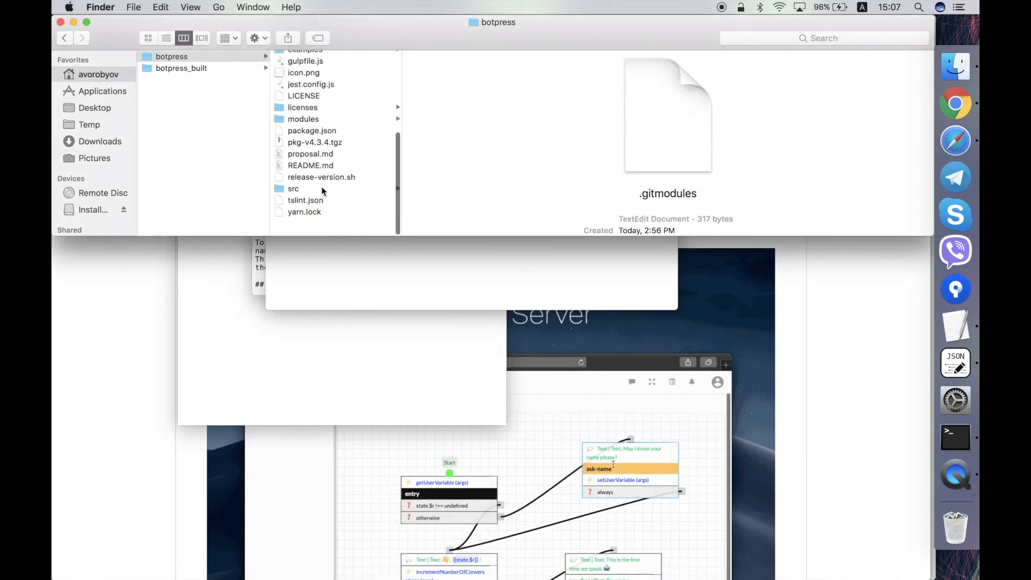
click(294, 189)
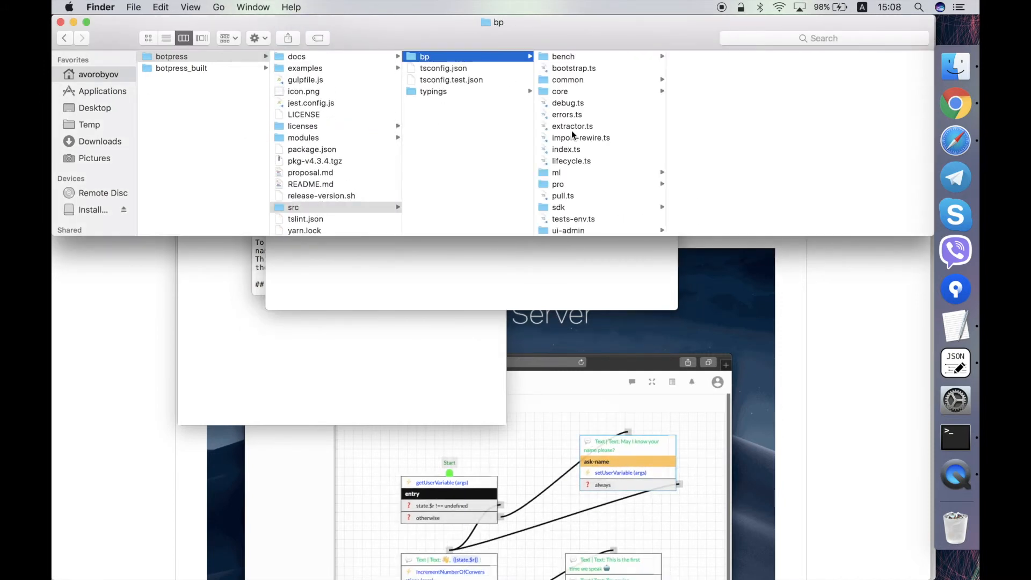
click(557, 175)
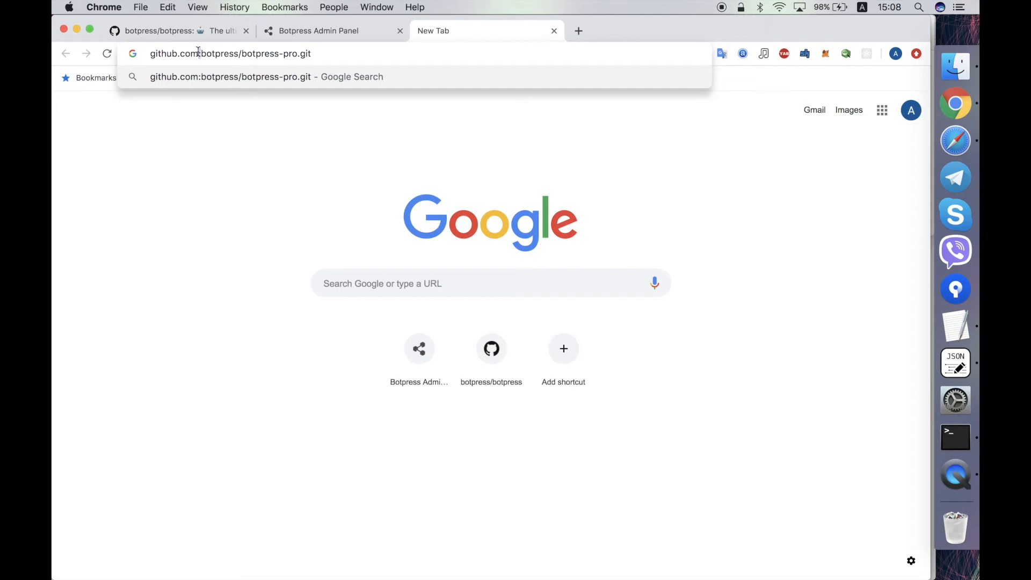
Load github.com:botpress/botpress-pro.git, which returns a 404, then return to Finder
key(Return)
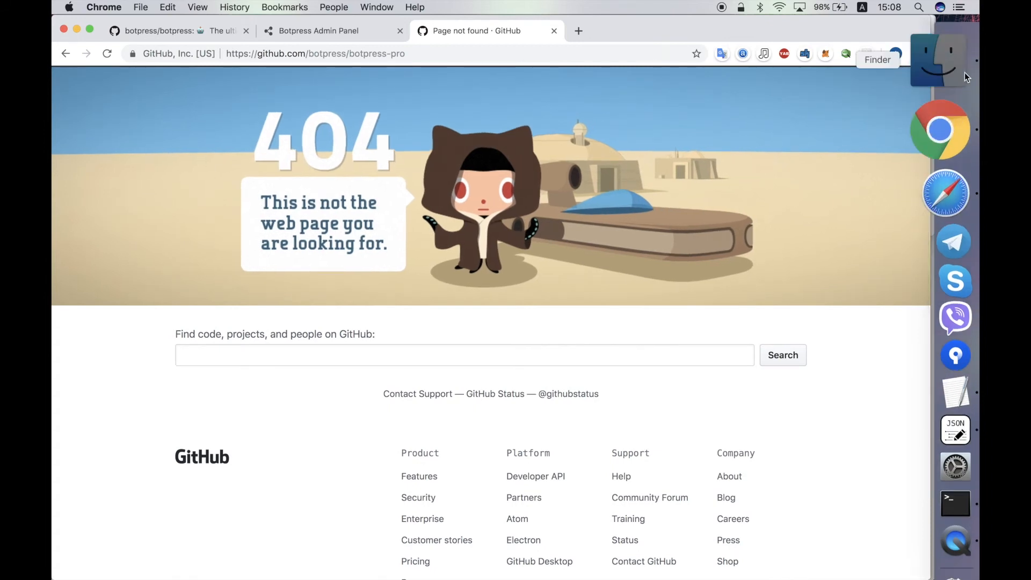
click(940, 60)
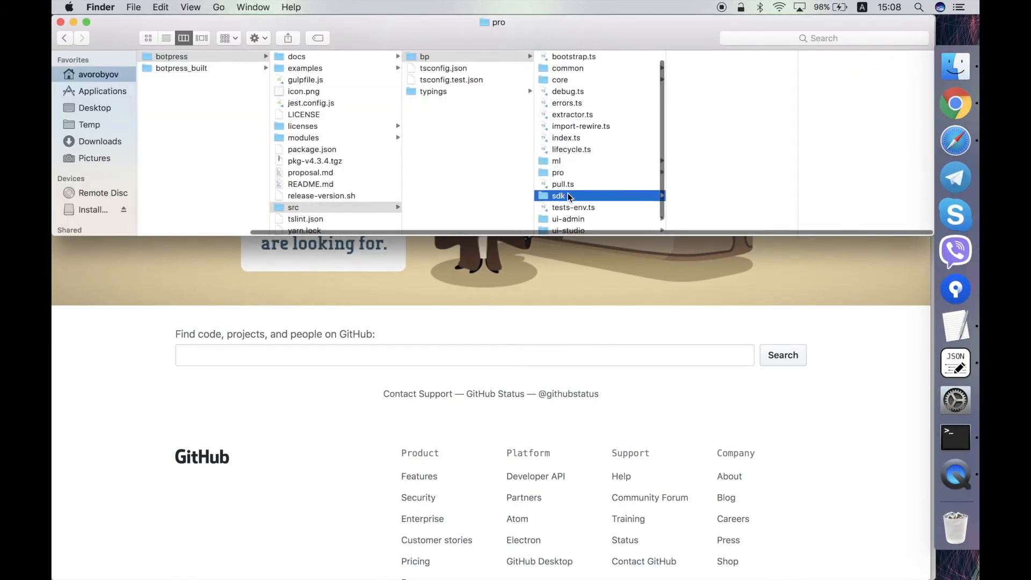
Browse src/bp's sdk and ui-studio folders, then open vanilla showing botpress.config.schema.json
click(559, 195)
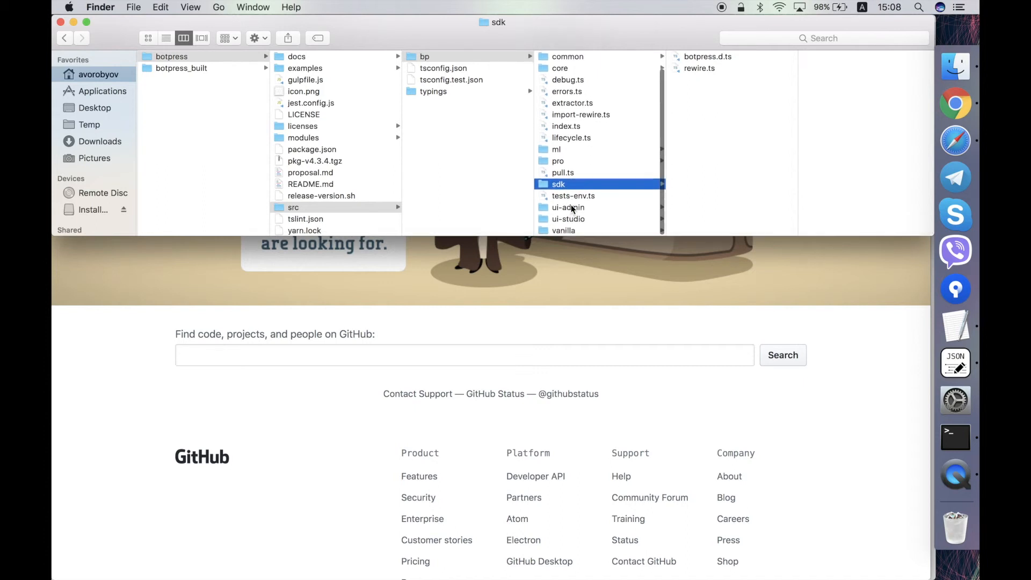
click(567, 207)
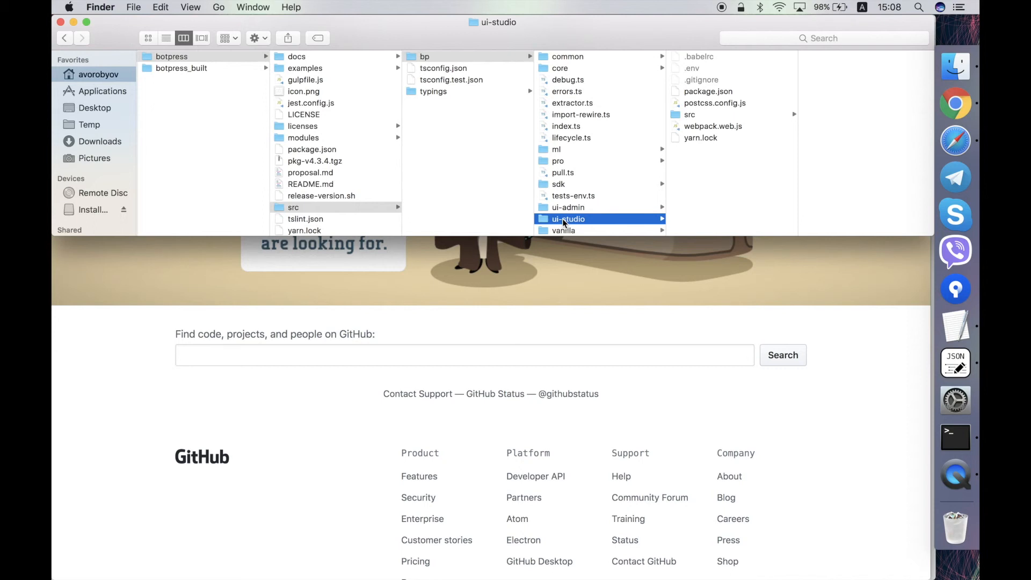
click(563, 230)
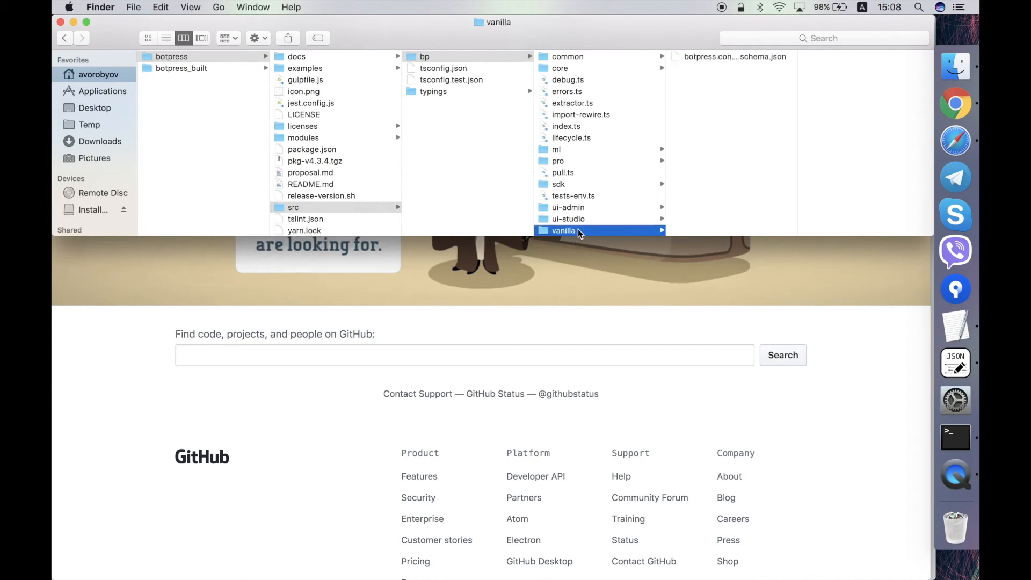
mouse_move(744, 71)
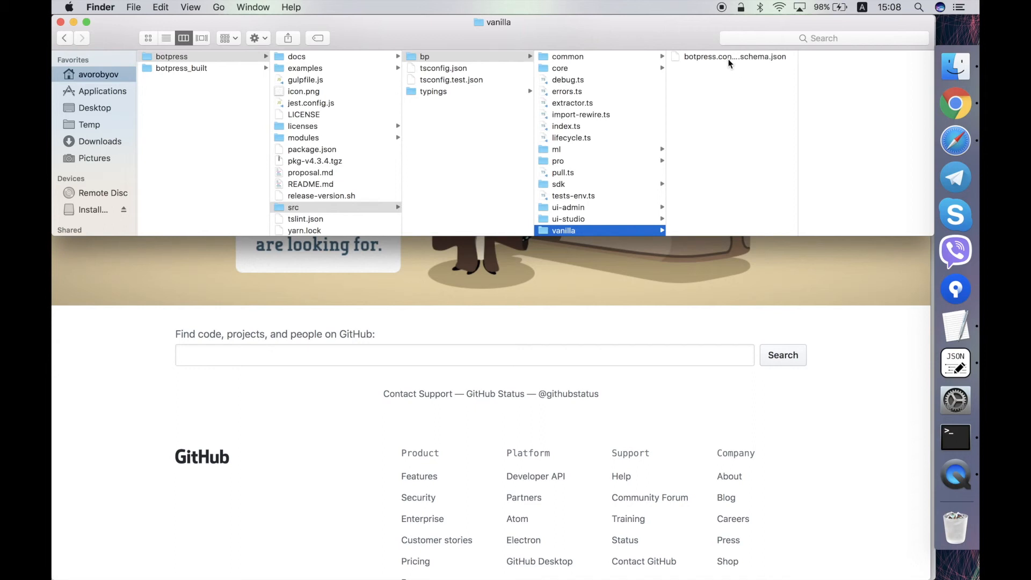
mouse_move(735, 56)
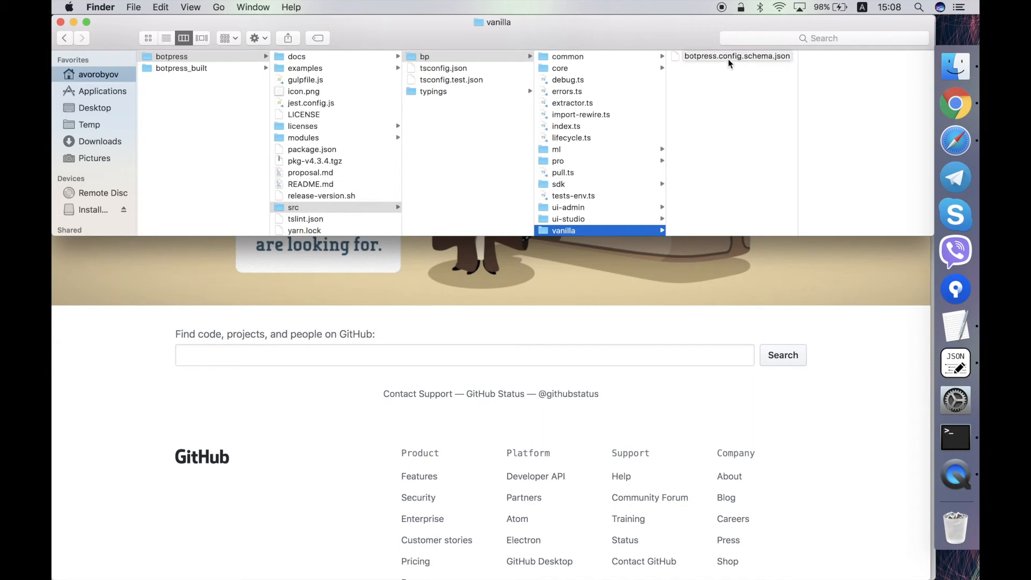
scroll(left, 3)
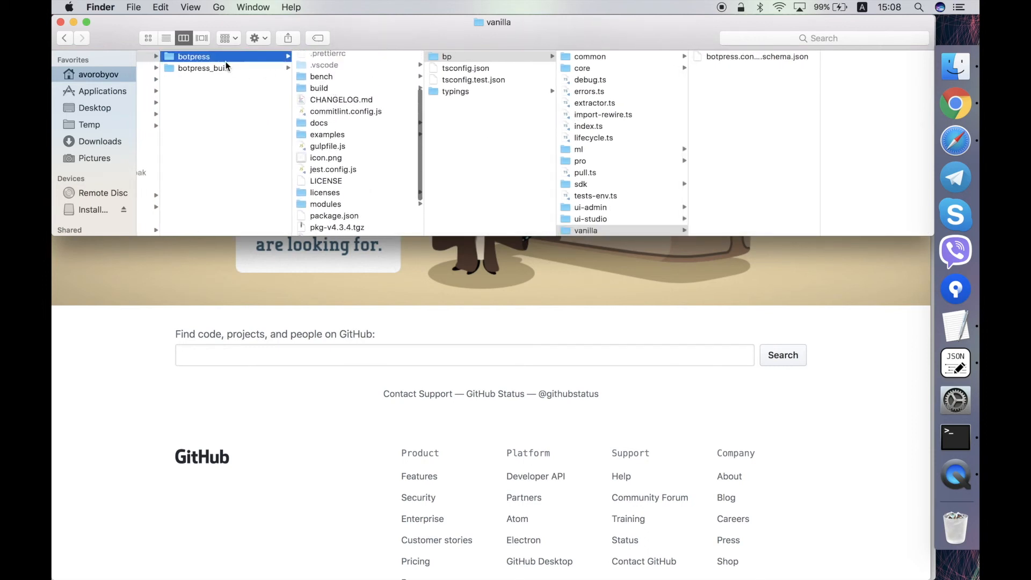
Open botpress_built's out/bp/data/global/botpress.config.json in JSON Editor
click(203, 68)
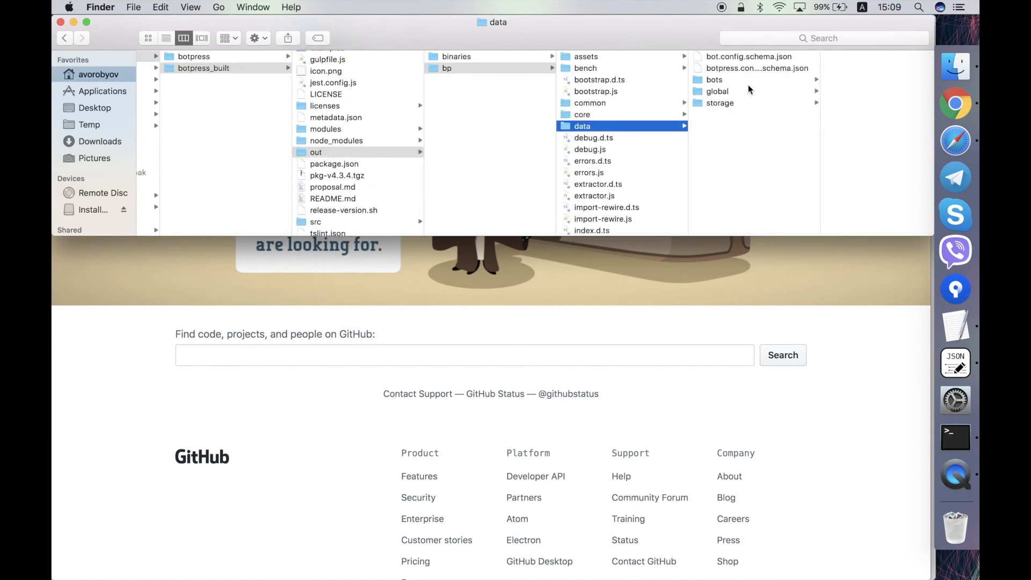
click(718, 91)
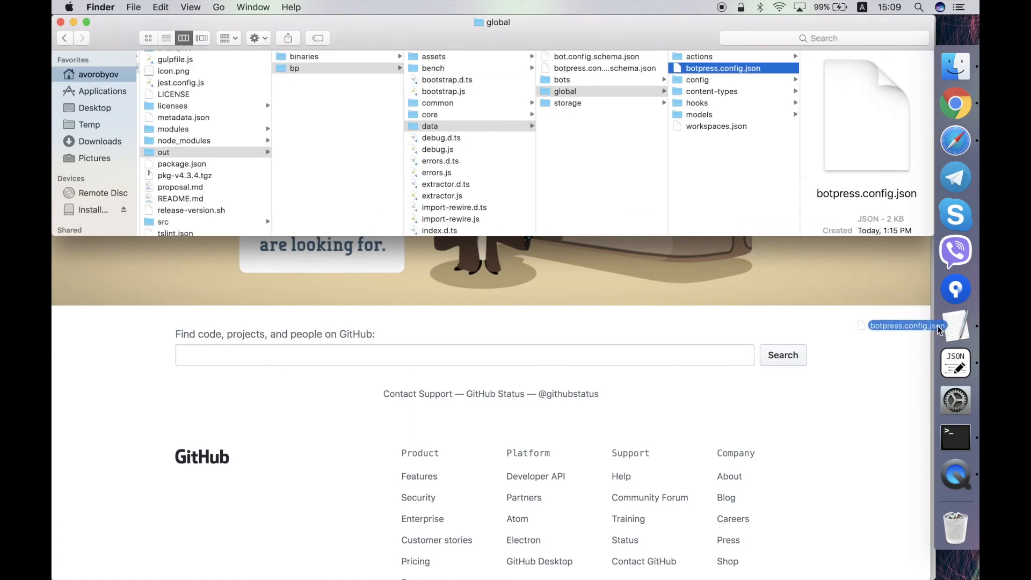
double_click(724, 68)
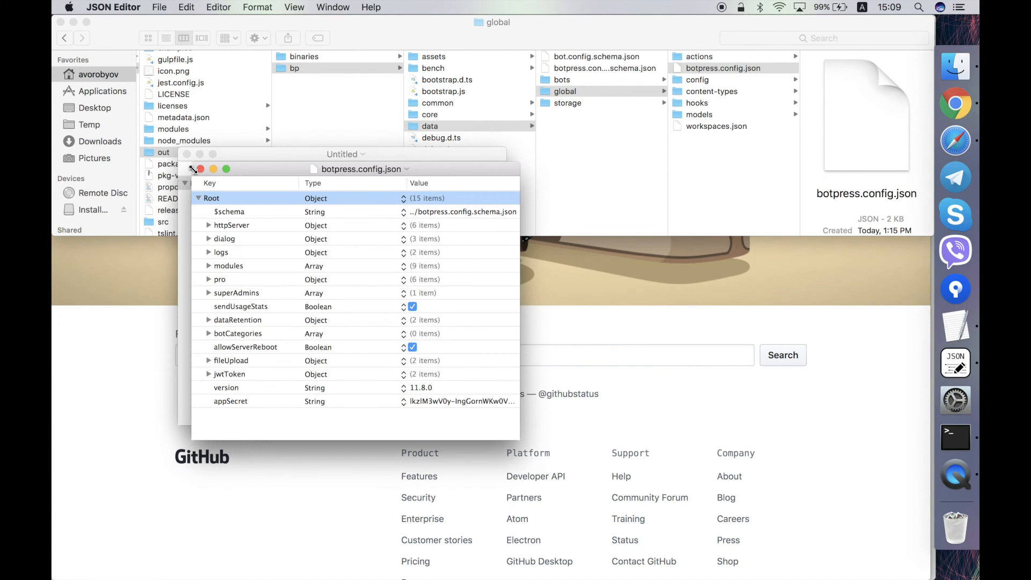
mouse_move(226, 190)
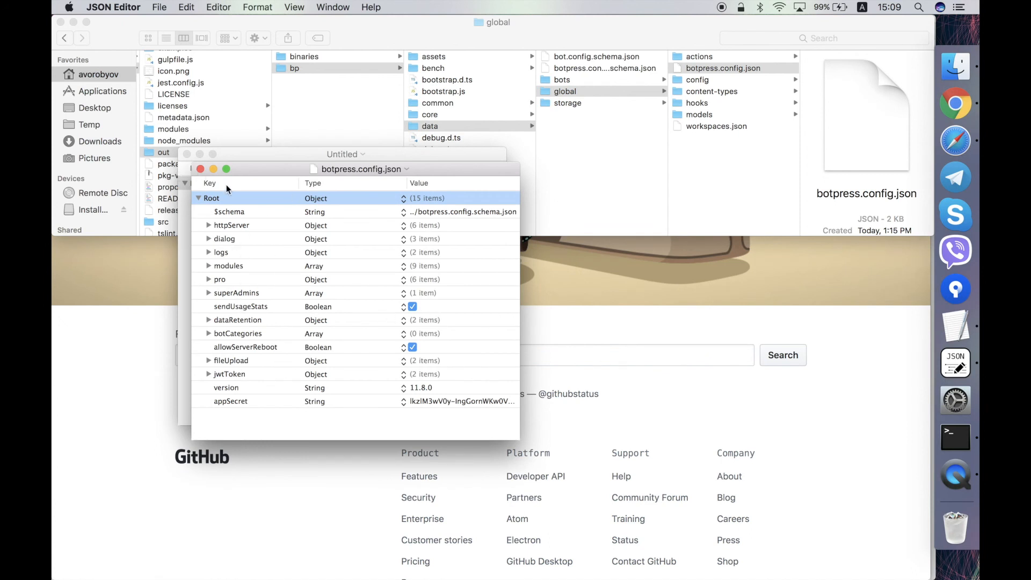
mouse_move(465, 200)
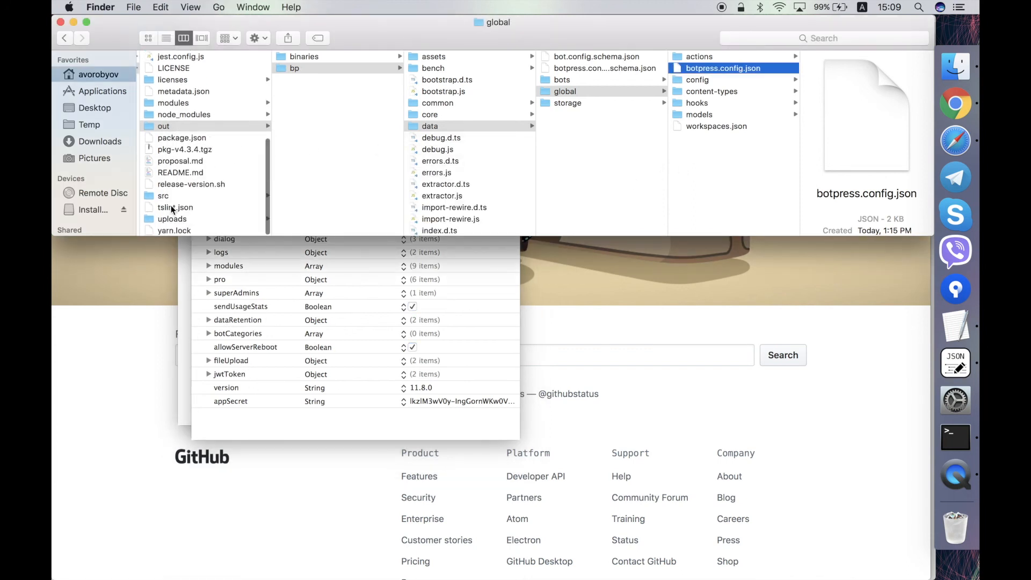
Open botpress_built's src/bp/index.ts in TextEdit
click(163, 196)
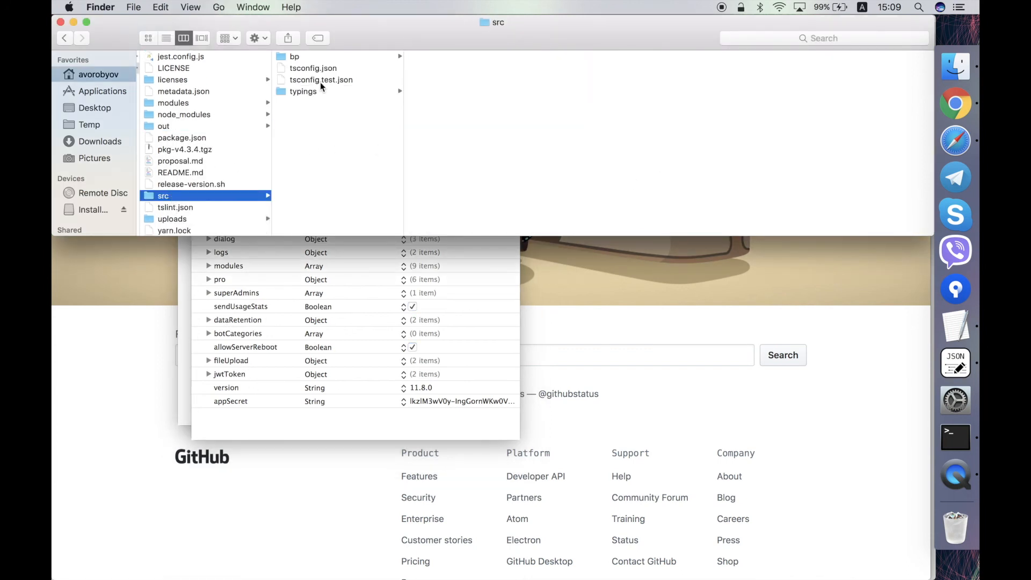
click(295, 56)
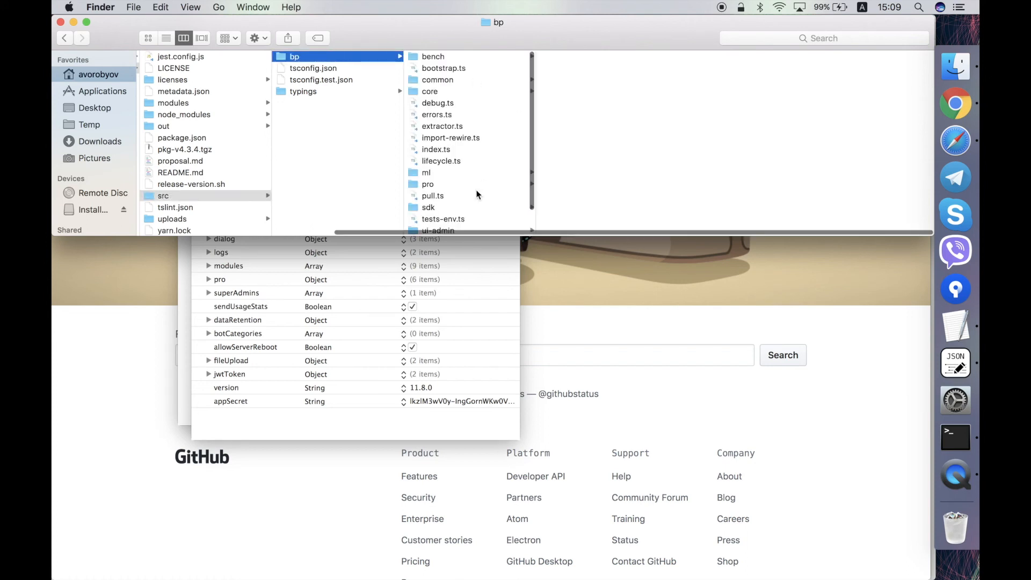
click(435, 150)
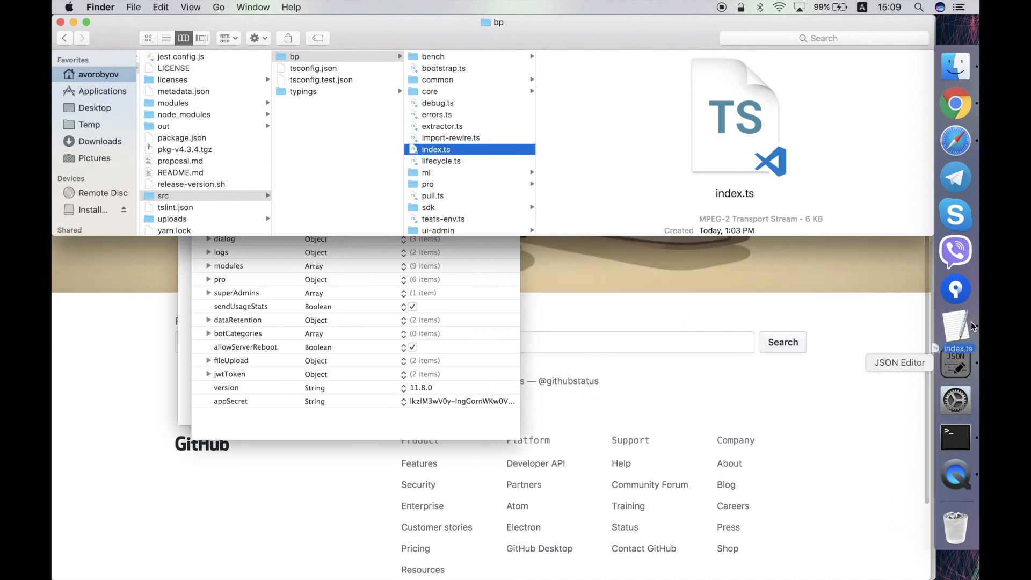
double_click(435, 149)
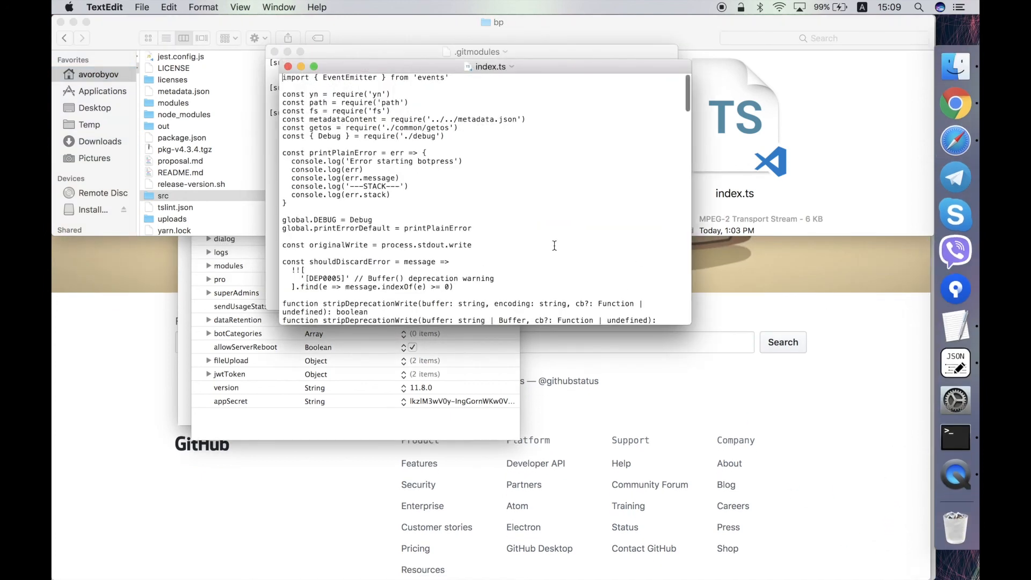
Scroll index.ts down to the error handlers and yargs serve command, then back to the imports
scroll(down, 3)
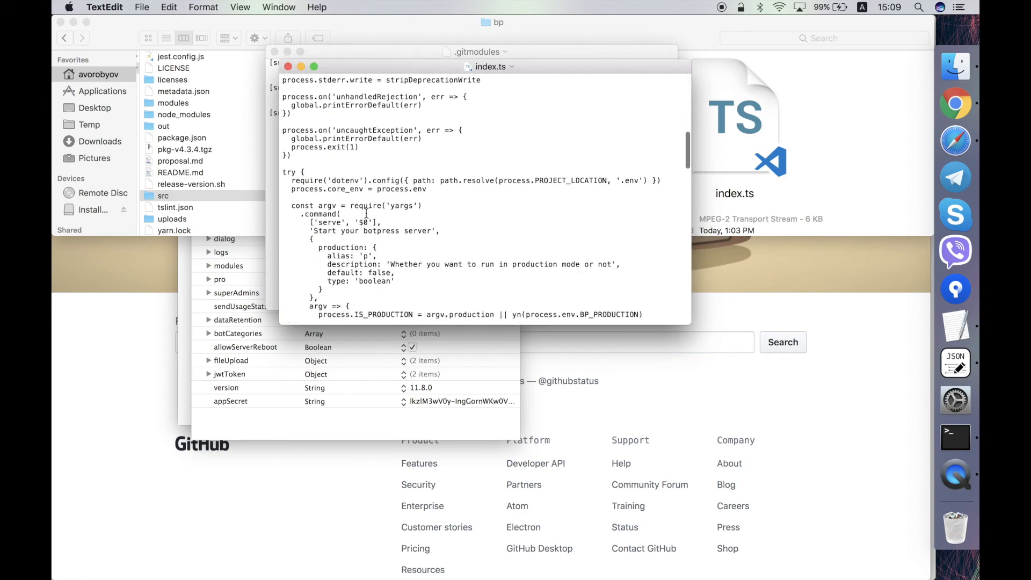
scroll(up, 3)
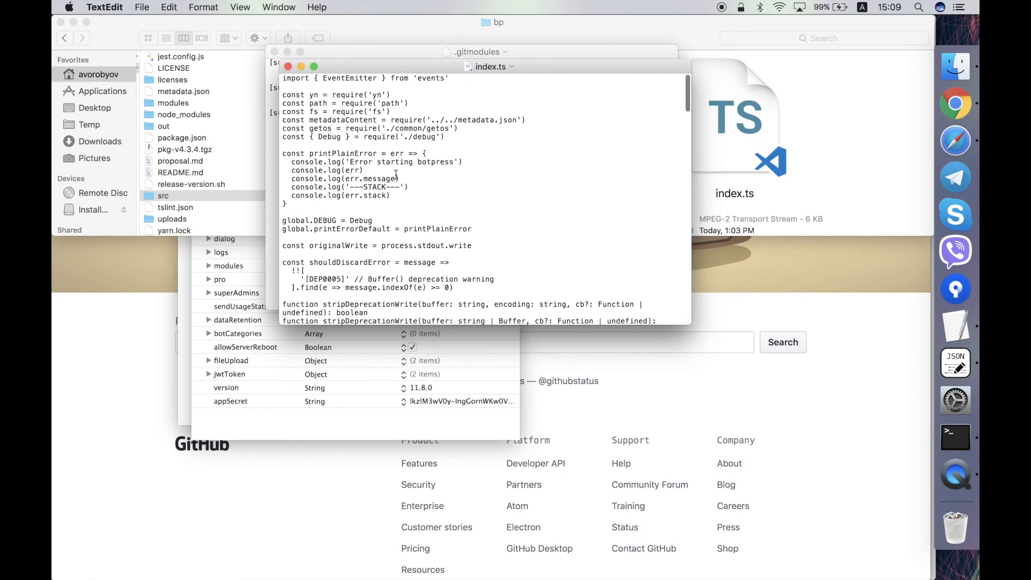